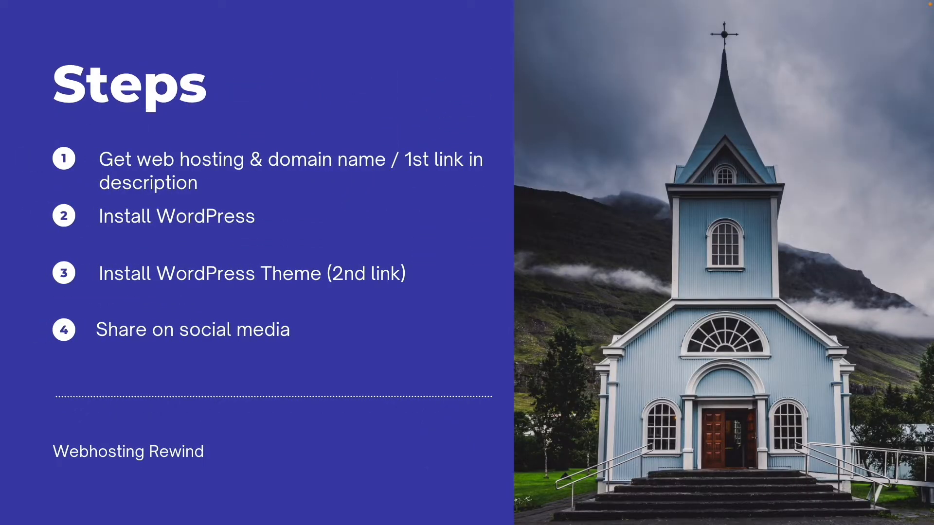
mouse_move(466, 170)
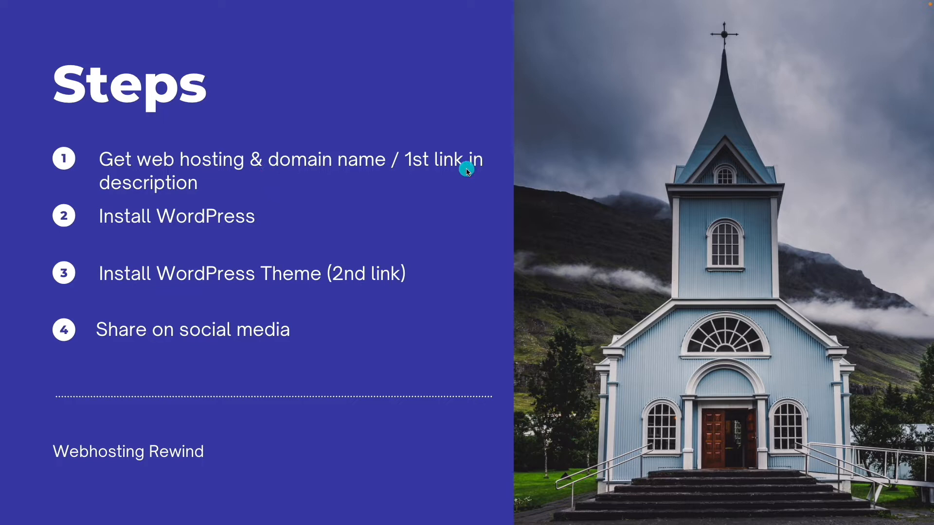
mouse_move(433, 161)
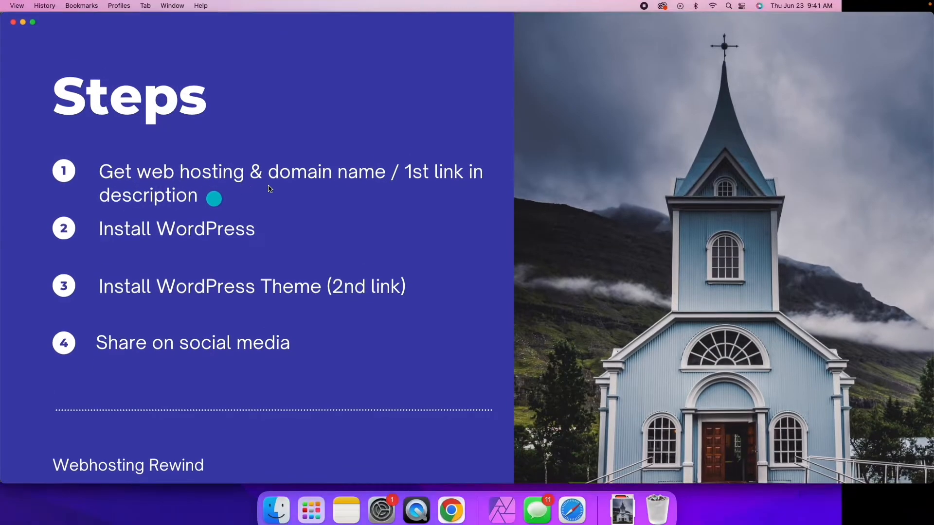
Search Bluehost for sbckenosha, adding sbckenosha.com at $12.99 and checking sbckenosha.org's availability.
left_click(450, 508)
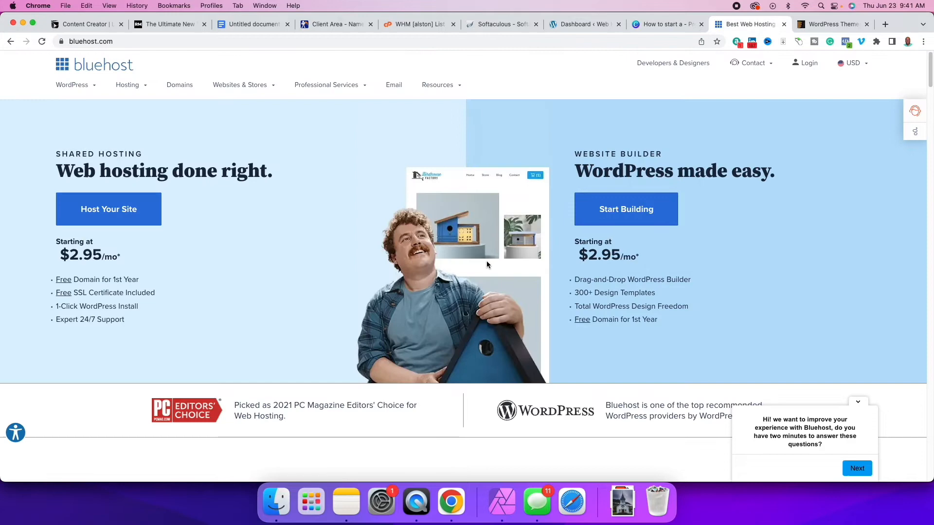
scroll("down", 3)
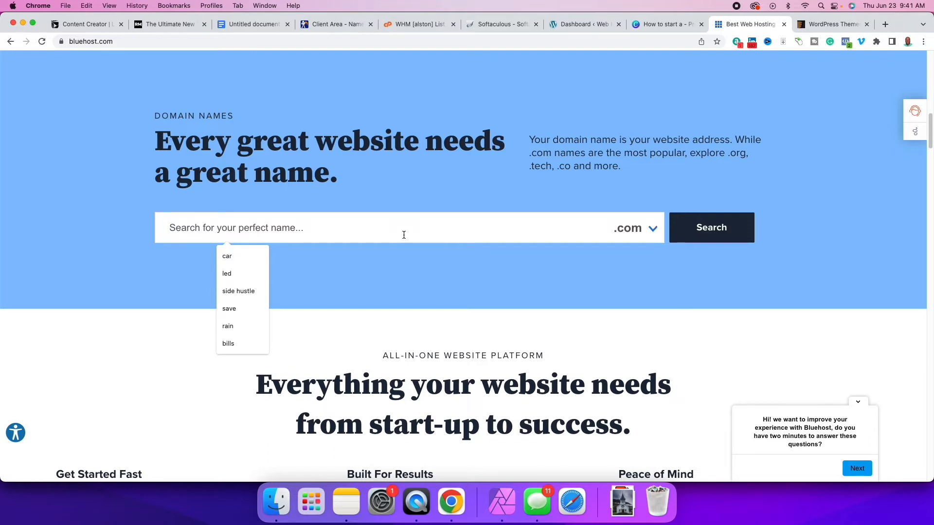
type("sbcke")
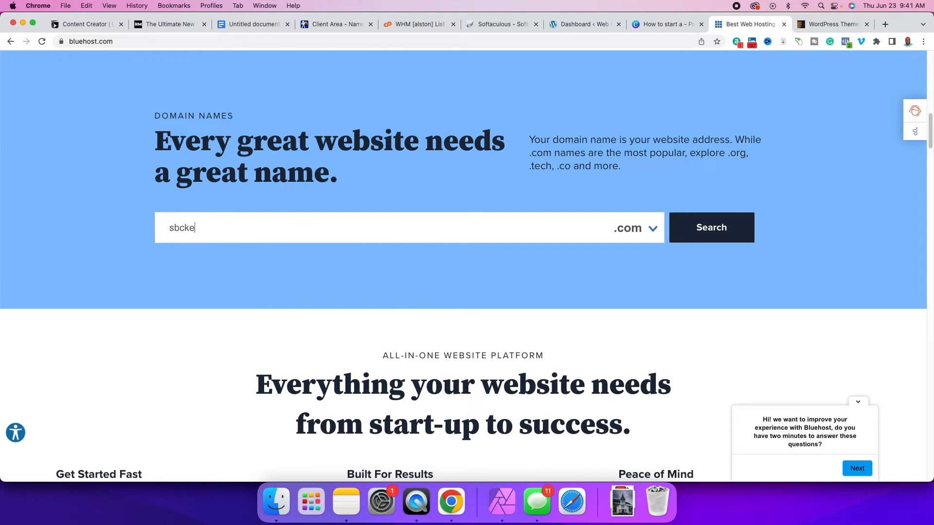
type("nosha")
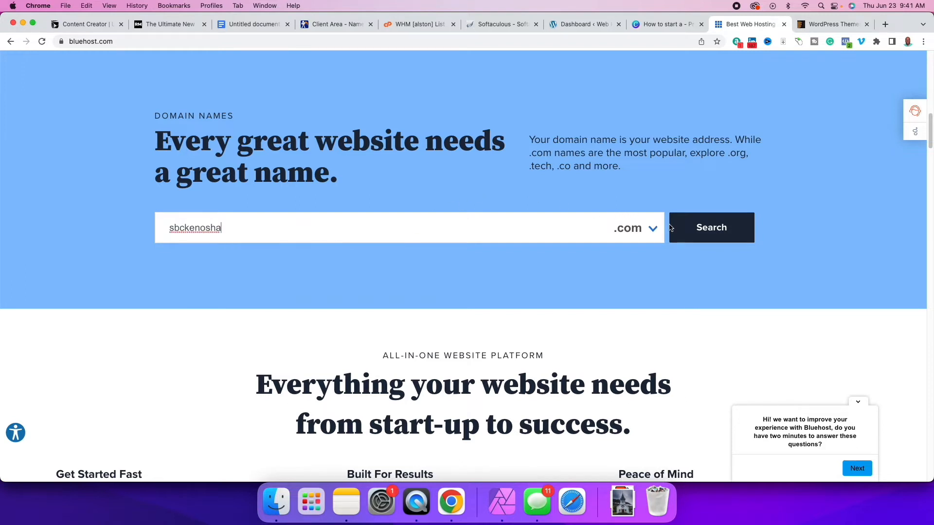
left_click(710, 227)
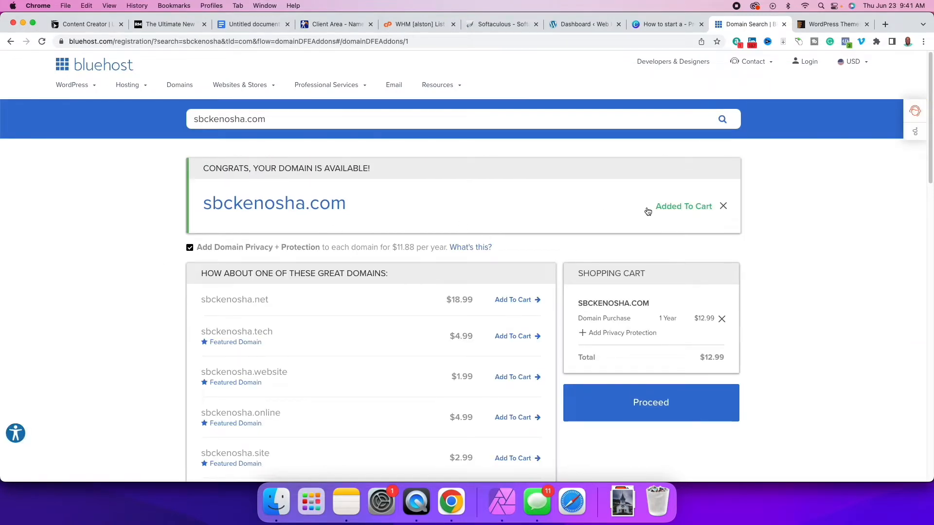
mouse_move(86, 327)
type("rg")
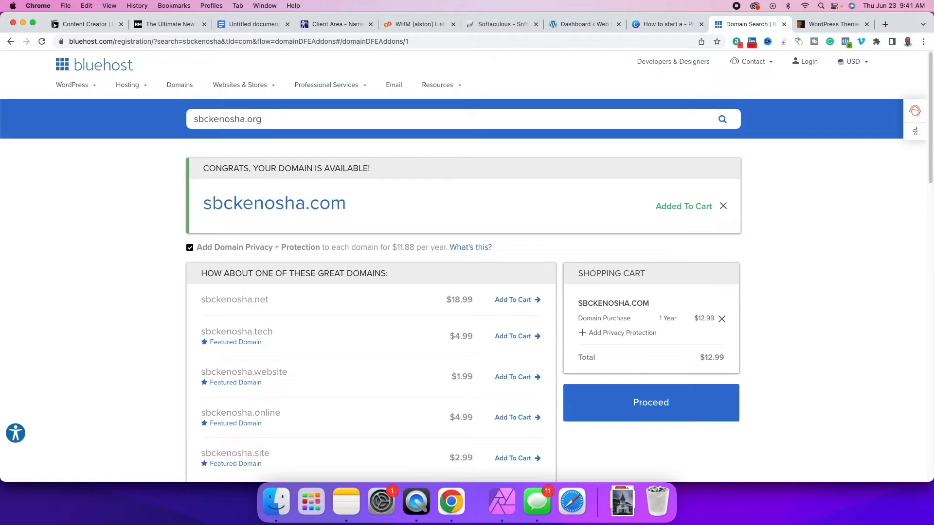
left_click(720, 119)
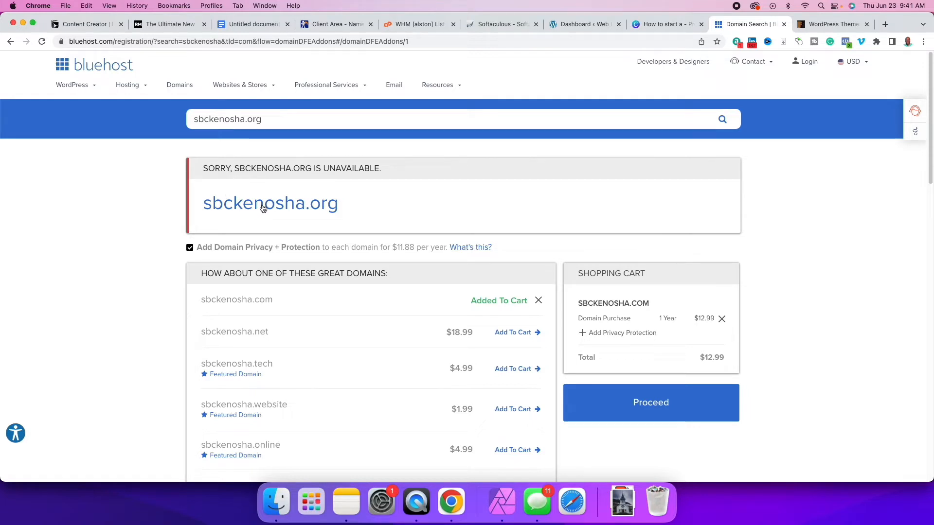
mouse_move(490, 218)
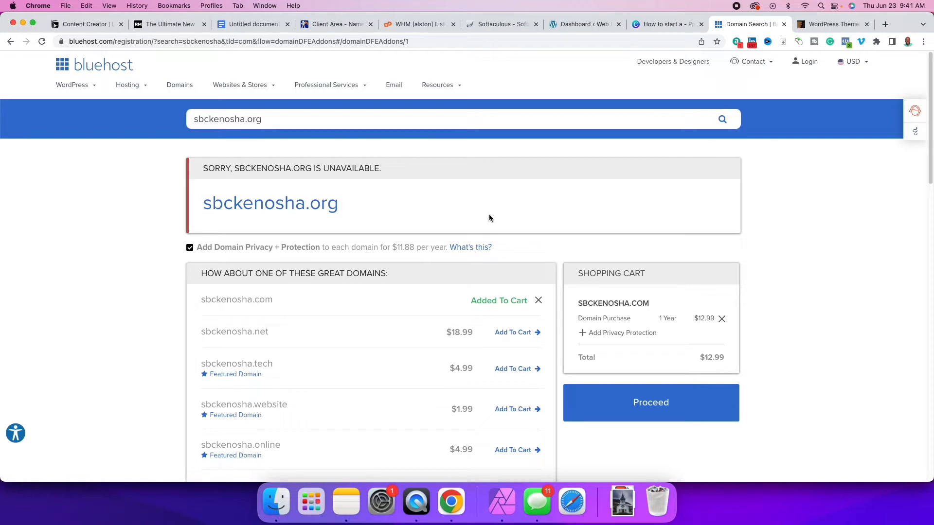
mouse_move(439, 148)
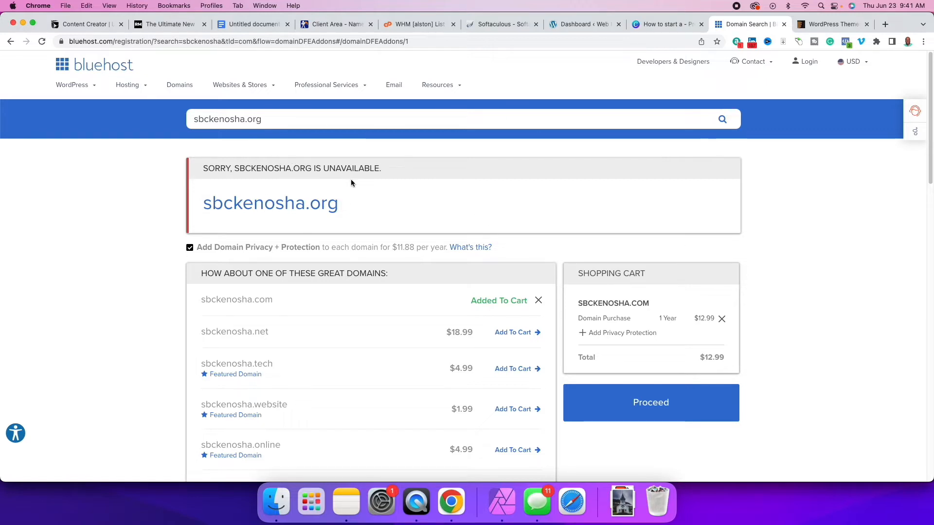
mouse_move(304, 149)
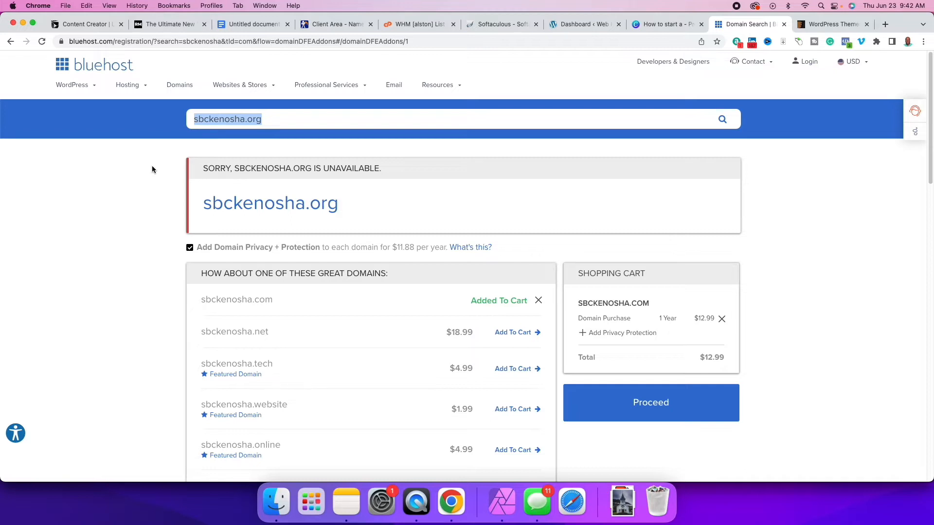
Search amekenosha.org and add it with privacy protection, reviewing the $34.86 cart.
type("ame")
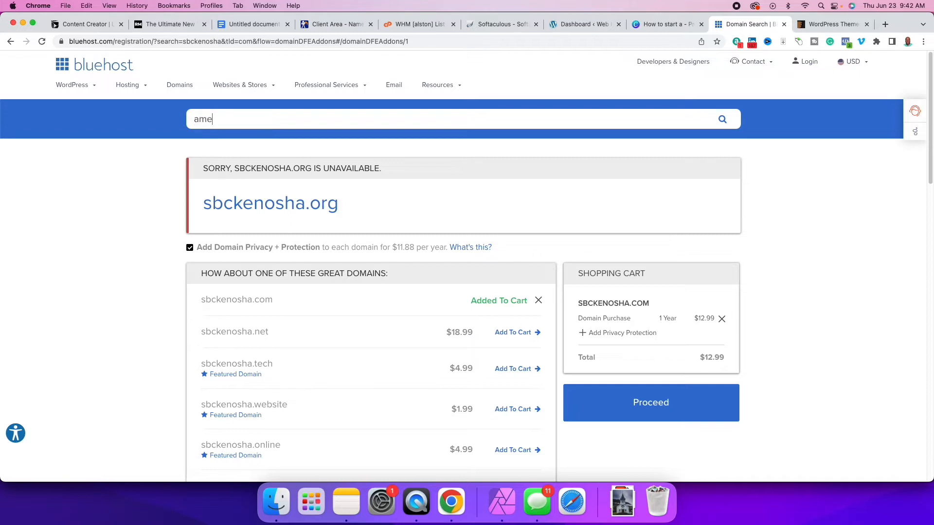
type("kenosha")
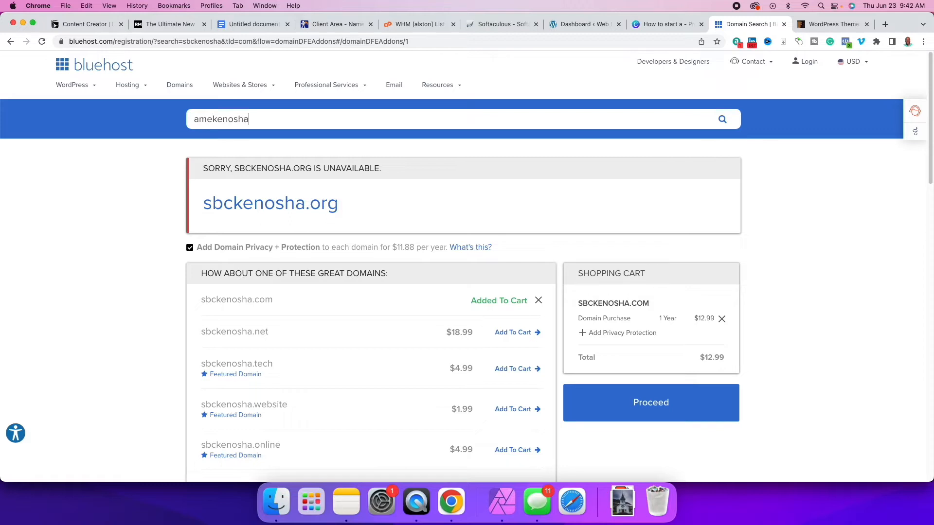
type(".org")
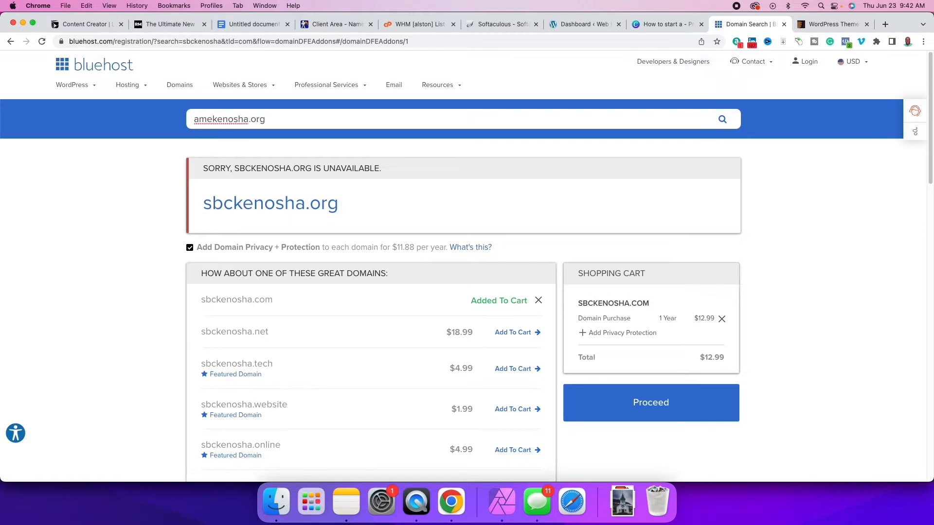
left_click(720, 119)
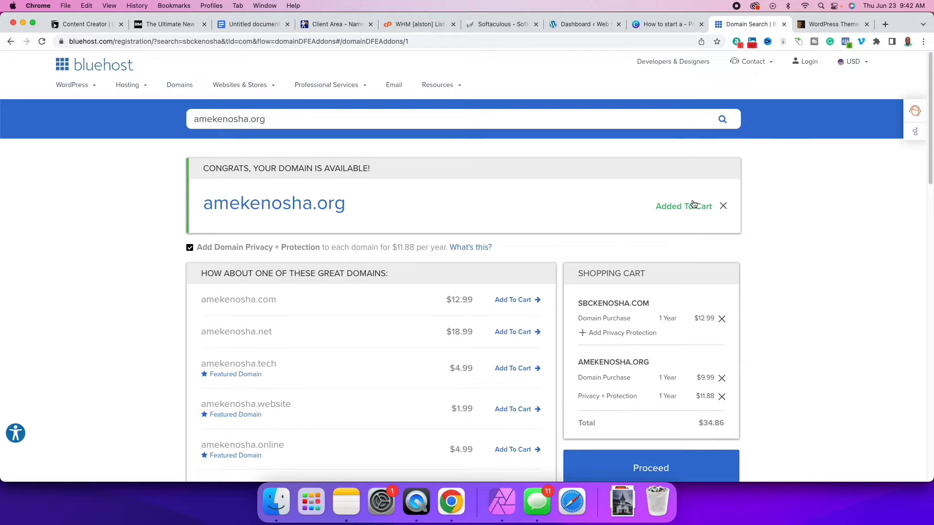
mouse_move(678, 218)
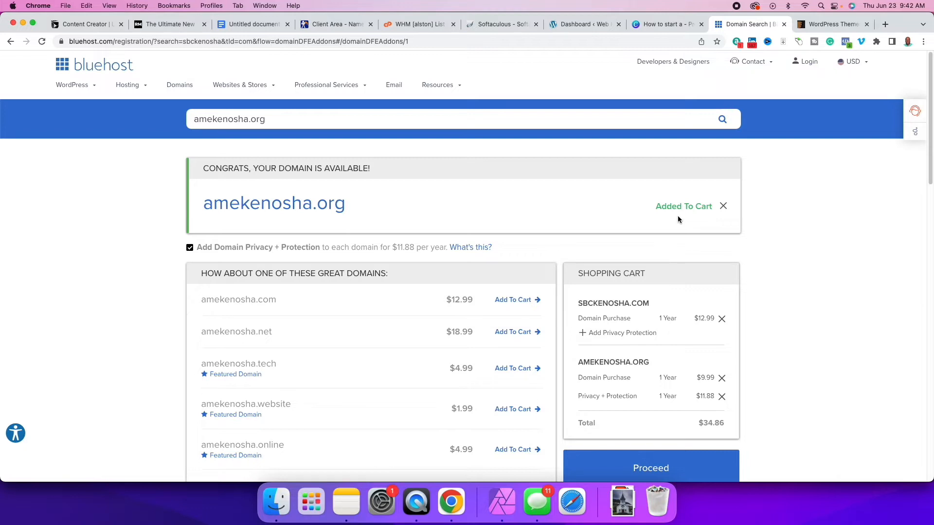
mouse_move(830, 243)
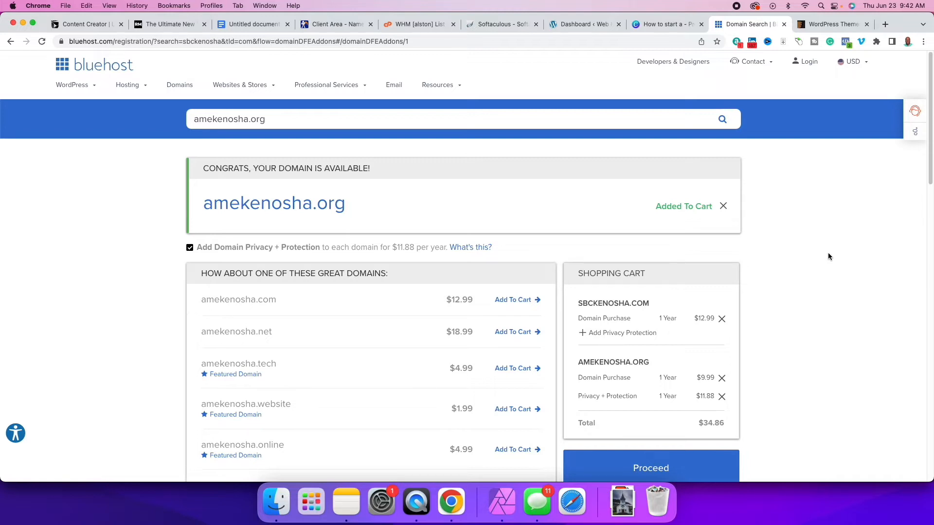
scroll("down", 3)
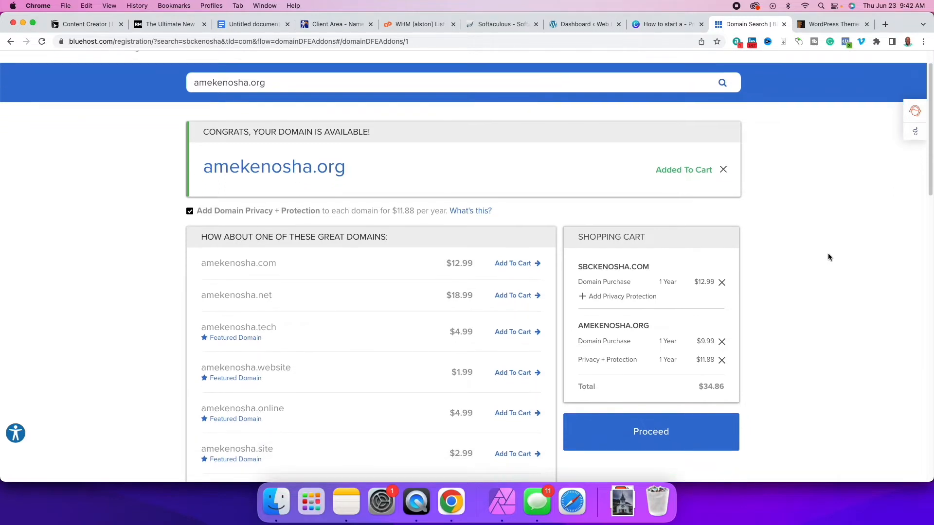
mouse_move(650, 432)
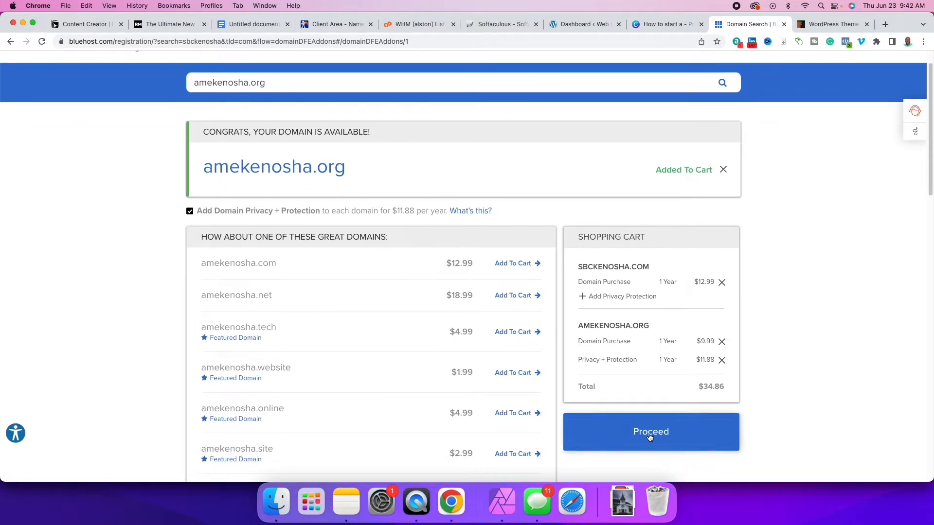
left_click(650, 431)
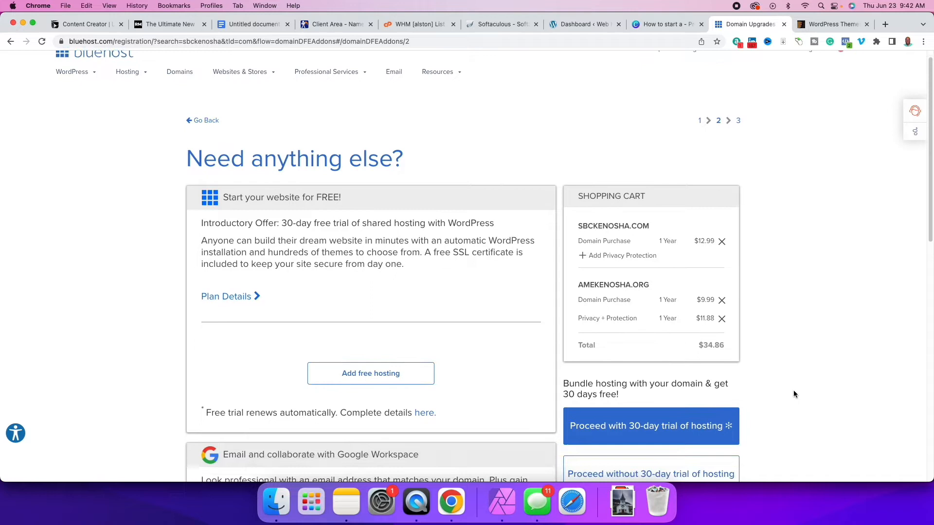
scroll("up", 3)
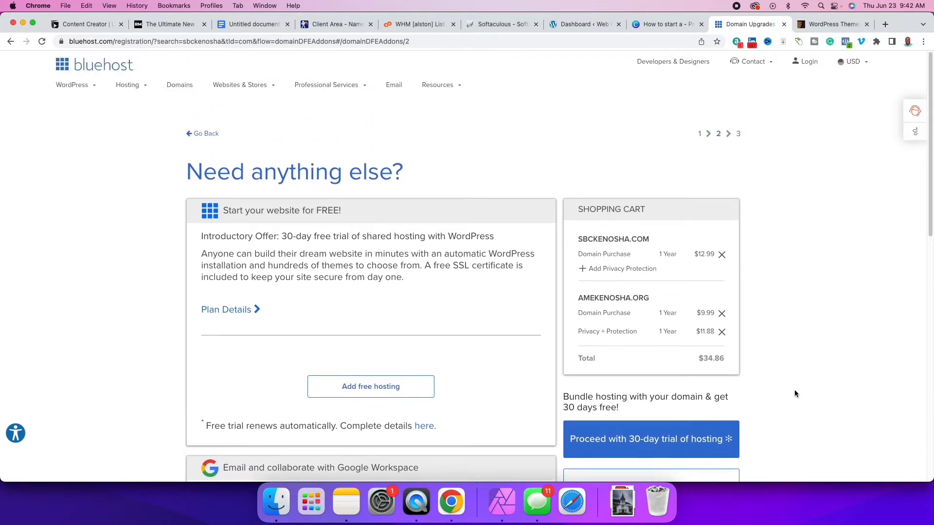
scroll("down", 3)
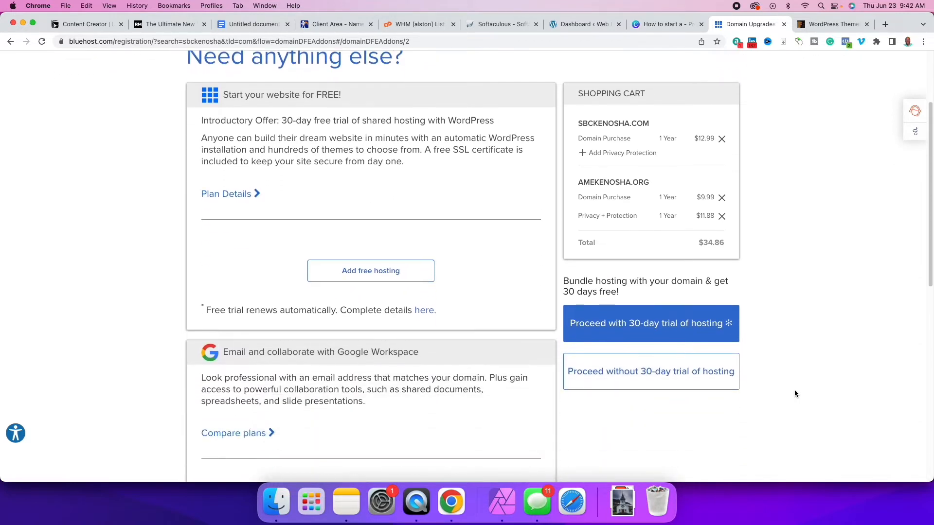
mouse_move(822, 308)
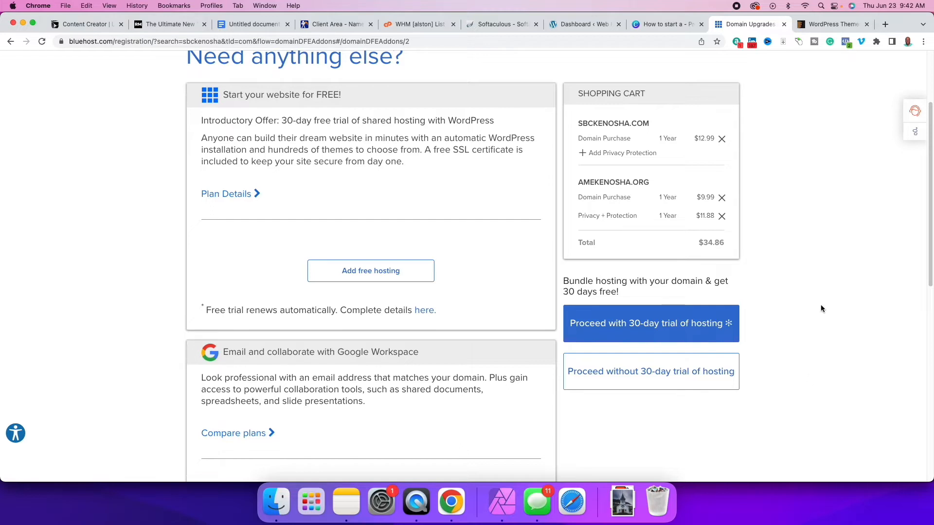
mouse_move(615, 226)
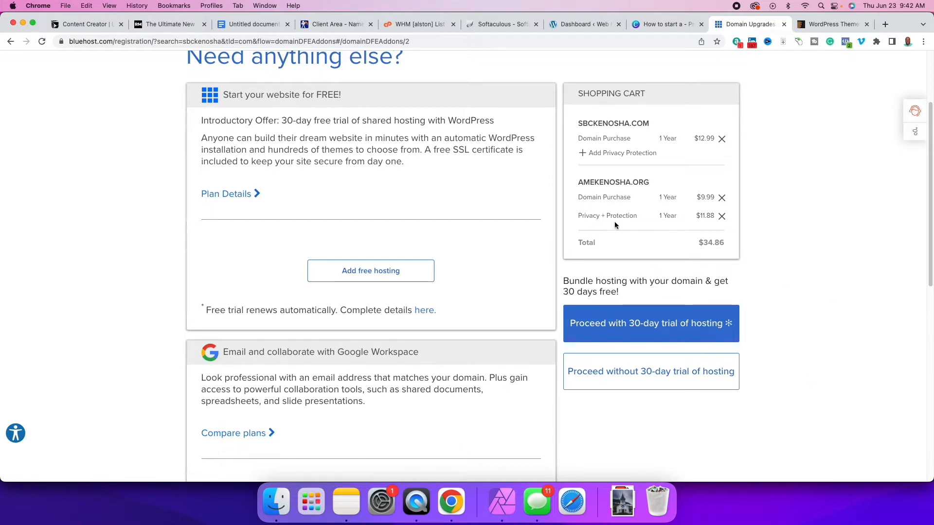
mouse_move(836, 372)
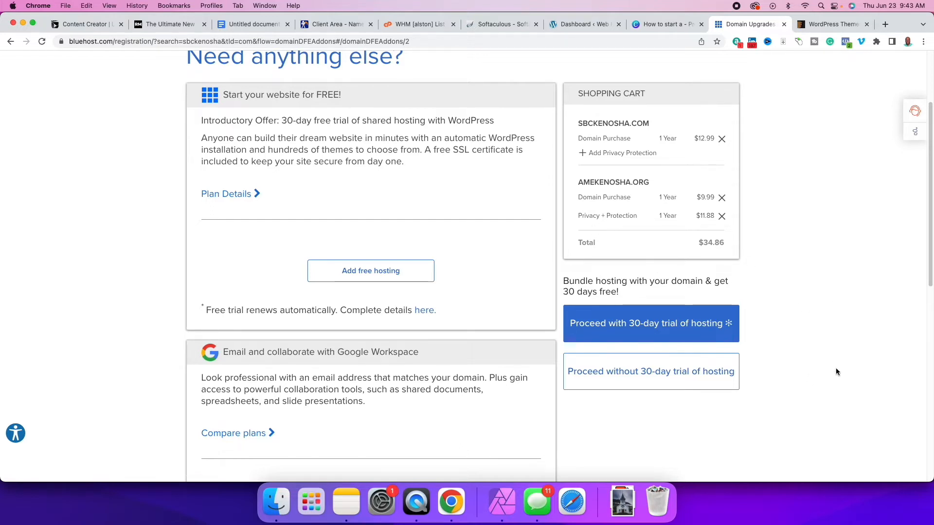
left_click(651, 322)
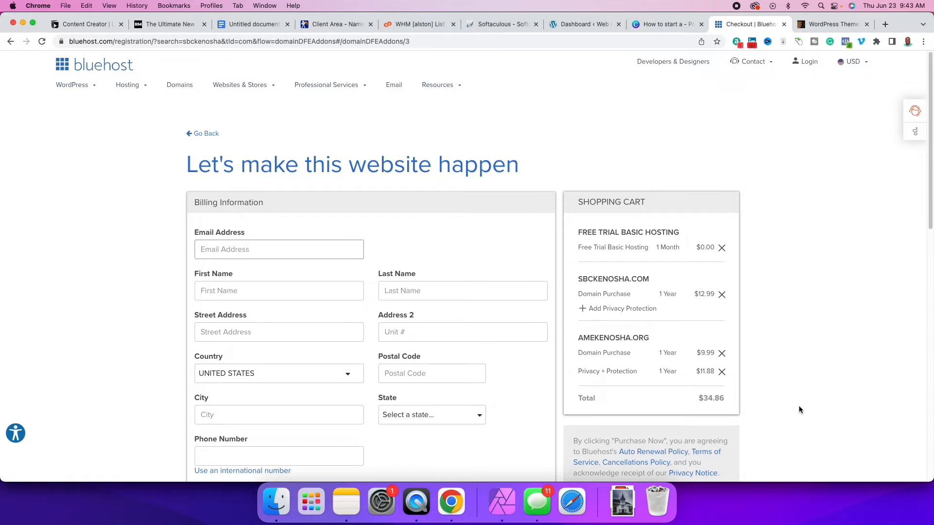
scroll("down", 3)
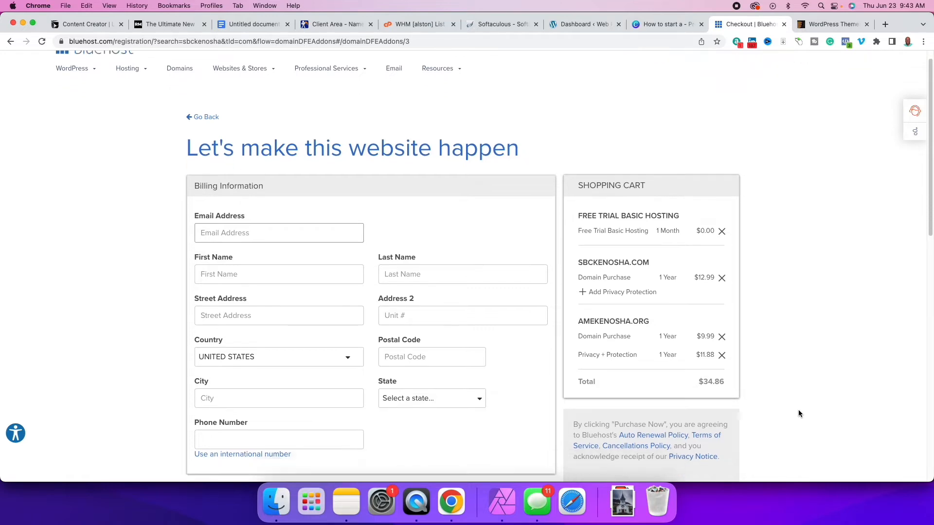
scroll("down", 3)
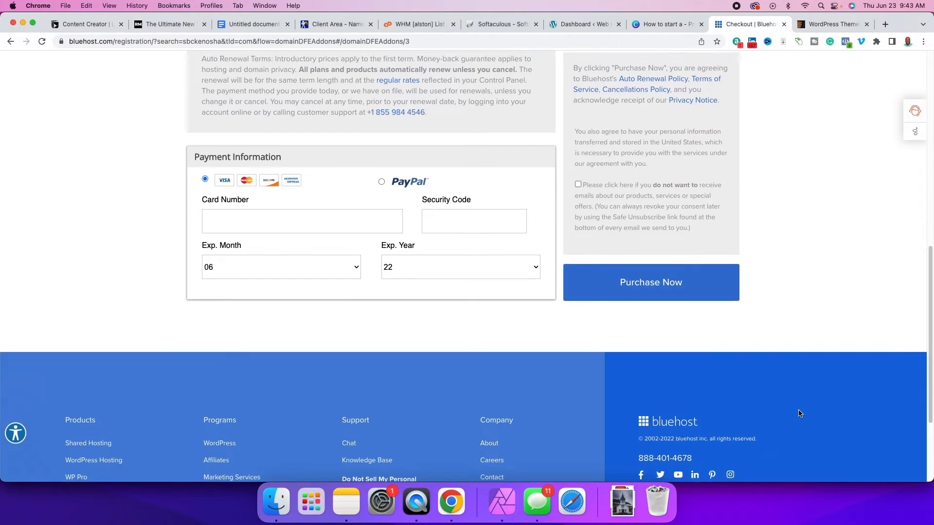
scroll("up", 3)
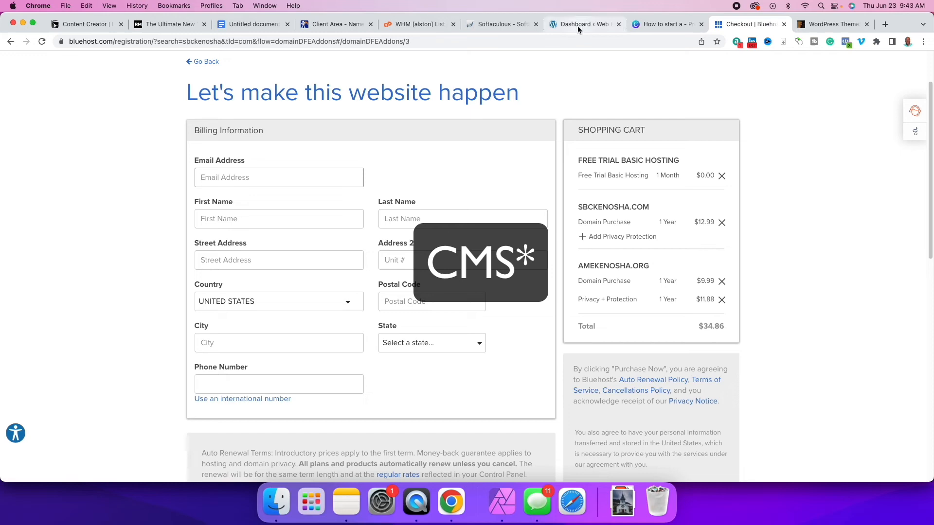
Switch to the WordPress admin dashboard tab.
left_click(583, 24)
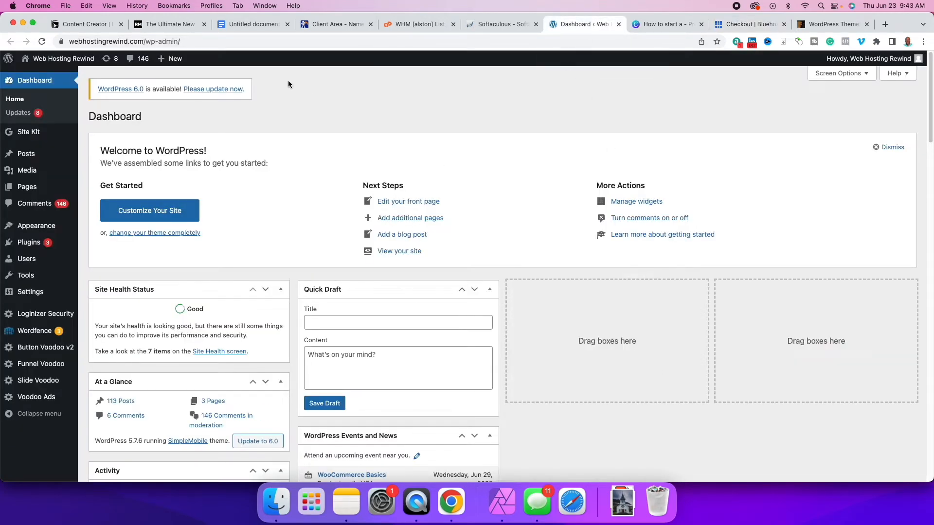
mouse_move(455, 242)
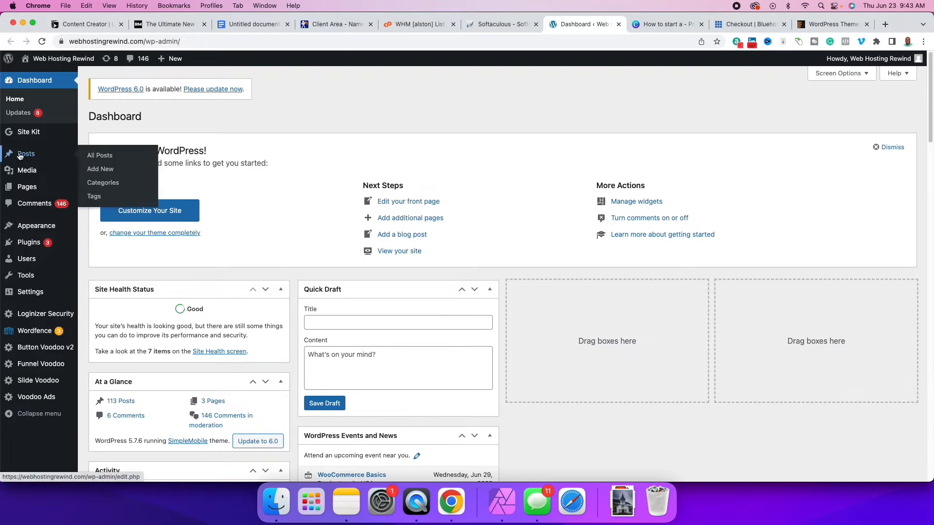
mouse_move(27, 186)
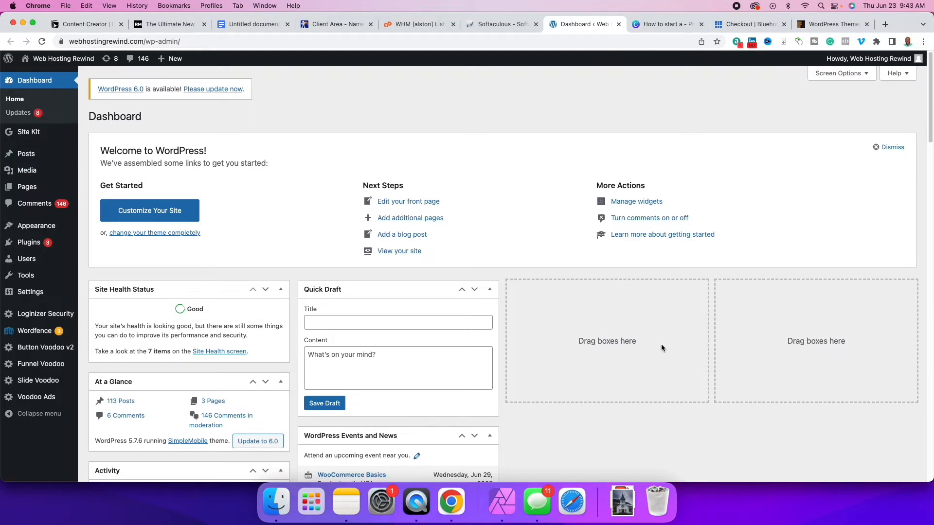
mouse_move(20, 197)
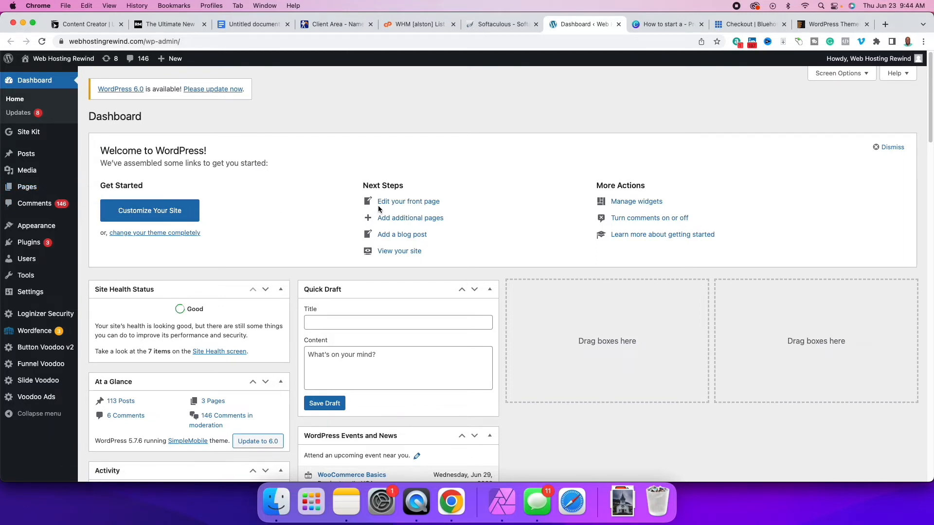
mouse_move(442, 380)
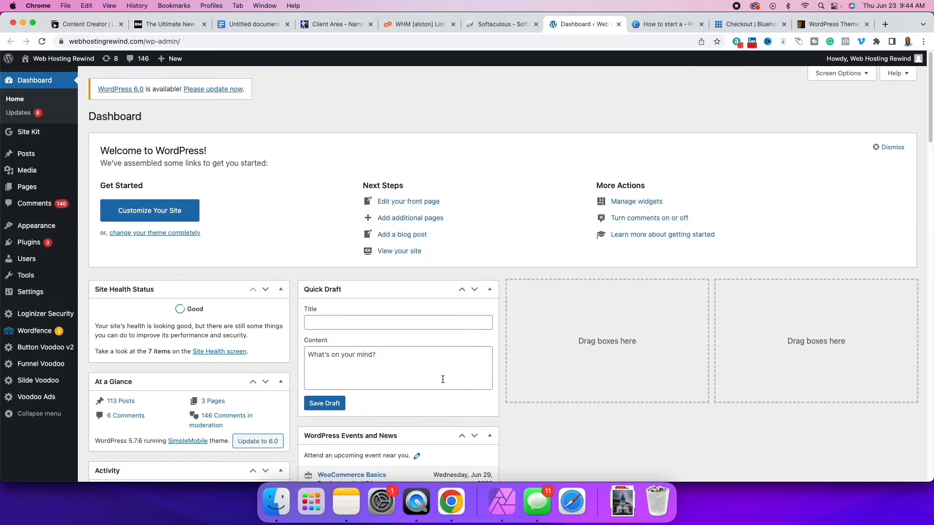
mouse_move(510, 287)
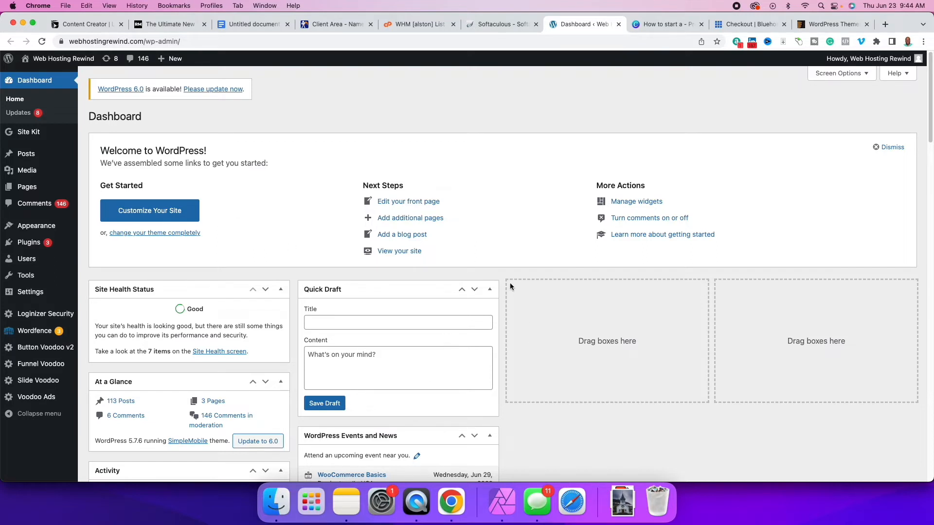
mouse_move(505, 298)
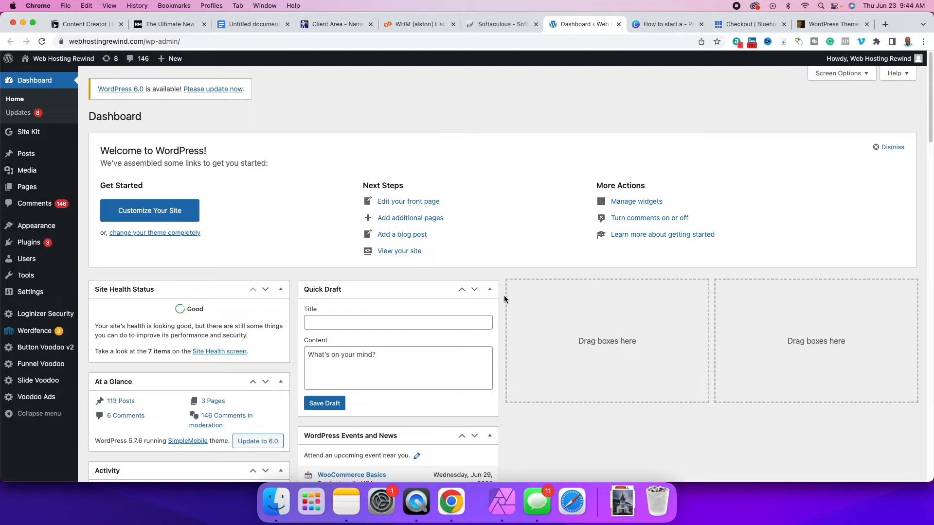
Show the Canva Steps slide with the four website setup steps.
left_click(666, 23)
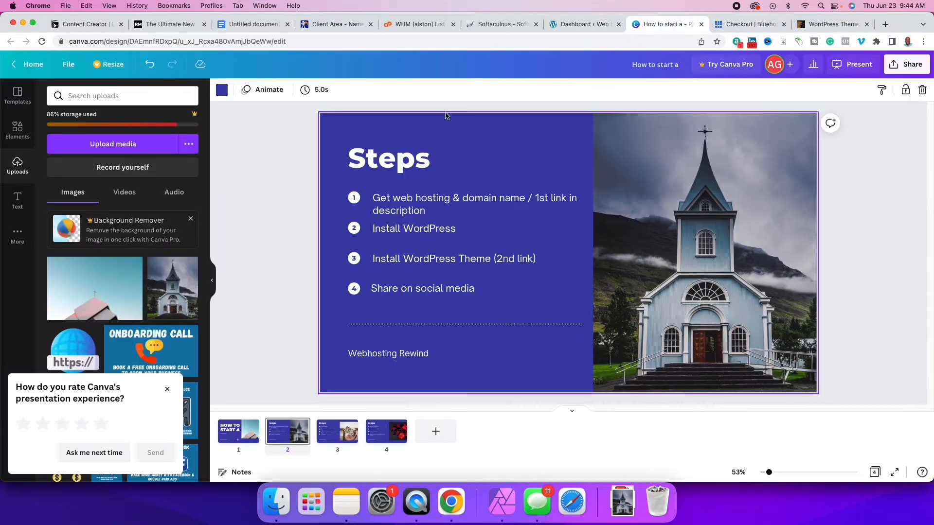
left_click(432, 258)
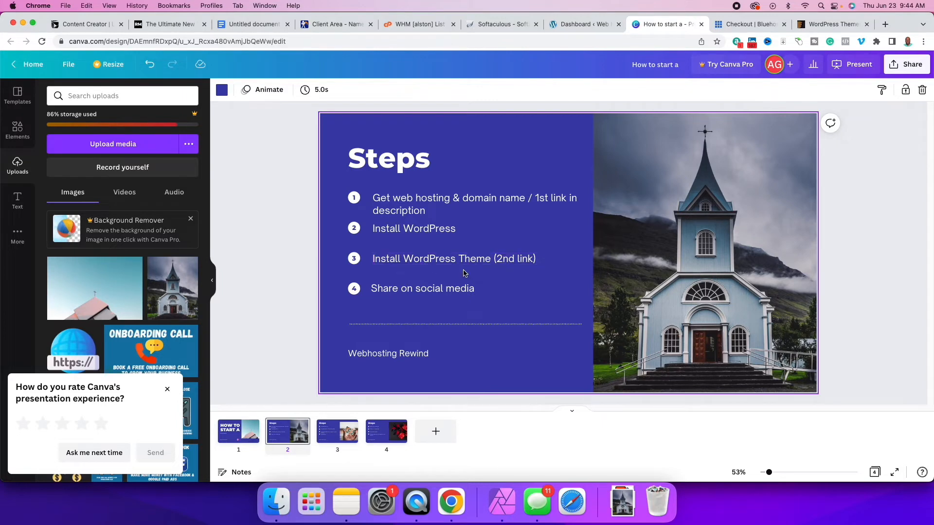
left_click(453, 258)
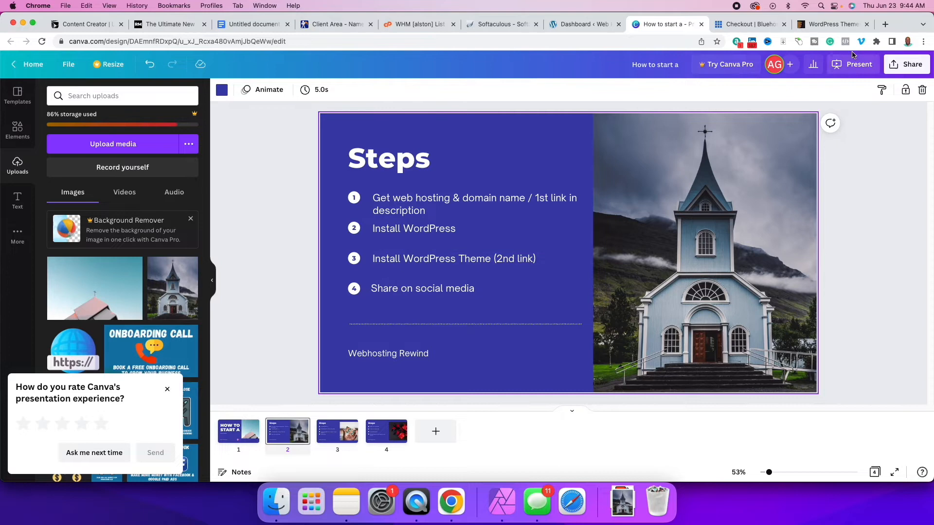
Search ThemeForest for 'church' and open the Our Church WordPress Theme page.
left_click(831, 23)
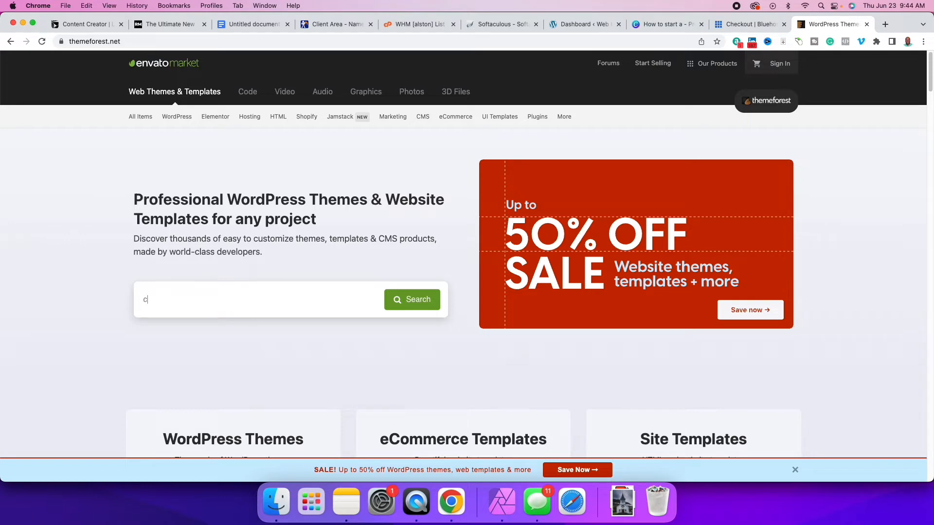
type("hurch")
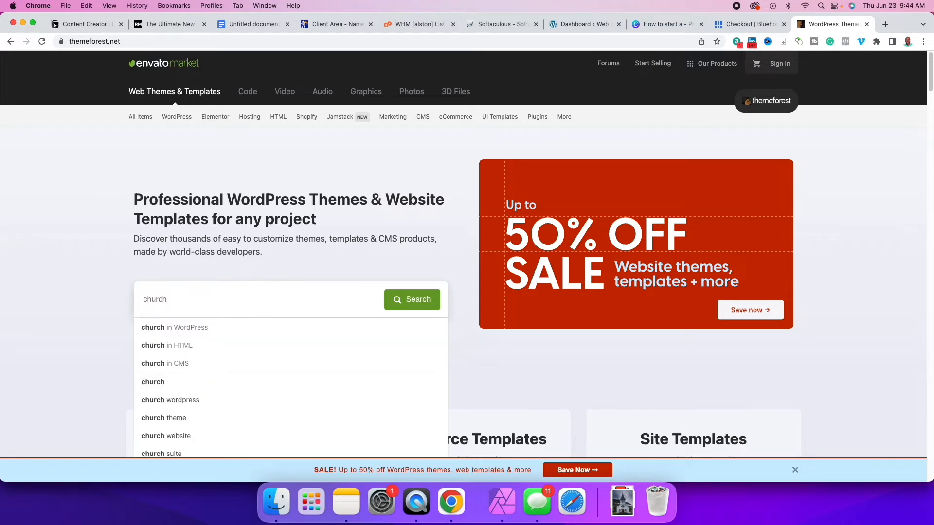
left_click(411, 298)
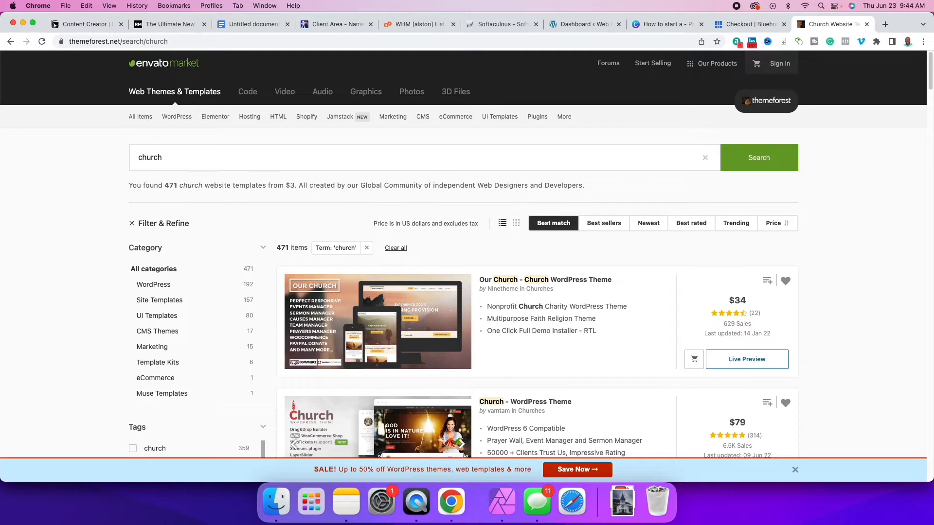
scroll("down", 3)
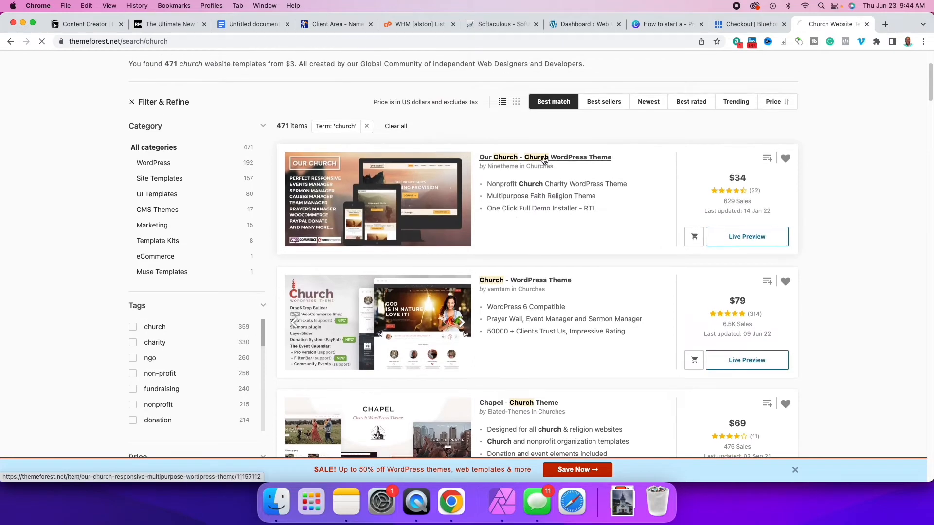
left_click(545, 157)
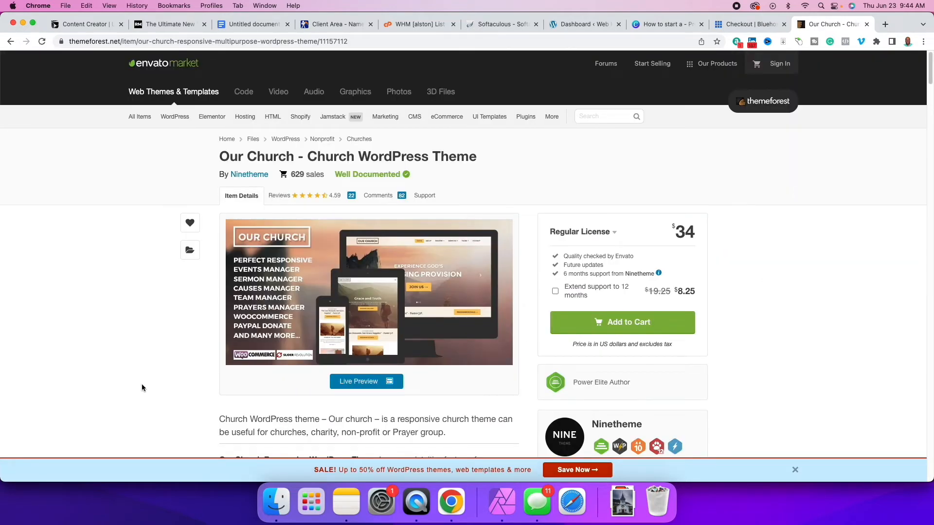
Browse the Our Church theme's live preview sections, then return to its details page.
left_click(359, 381)
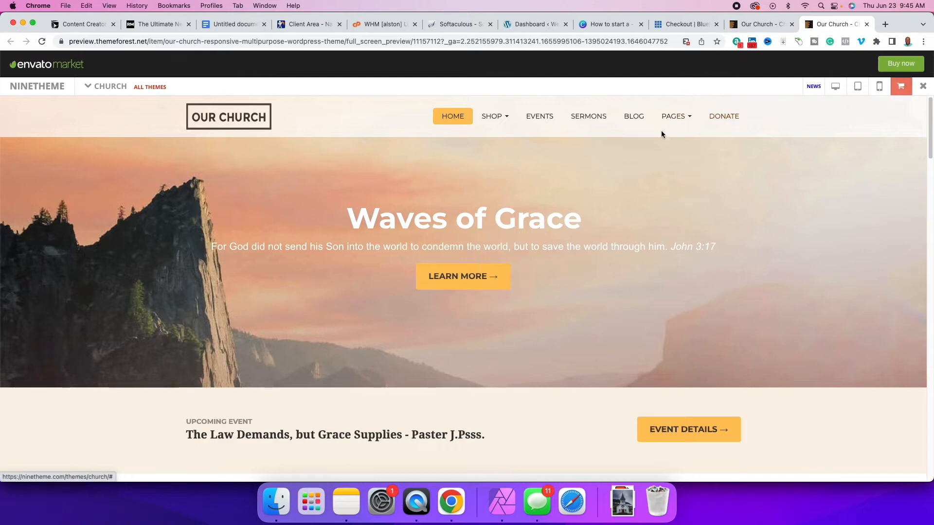
mouse_move(492, 116)
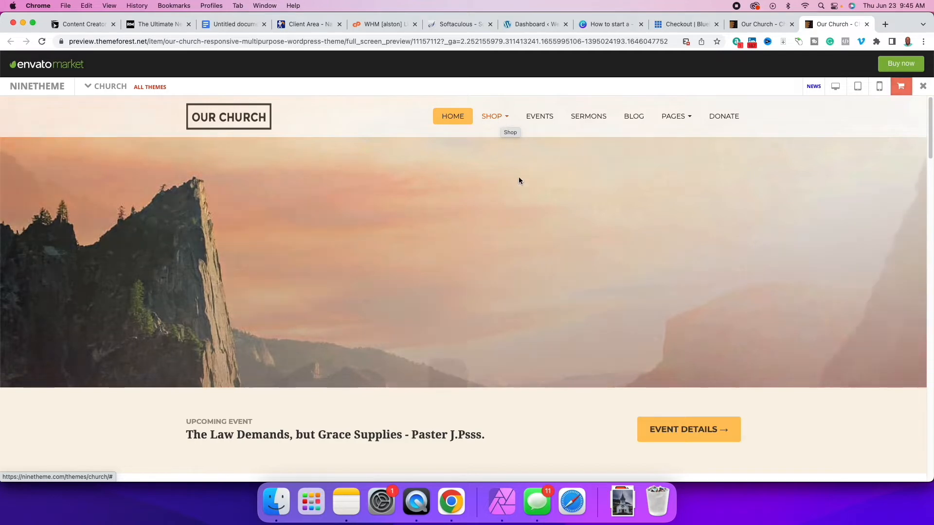
scroll("down", 3)
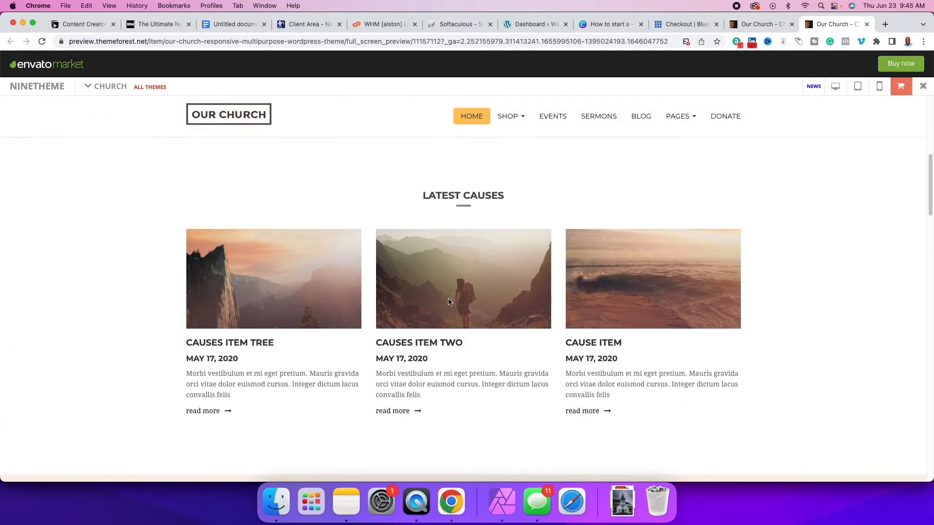
scroll("up", 3)
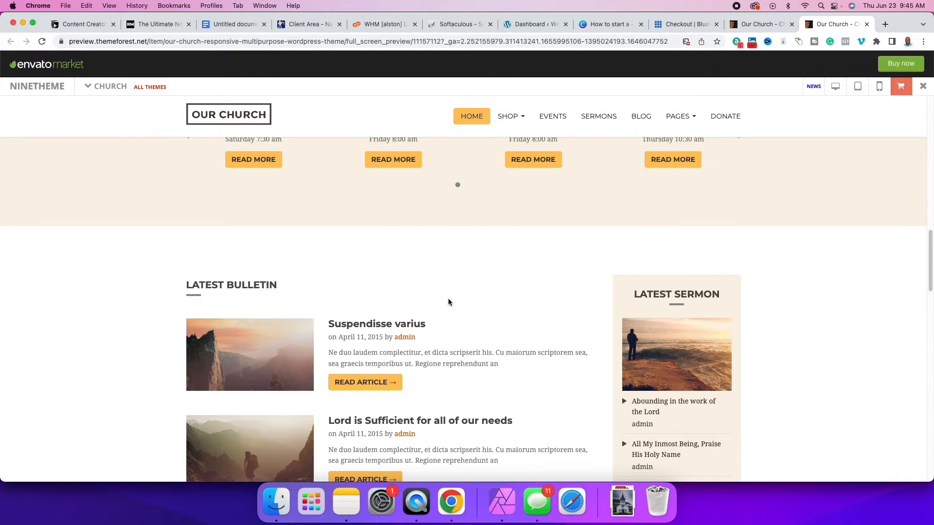
scroll("down", 3)
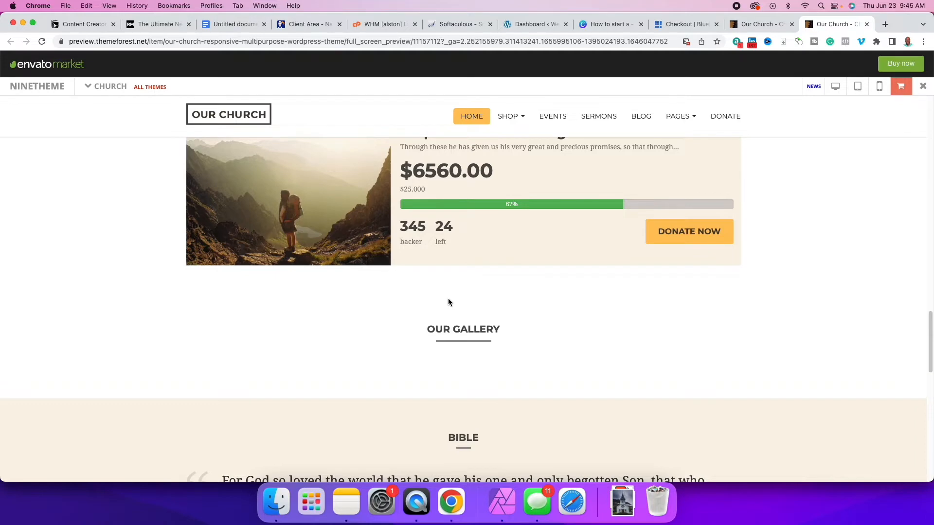
scroll("down", 3)
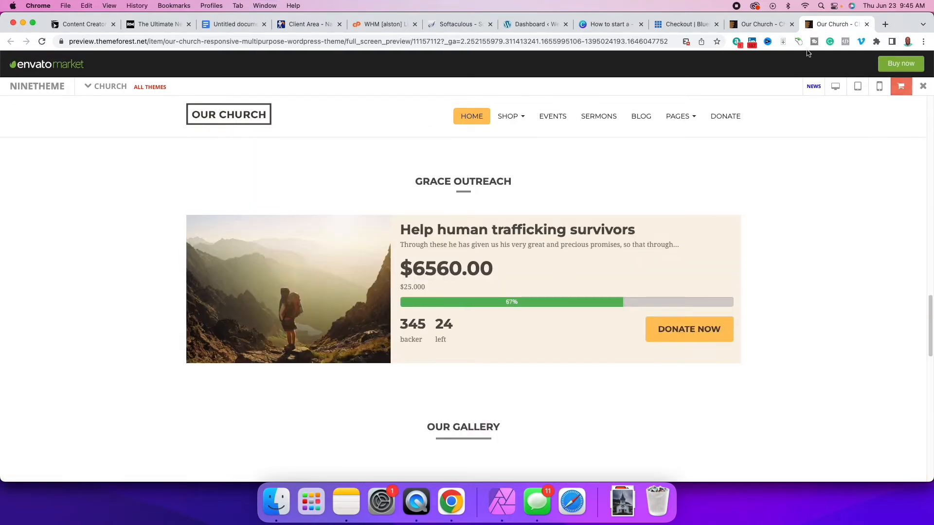
left_click(9, 41)
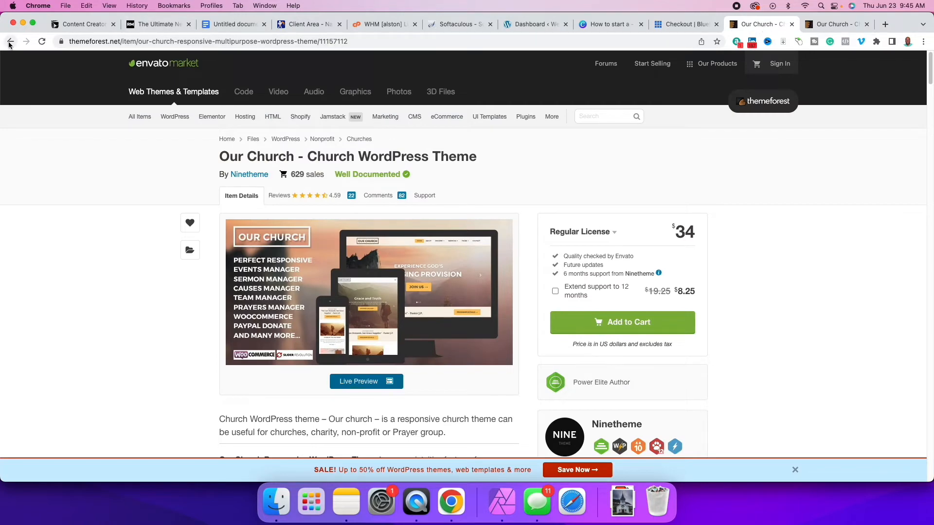
Go back to the church theme search results on ThemeForest.
left_click(10, 41)
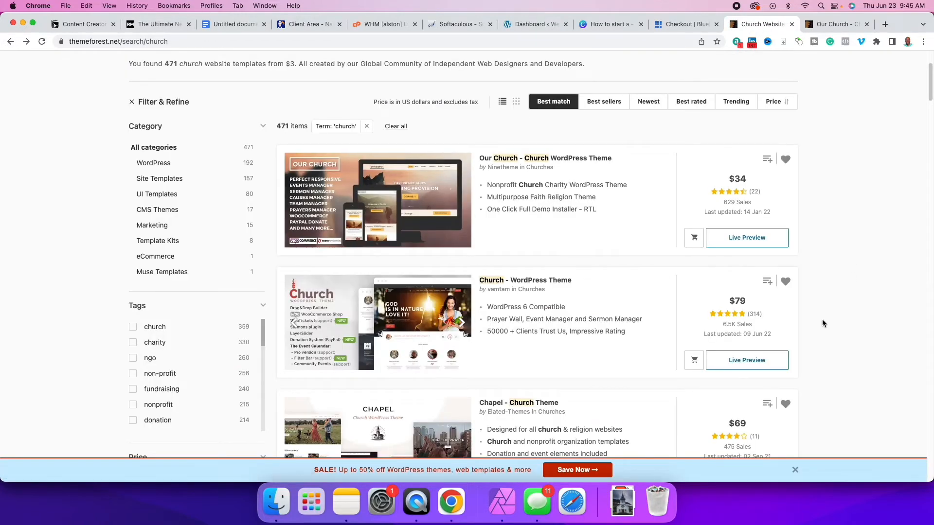
scroll("up", 3)
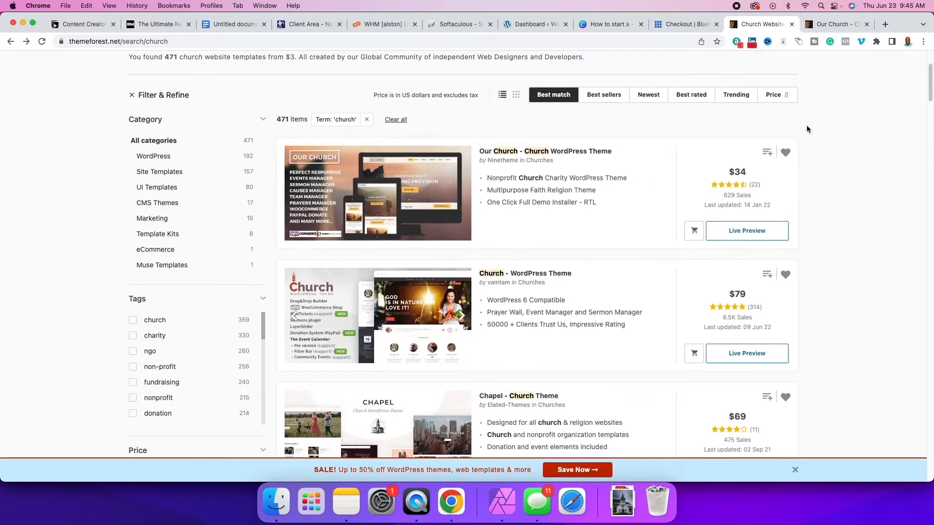
scroll("up", 3)
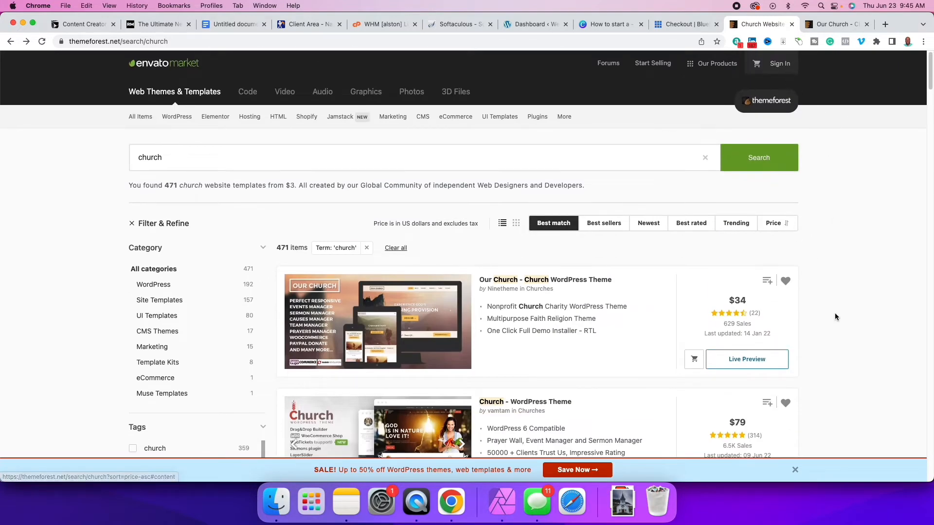
mouse_move(869, 221)
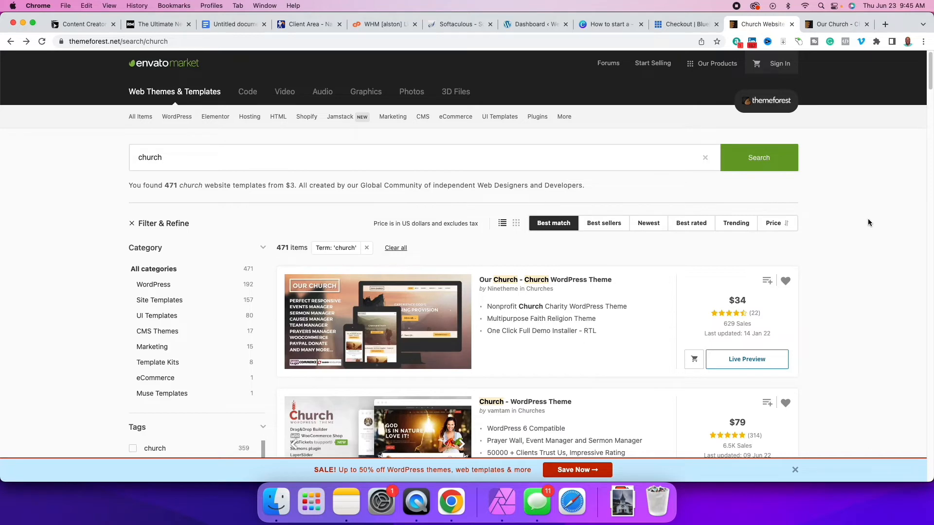
Sign in to Envato with Google and open the purchased Downloads page.
left_click(779, 64)
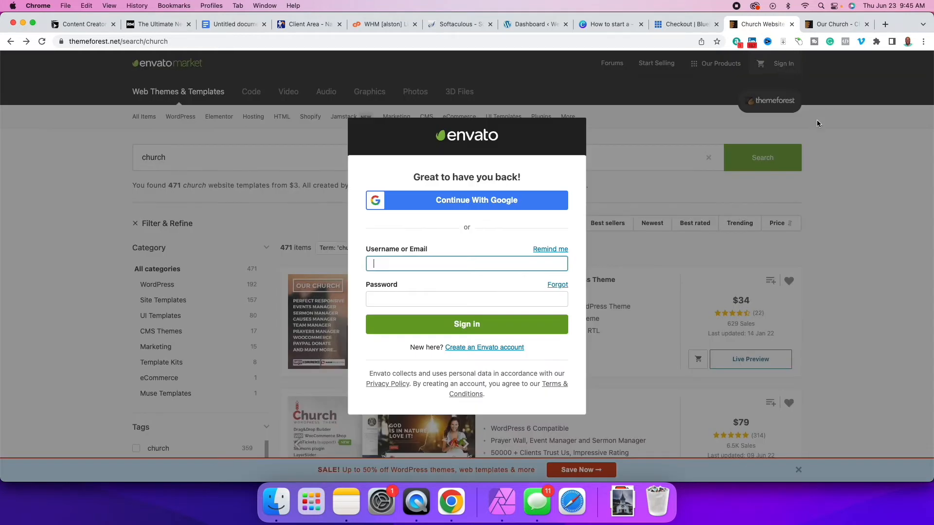
left_click(466, 324)
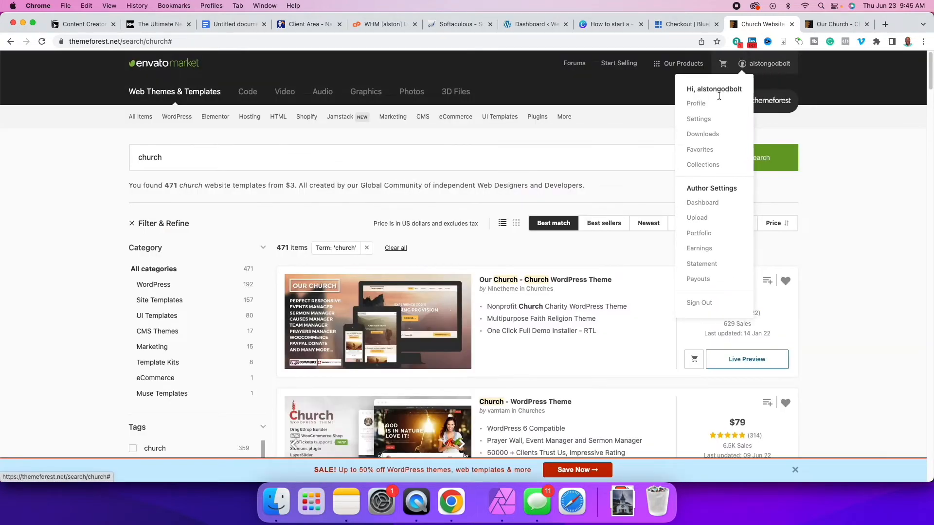
left_click(702, 133)
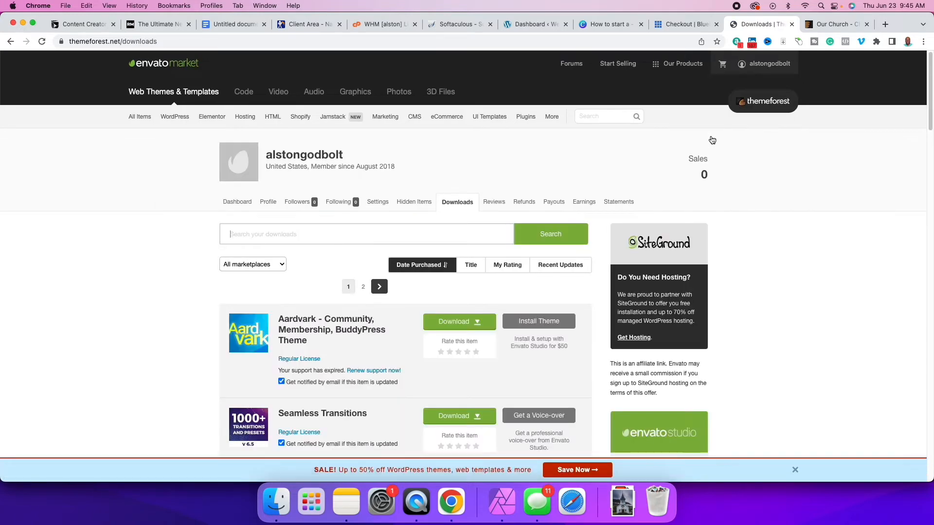
Download the Aardvark theme's 'All files & documentation' zip and open it.
scroll("down", 3)
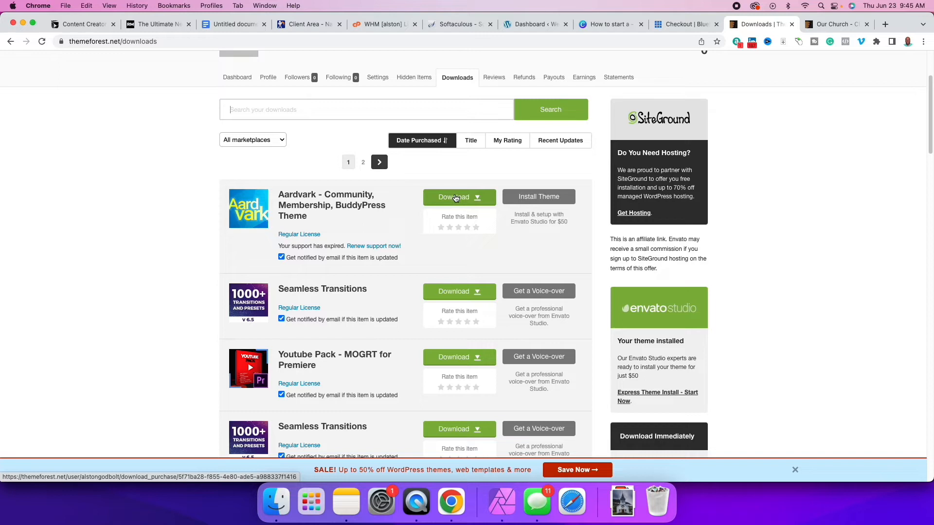
left_click(459, 197)
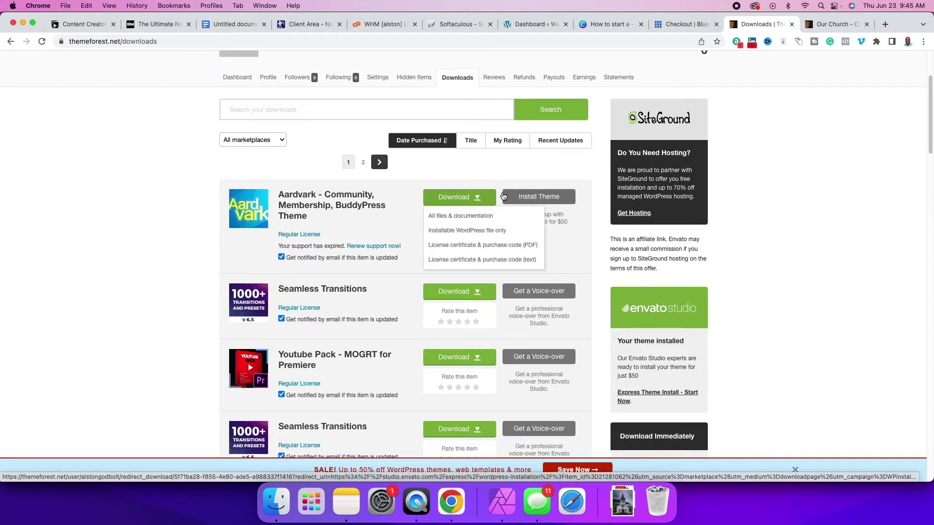
mouse_move(460, 216)
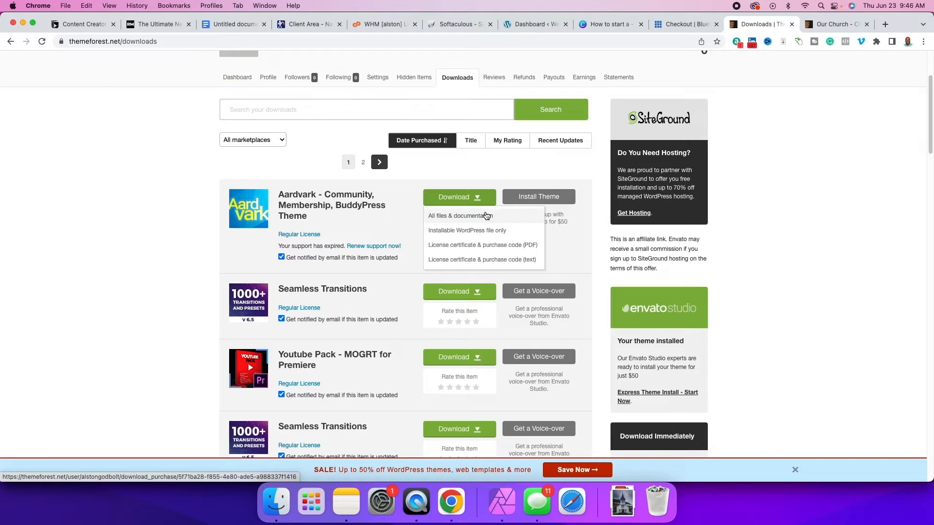
left_click(458, 216)
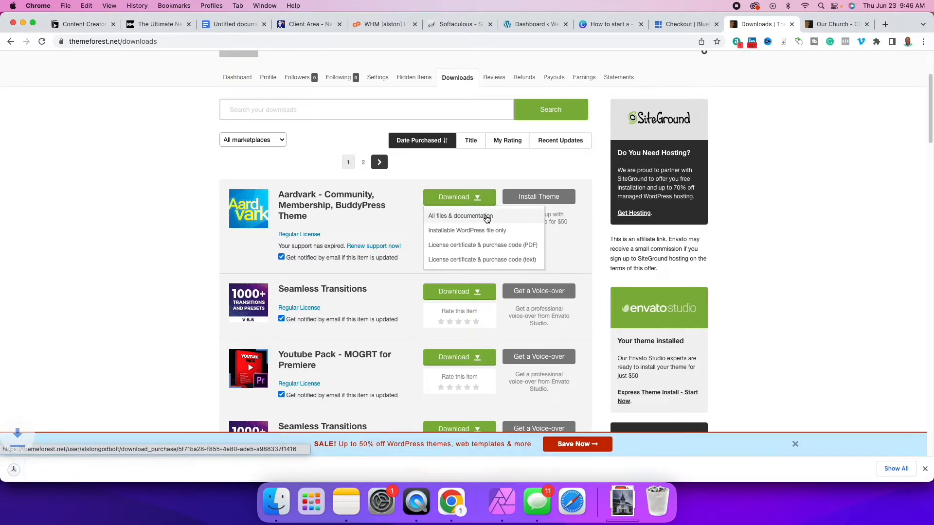
left_click(460, 216)
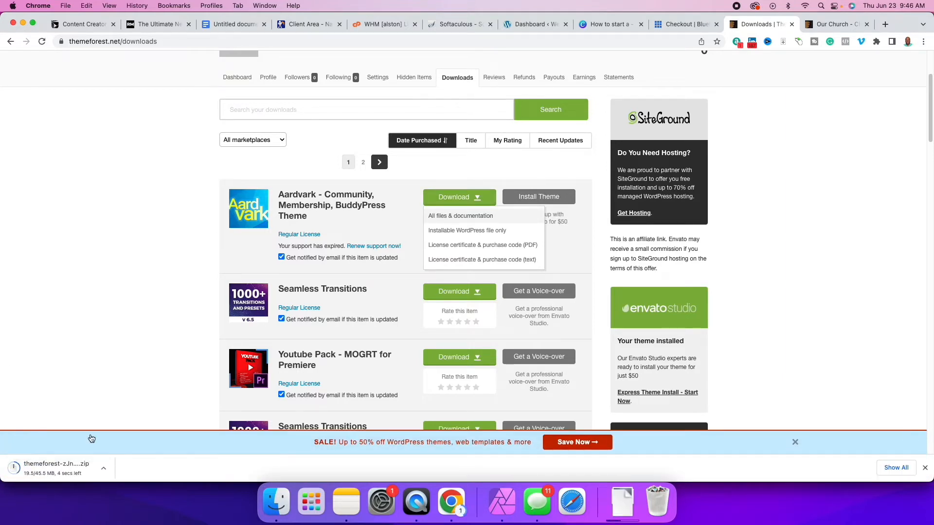
mouse_move(56, 464)
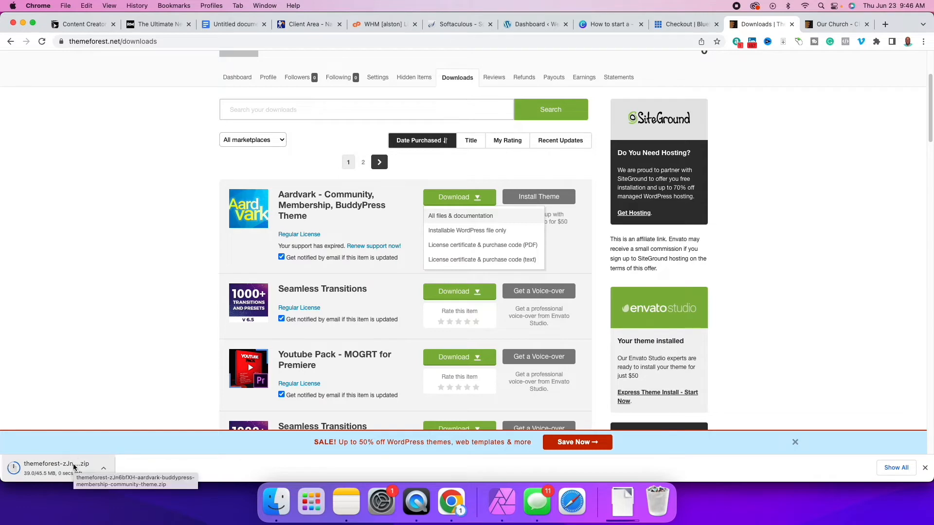
left_click(56, 464)
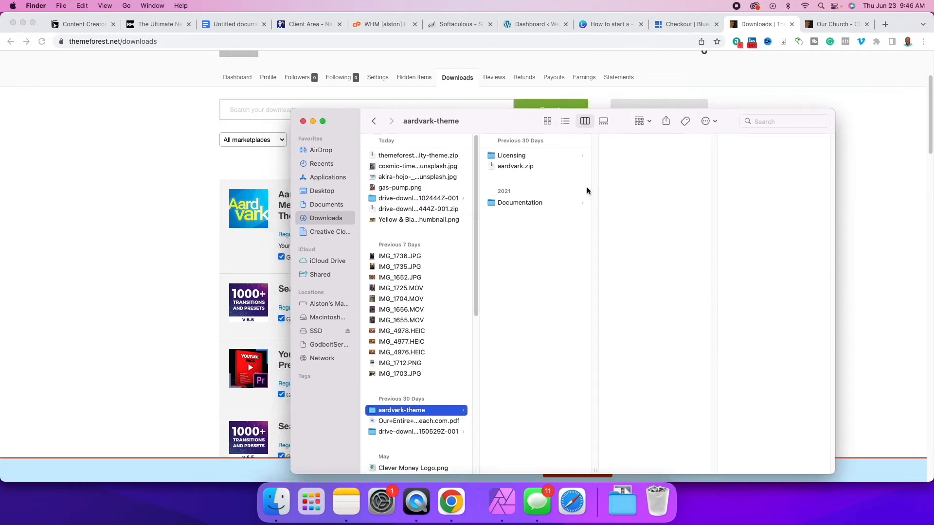
mouse_move(517, 168)
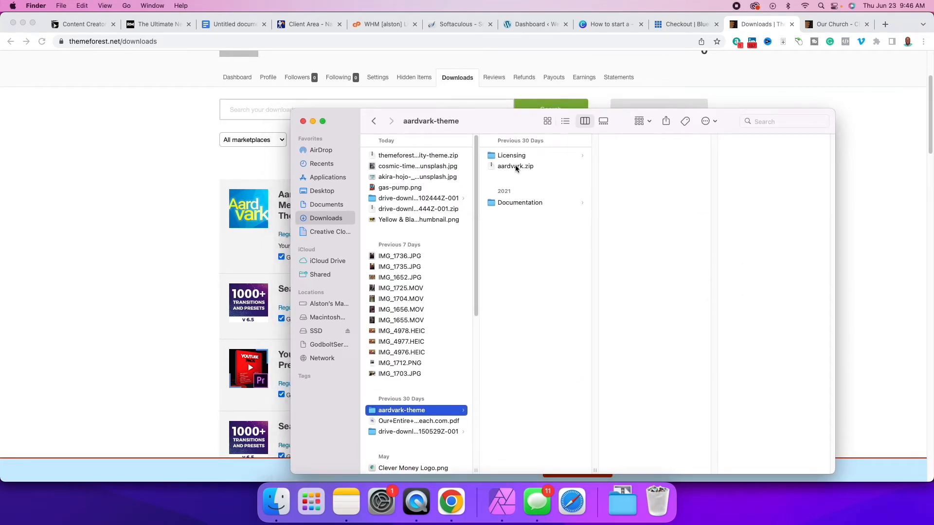
Select aardvark.zip inside the aardvark-theme folder in Finder.
left_click(515, 166)
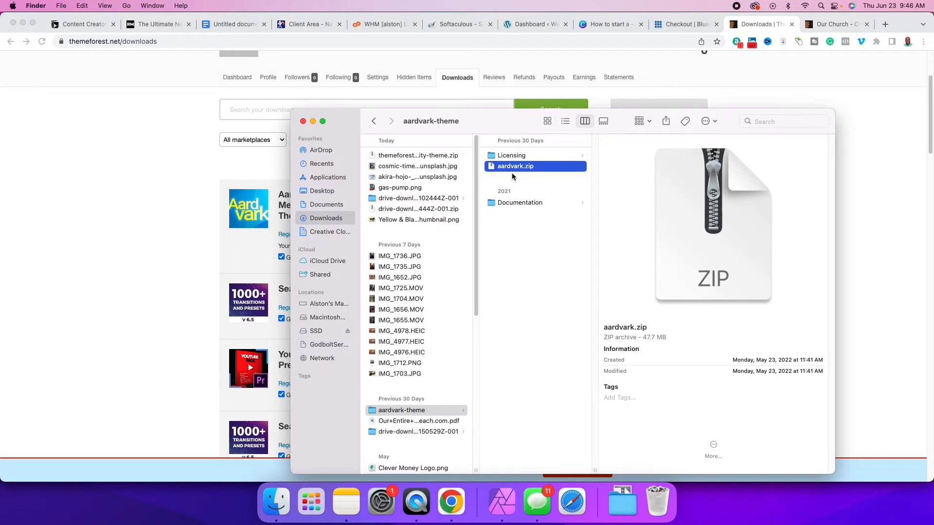
mouse_move(506, 121)
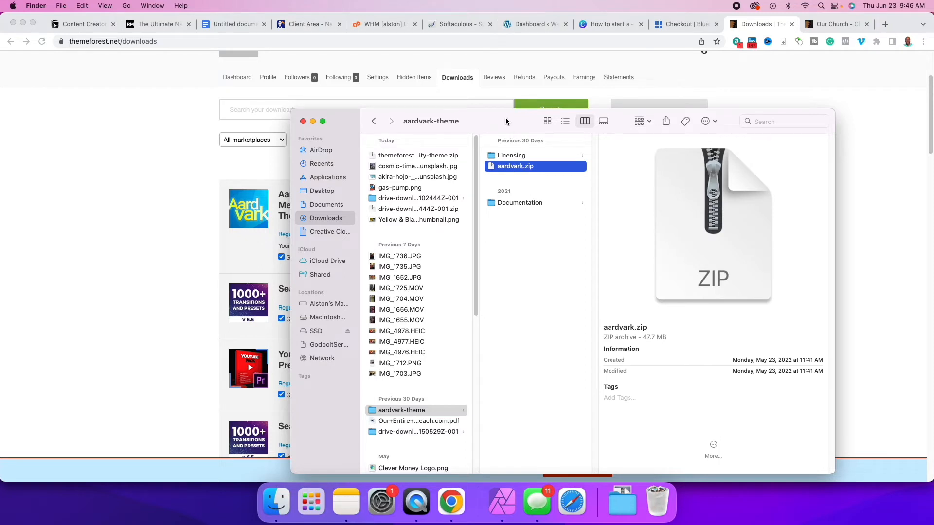
mouse_move(747, 149)
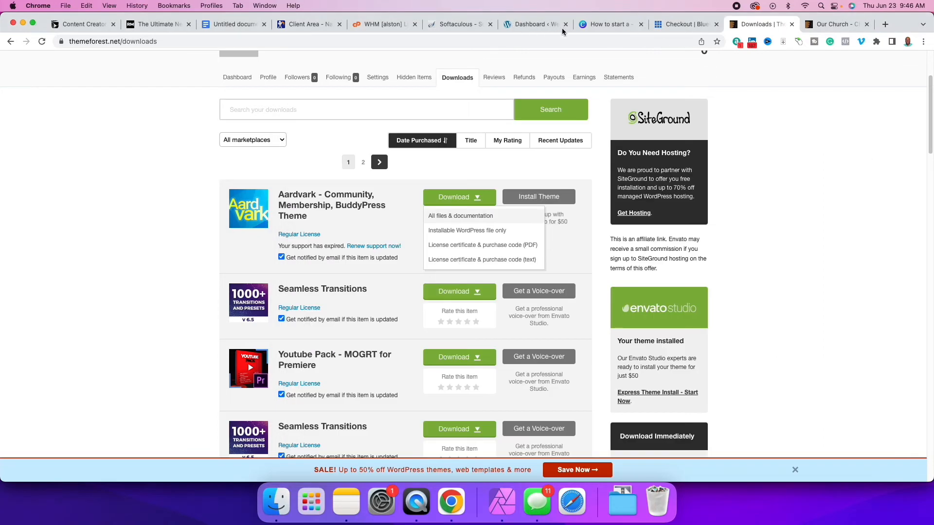
Open the WordPress Themes page listing the installed themes.
left_click(533, 23)
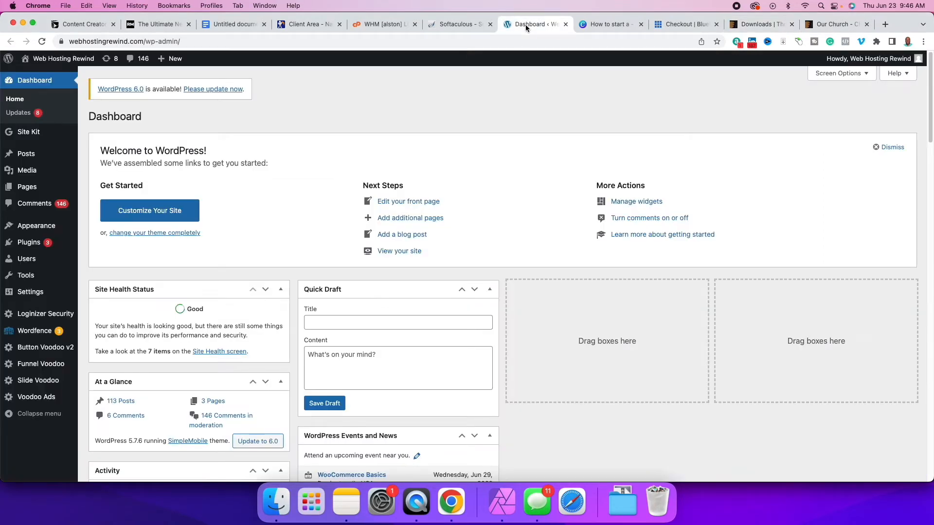
mouse_move(68, 287)
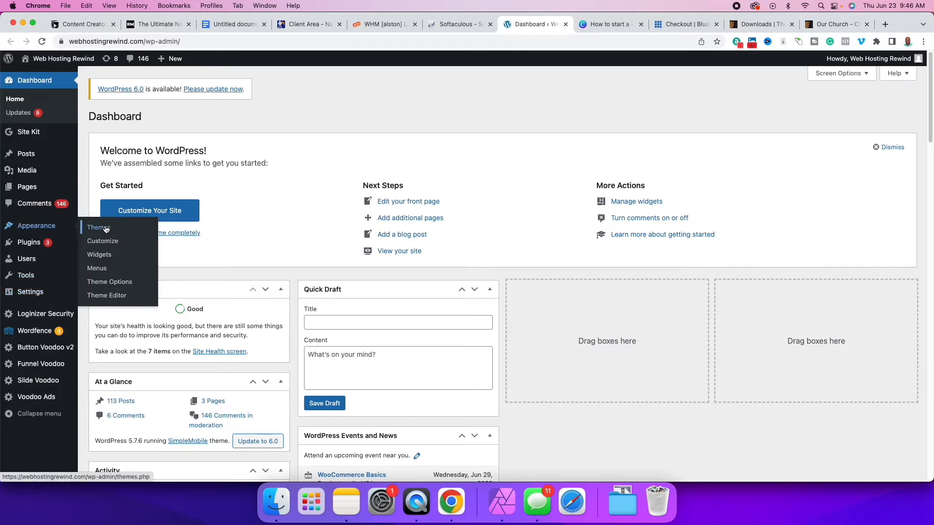
left_click(97, 228)
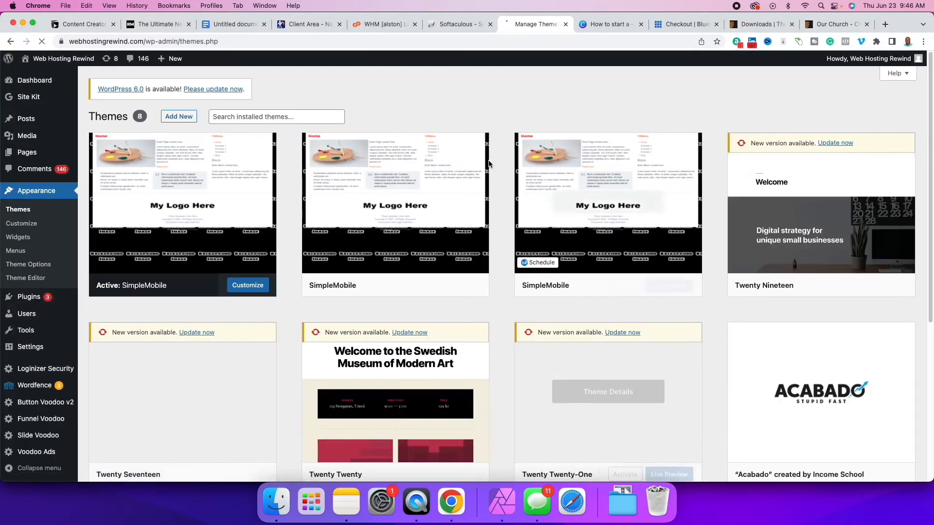
Start adding a new theme from the Themes page.
left_click(178, 115)
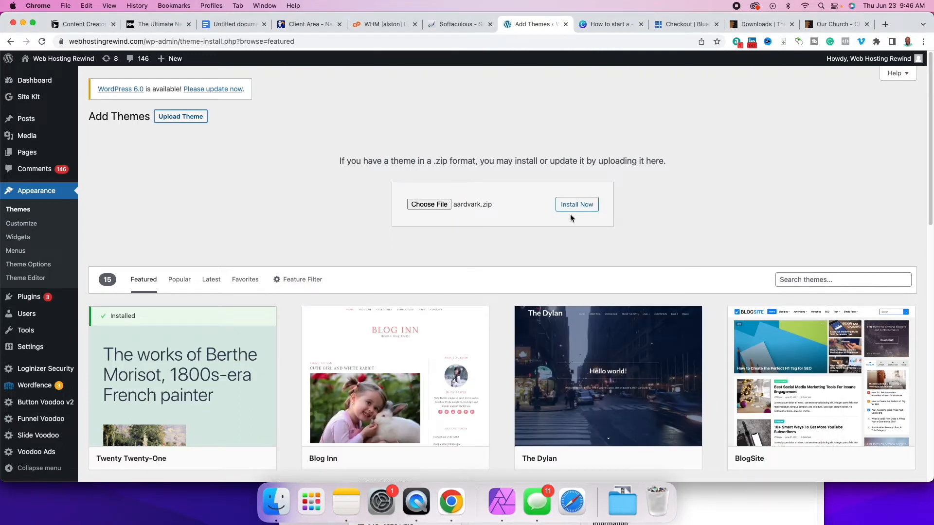
mouse_move(229, 246)
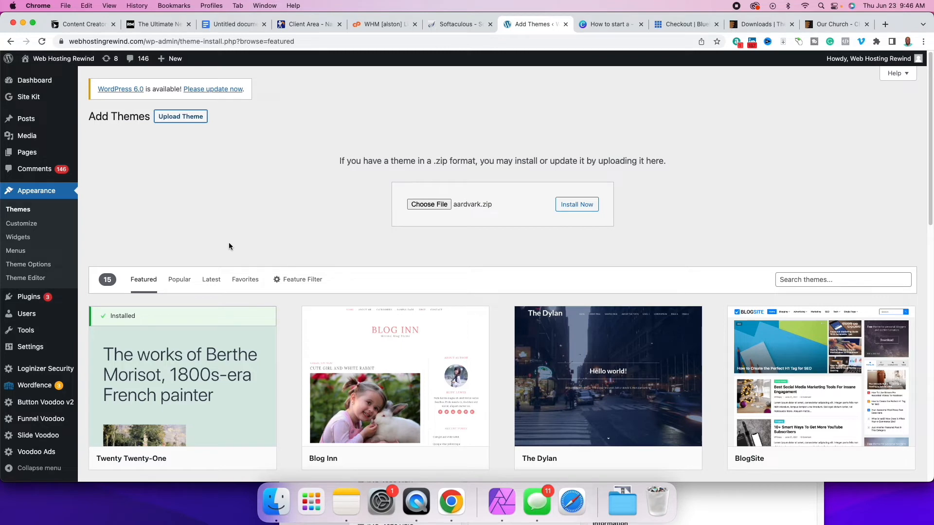
mouse_move(219, 234)
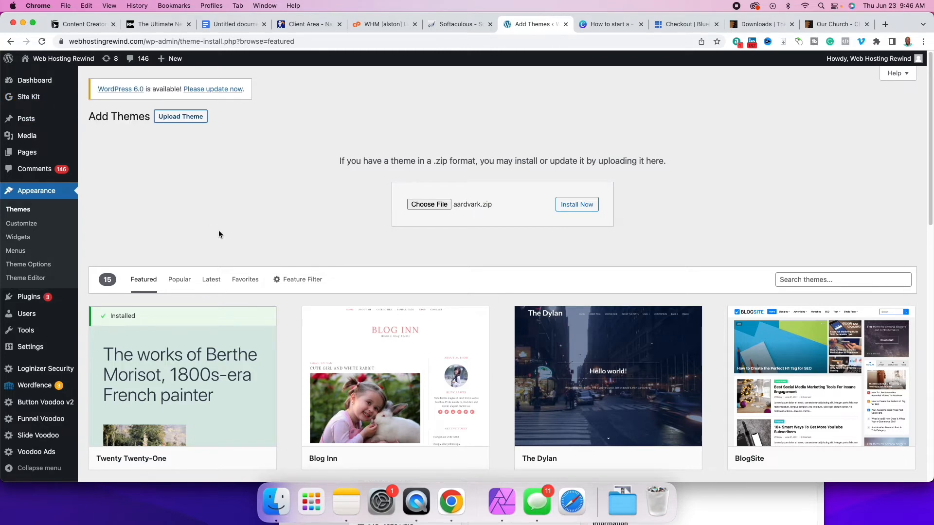
mouse_move(230, 226)
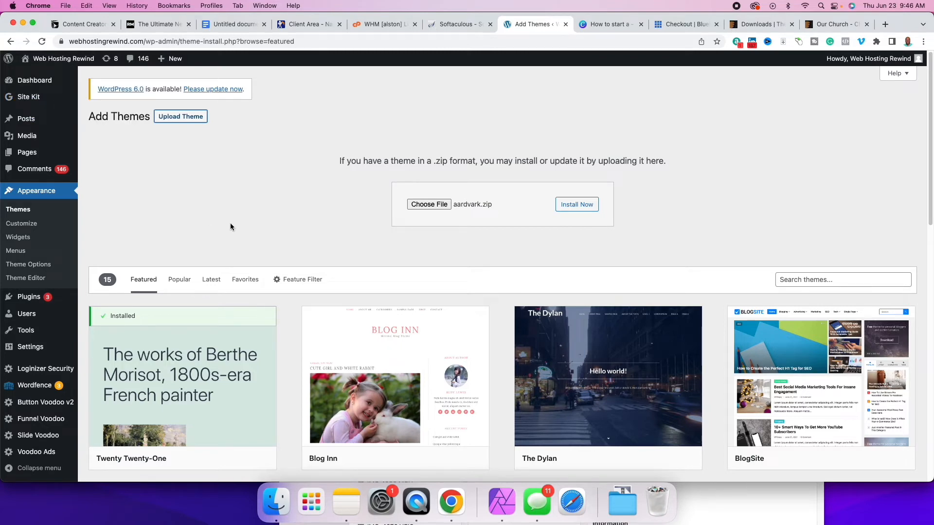
mouse_move(238, 218)
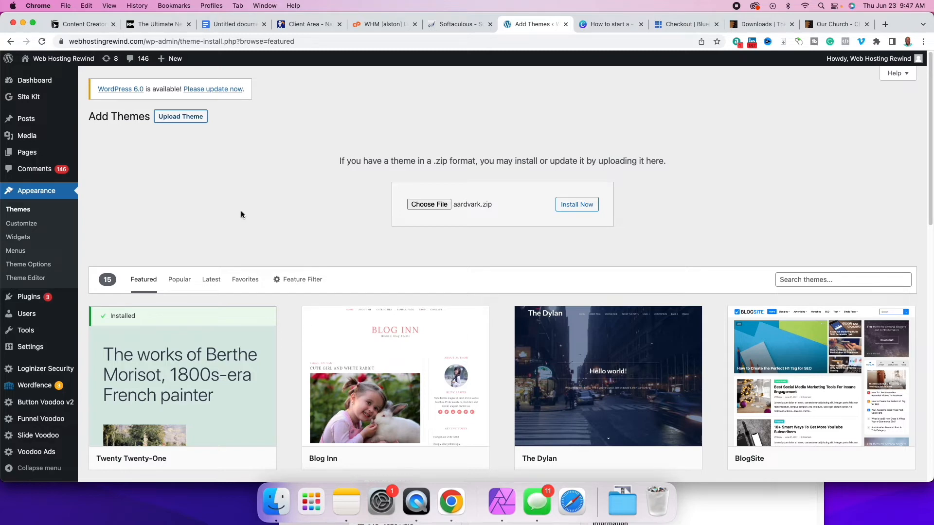
mouse_move(260, 221)
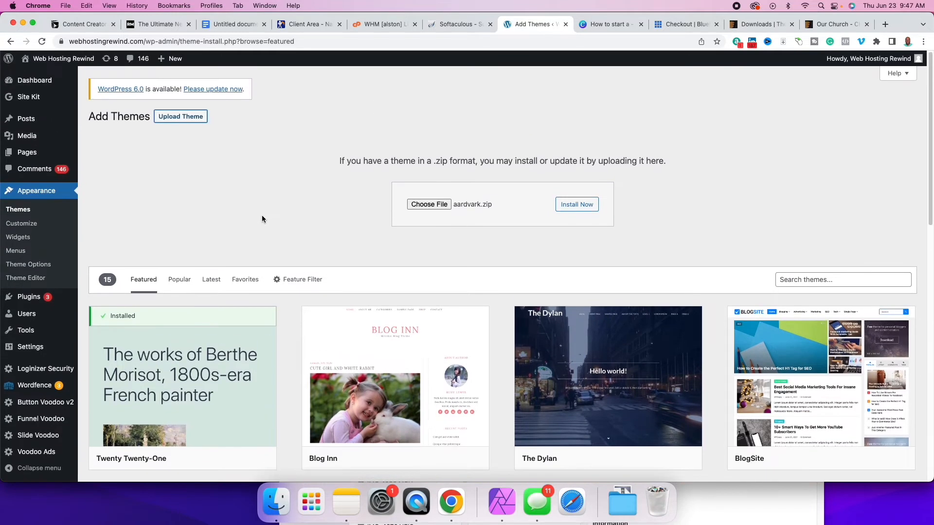
mouse_move(23, 223)
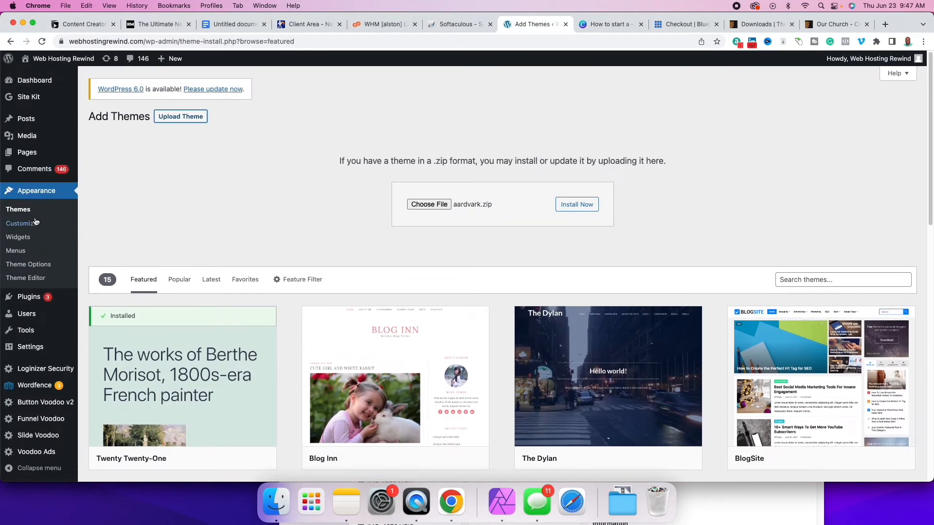
Check the live Customizer showing the SimpleMobile site, then close it back to Add Themes.
left_click(21, 223)
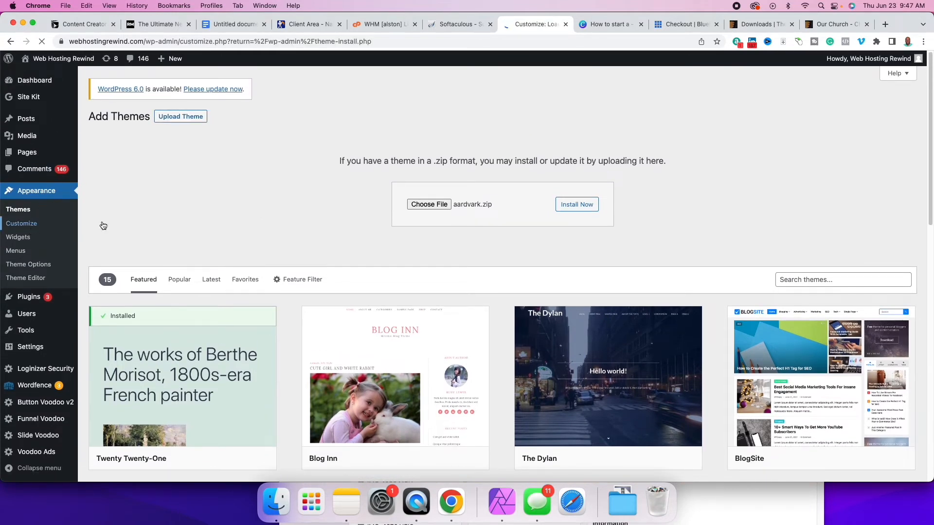
left_click(22, 224)
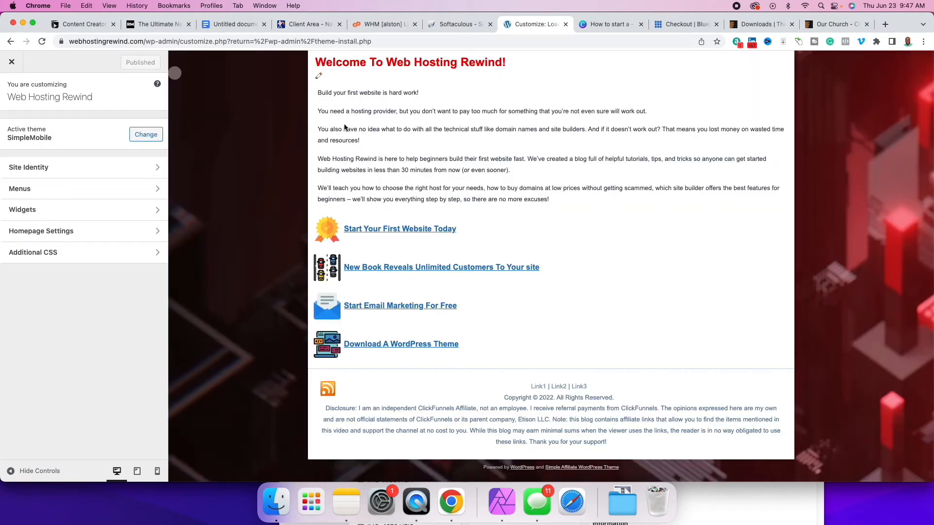
mouse_move(450, 232)
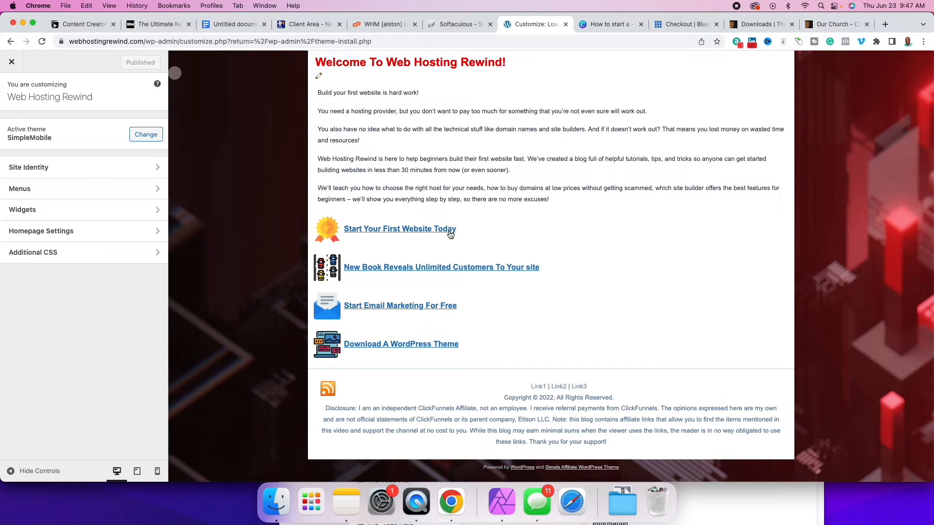
mouse_move(201, 194)
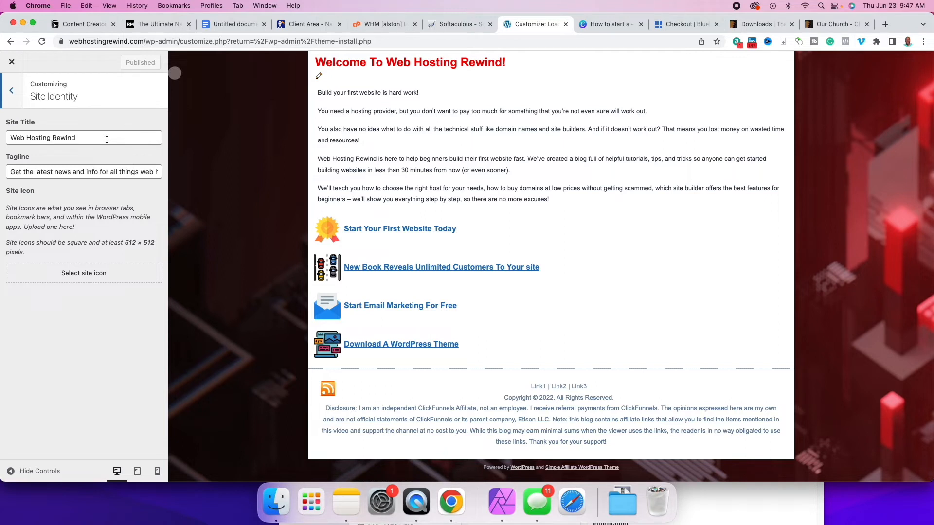
left_click(10, 89)
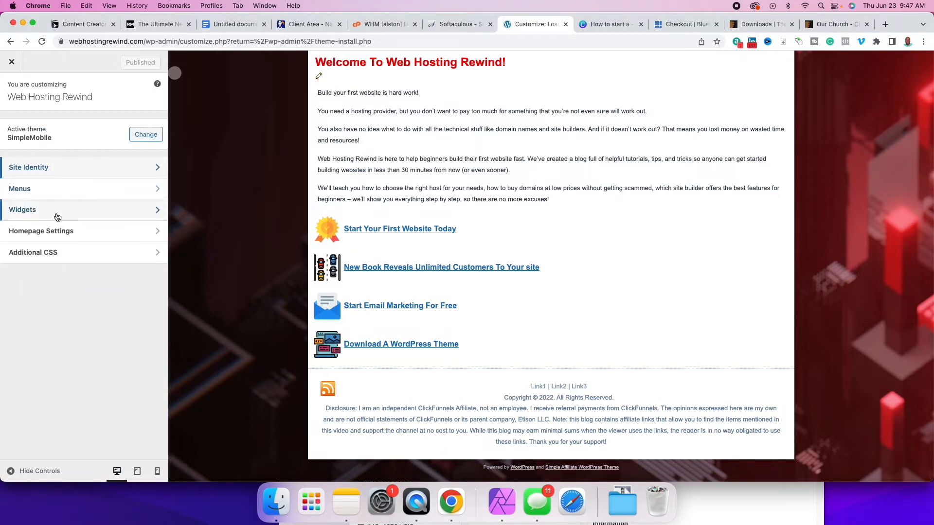
mouse_move(85, 256)
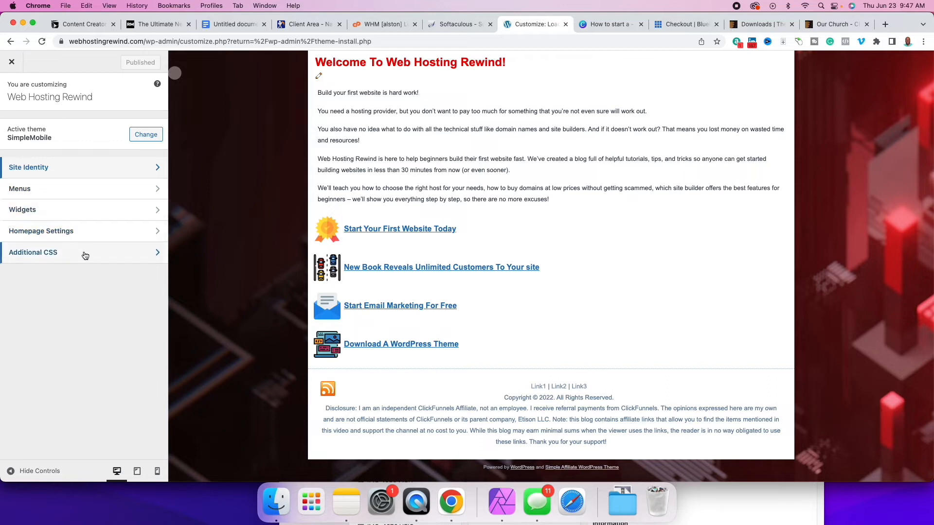
mouse_move(94, 308)
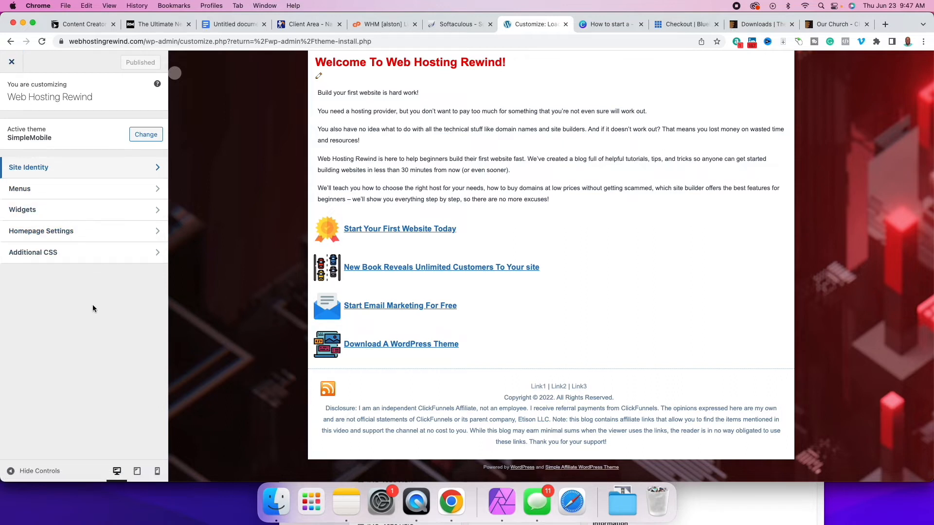
mouse_move(101, 231)
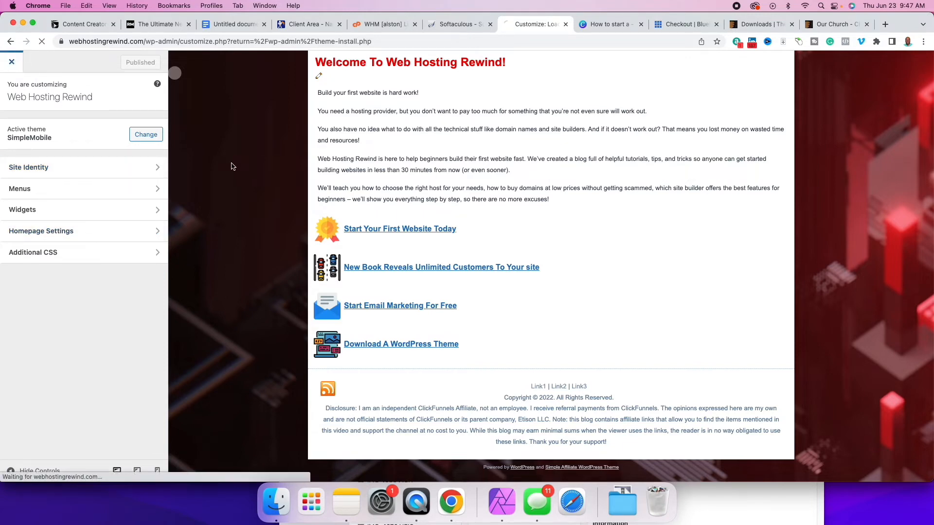
left_click(146, 135)
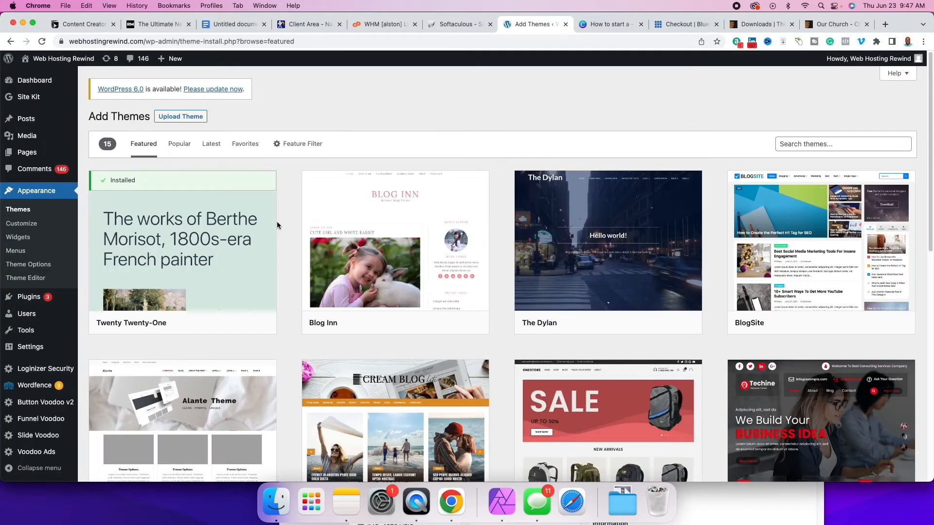
mouse_move(70, 146)
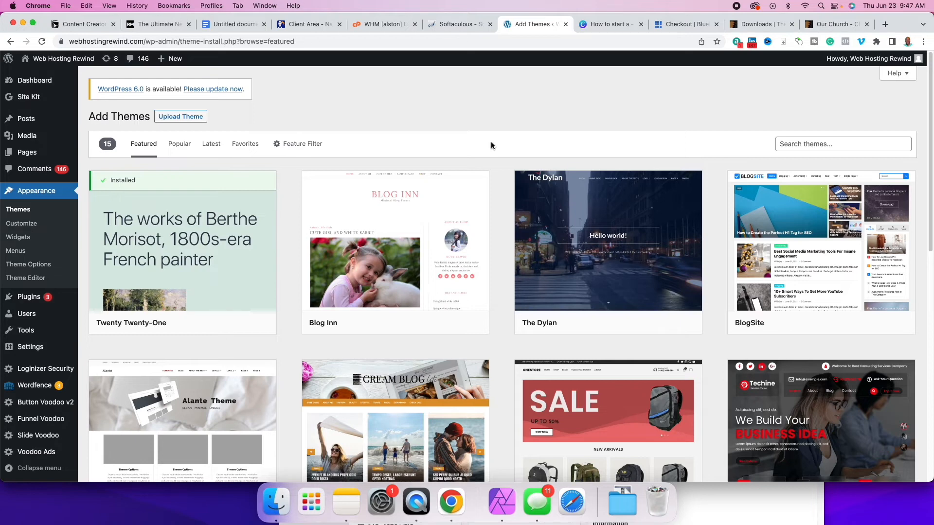
mouse_move(499, 157)
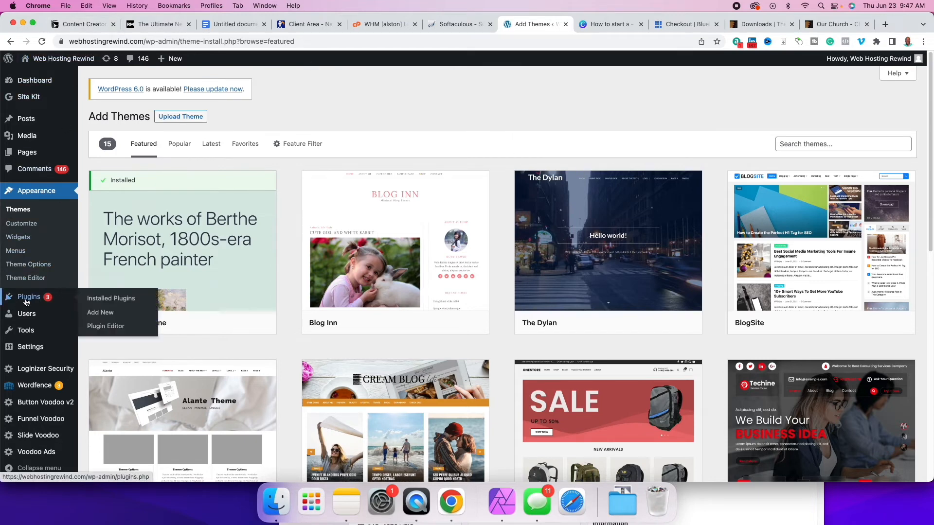
Show the Installed Plugins list from the admin sidebar.
left_click(111, 297)
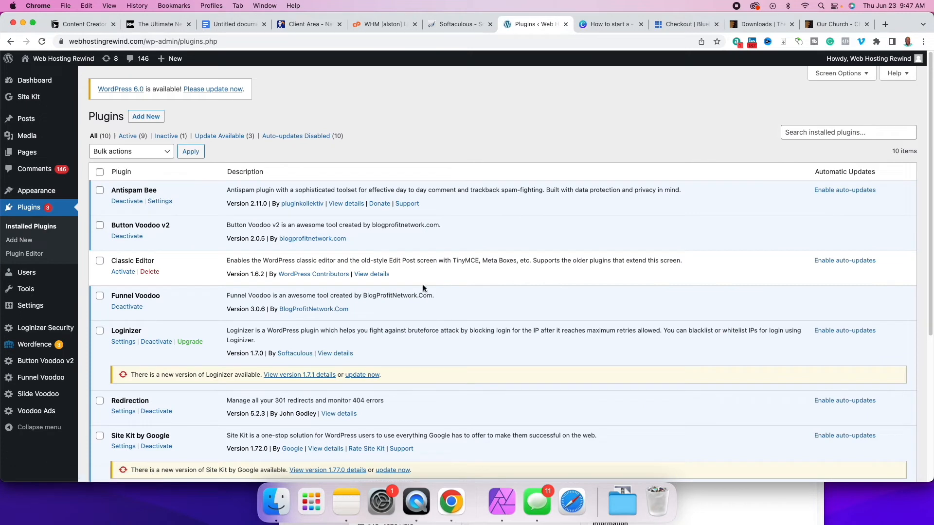
Scroll through the ten installed plugins, then switch to the Pages screen.
scroll("down", 3)
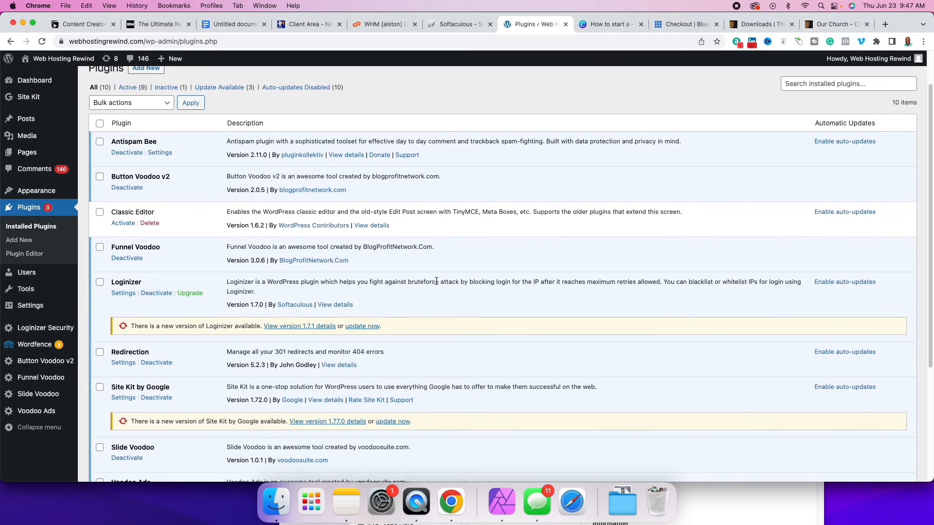
scroll("down", 3)
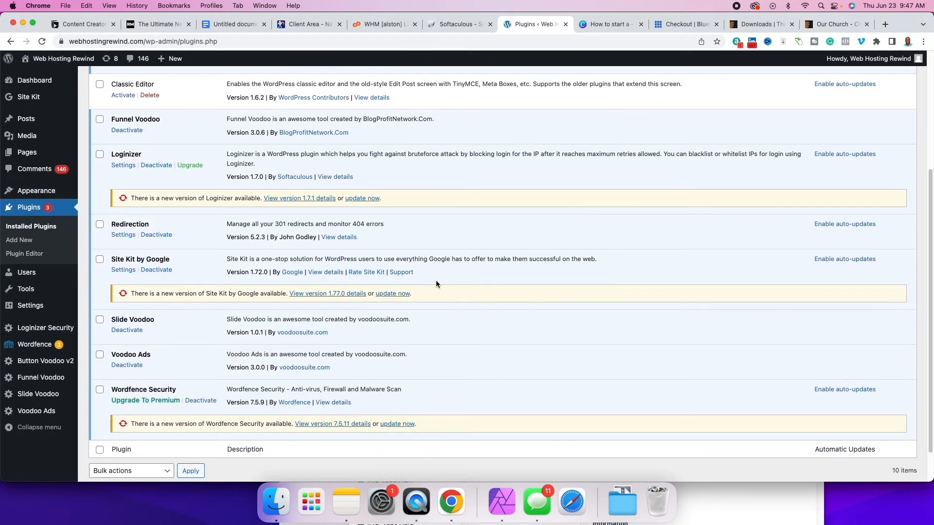
scroll("up", 3)
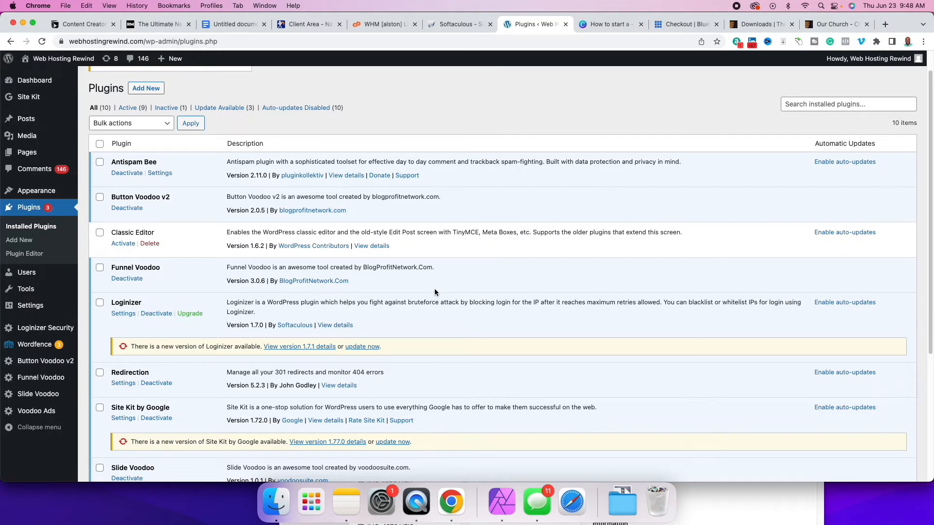
scroll("up", 3)
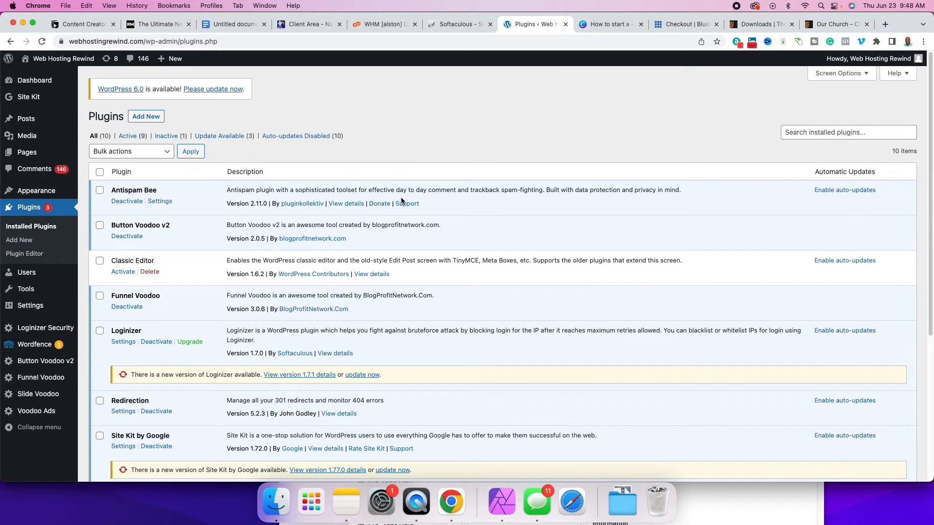
mouse_move(90, 172)
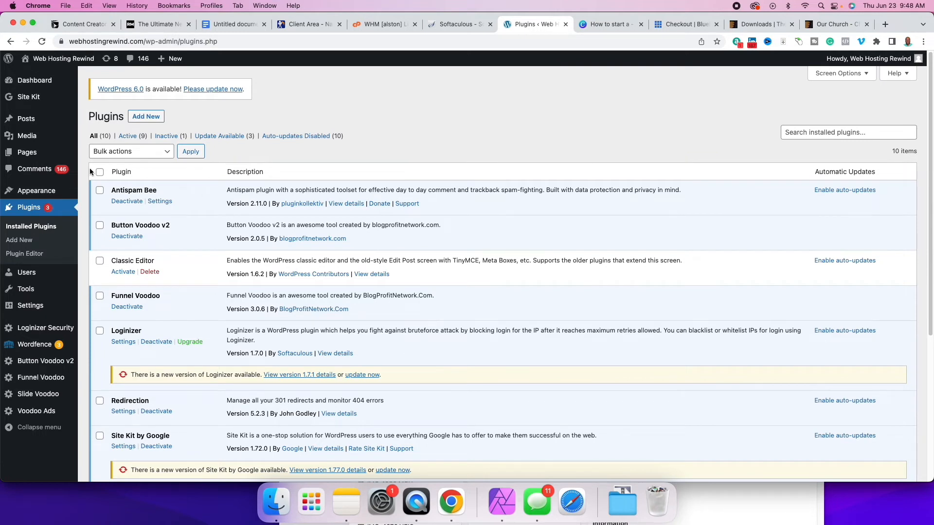
left_click(27, 152)
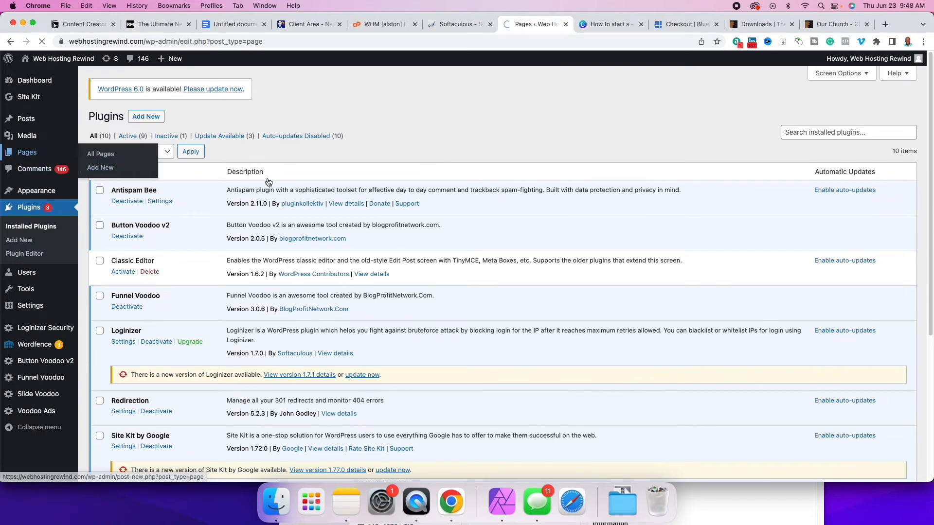
left_click(100, 154)
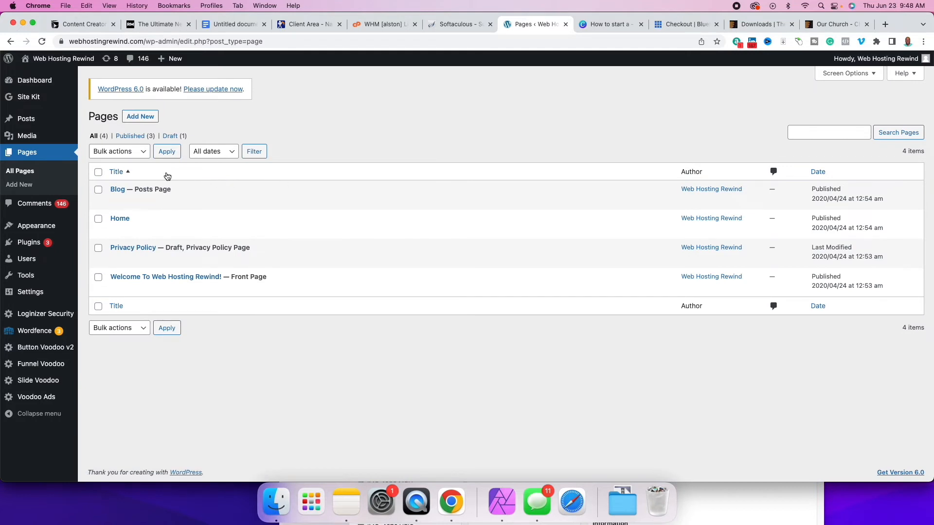
mouse_move(166, 248)
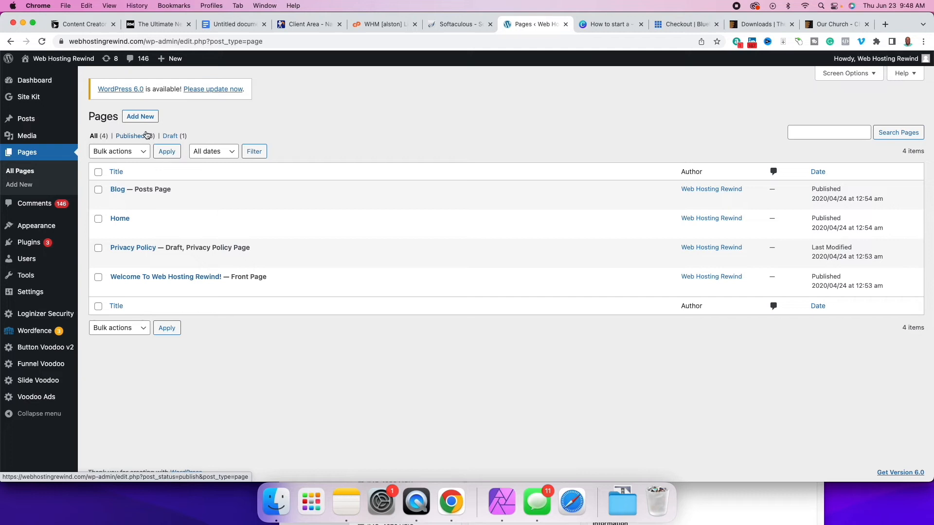
Add a new page and place the cursor in its title.
left_click(140, 116)
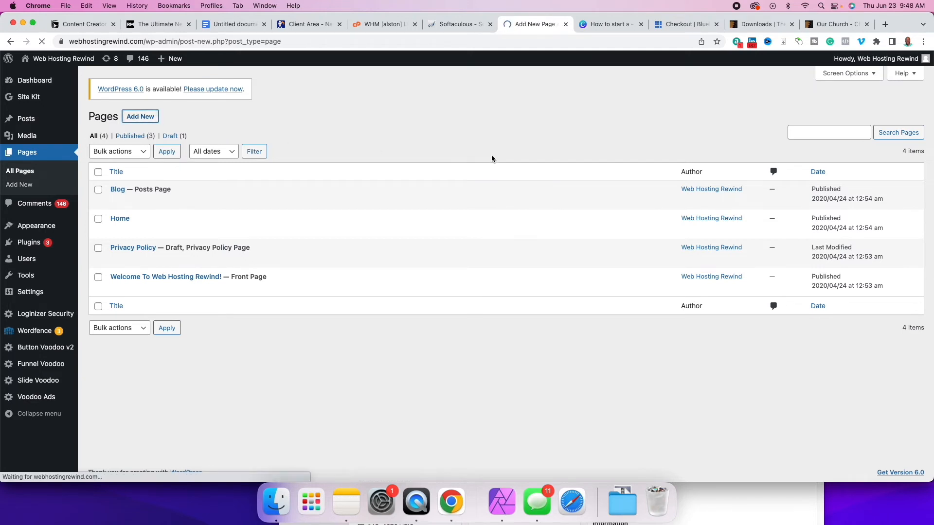
left_click(140, 115)
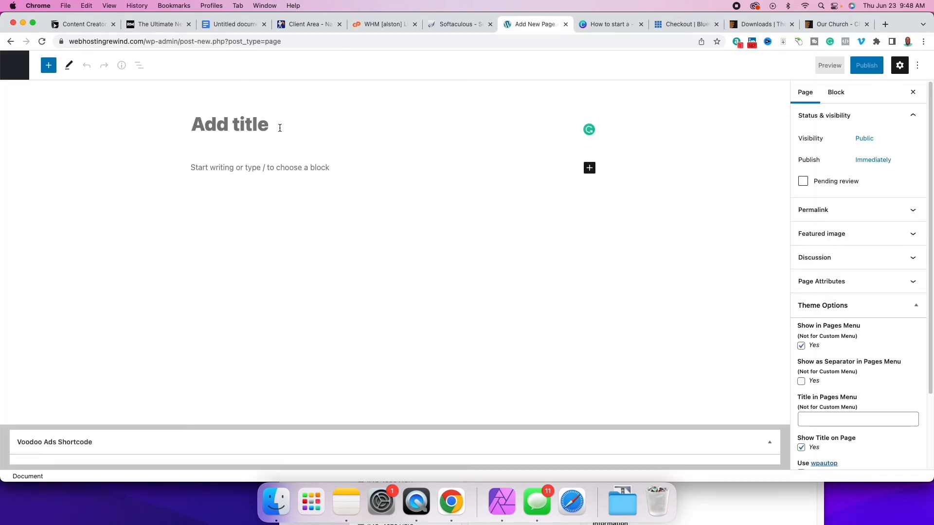
Title the page 'About Church' and write 'This church was founded on....' in the first paragraph.
type("About")
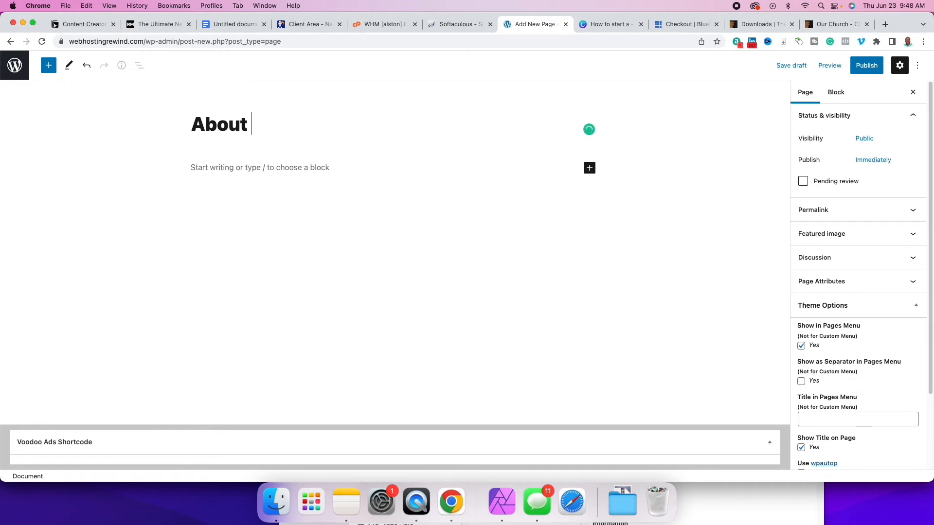
type("Church")
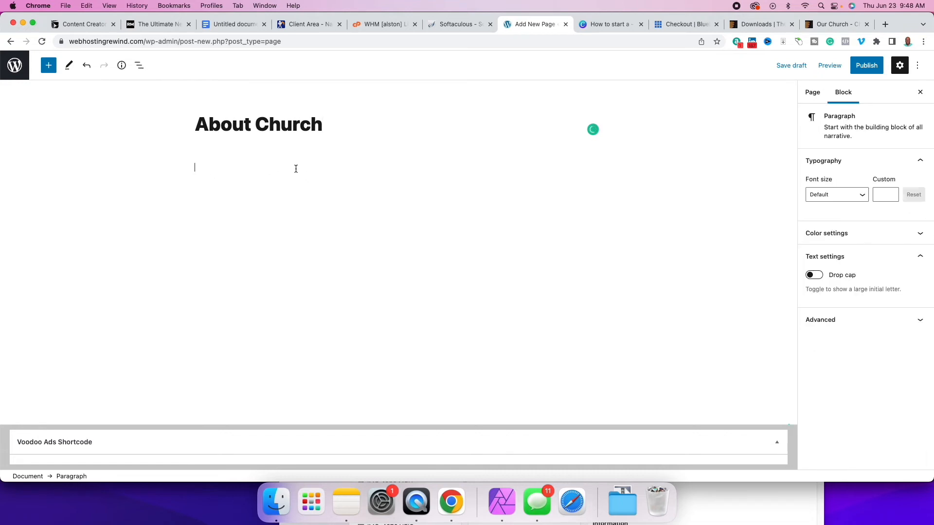
type("This")
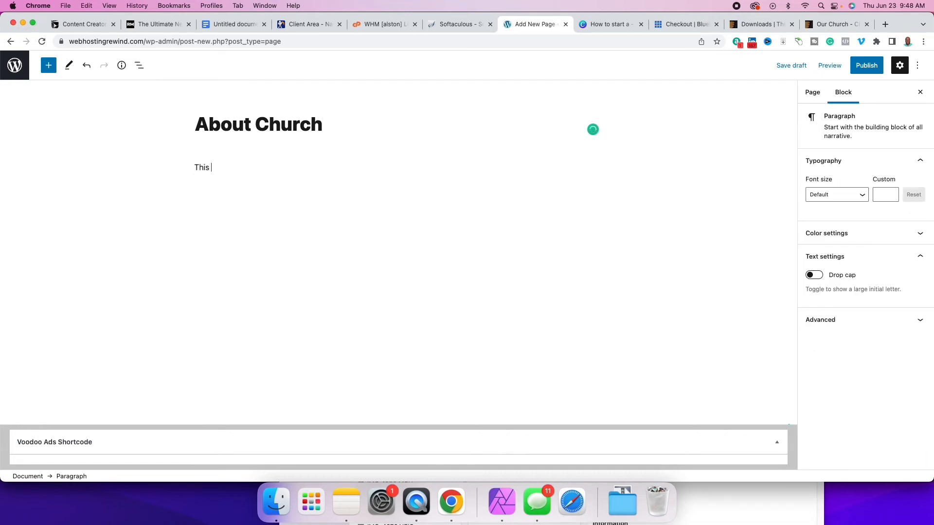
type("chur")
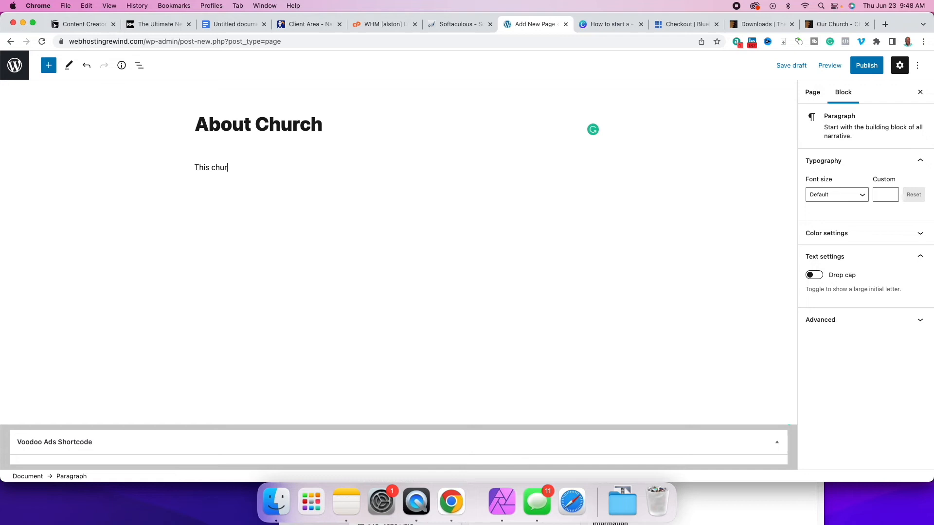
type("ch was found")
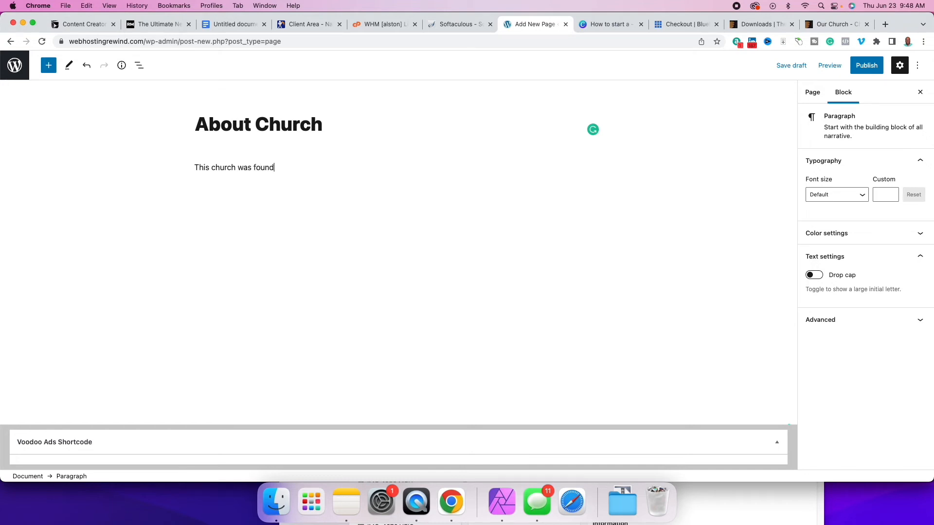
type("ed")
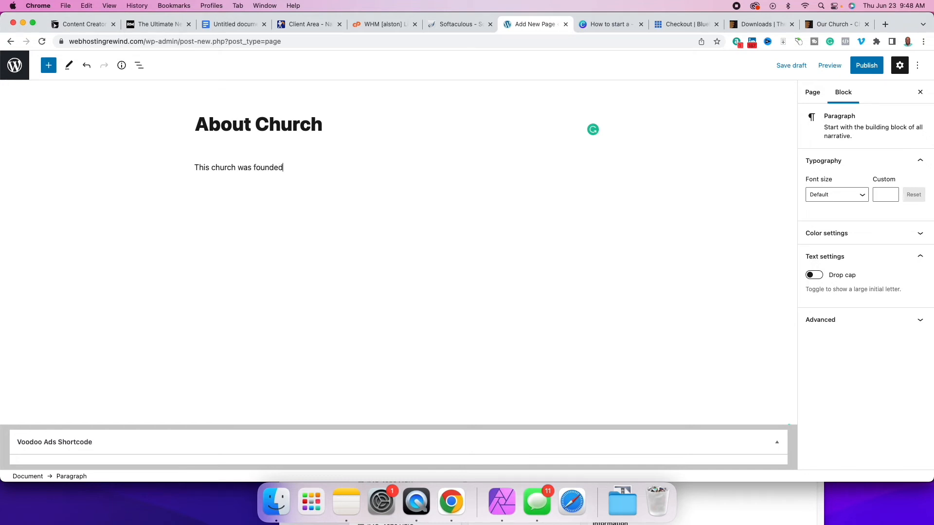
type("on....")
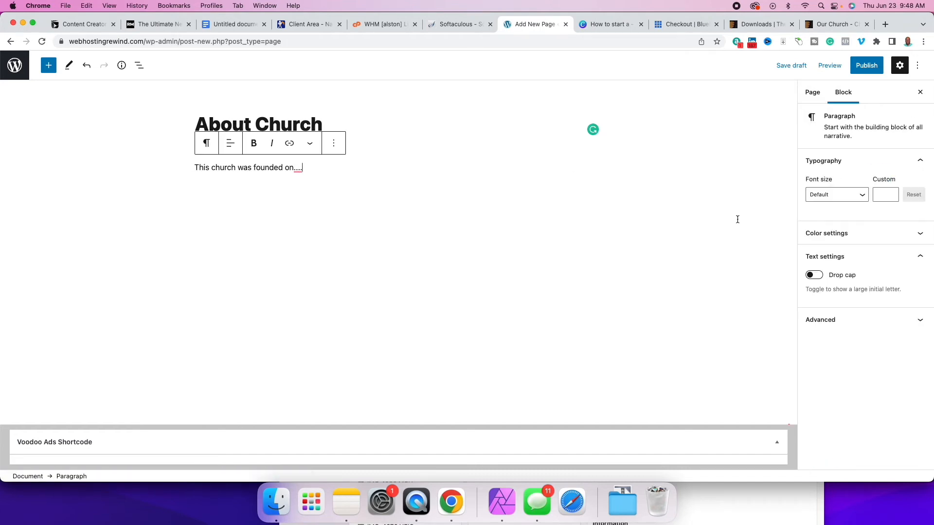
mouse_move(550, 196)
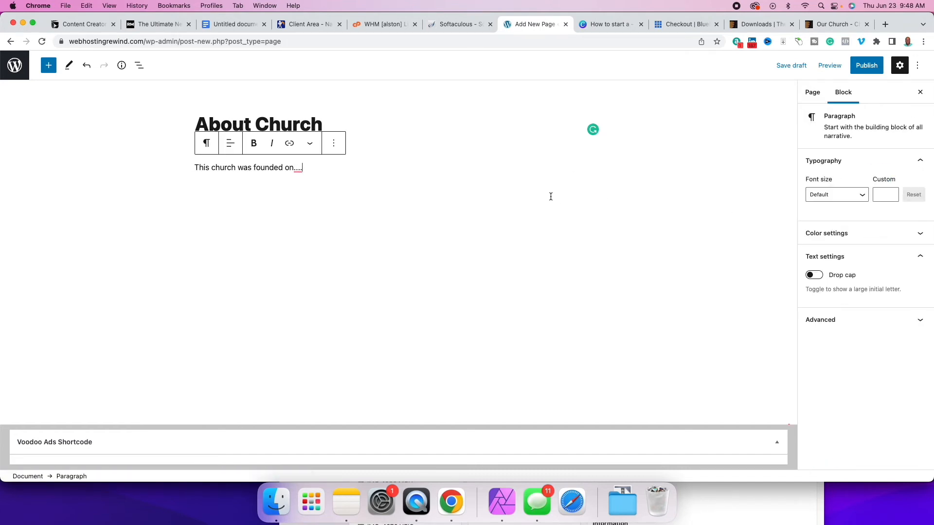
mouse_move(687, 168)
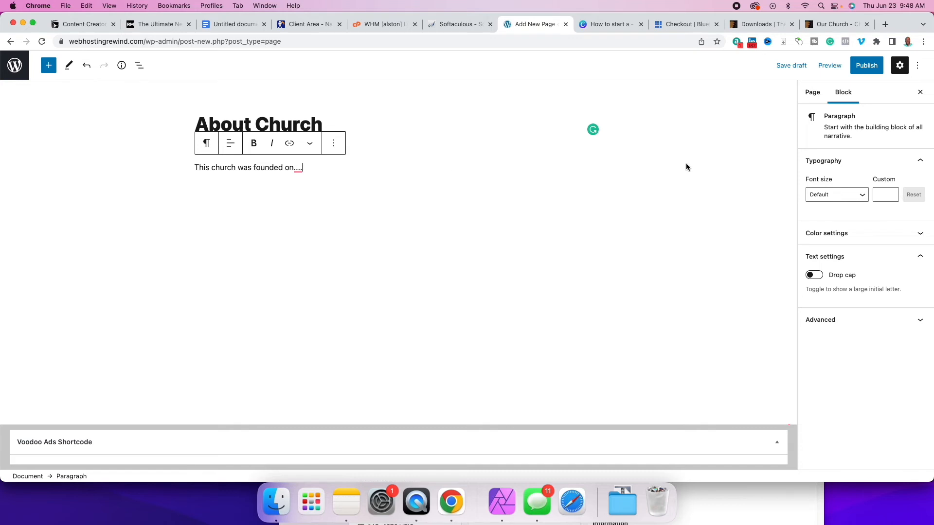
mouse_move(387, 171)
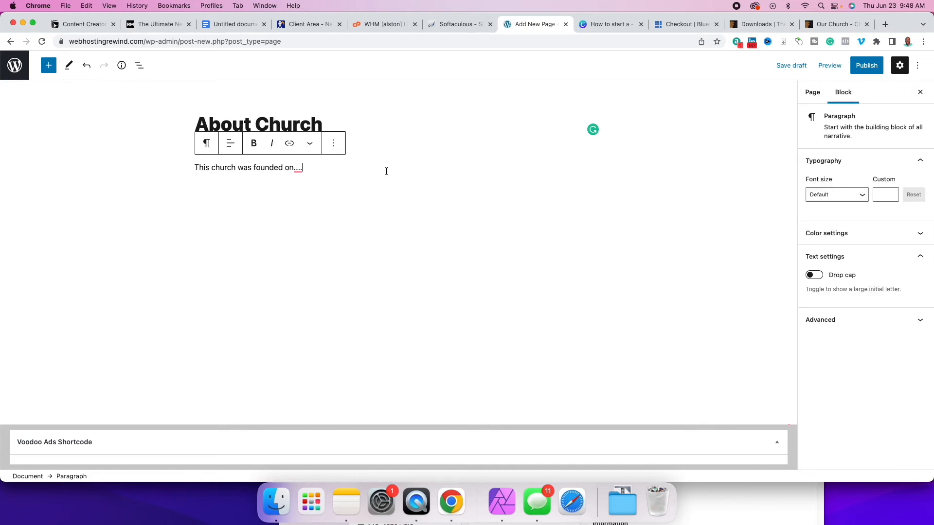
mouse_move(593, 196)
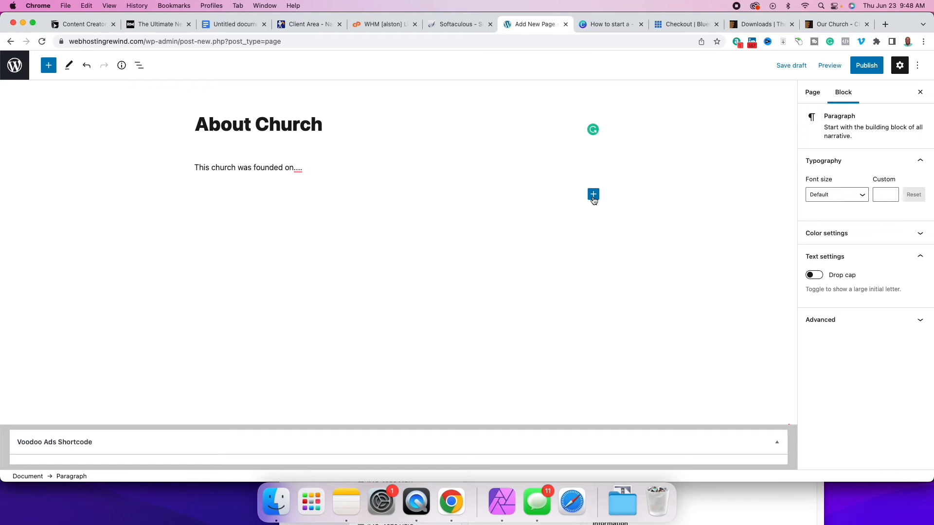
left_click(592, 195)
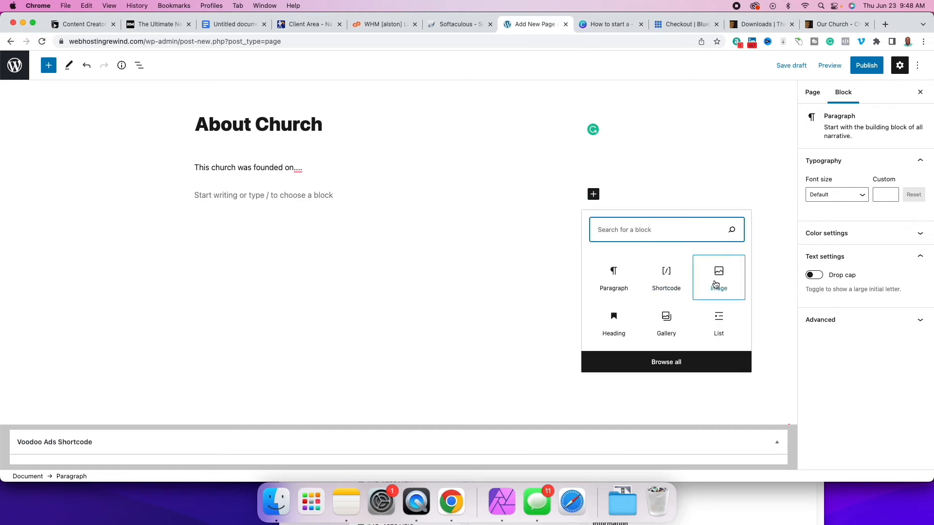
left_click(718, 278)
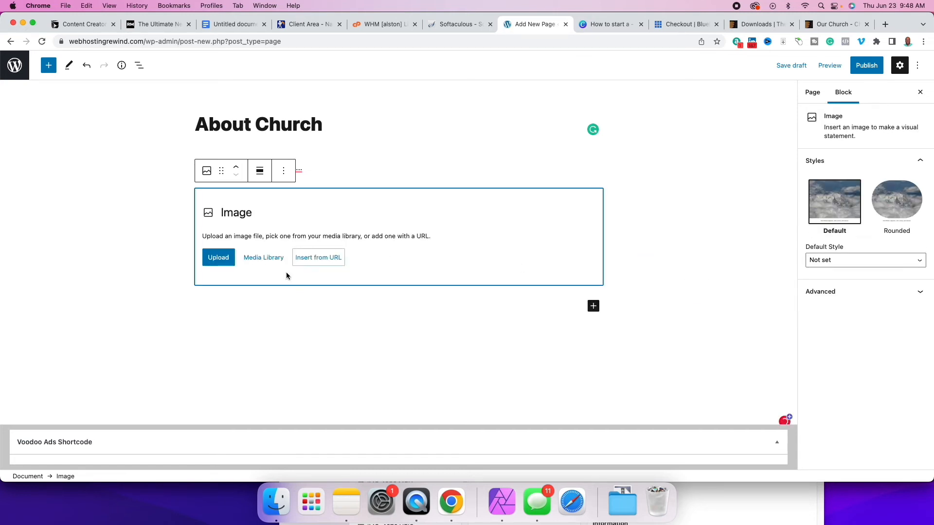
mouse_move(245, 268)
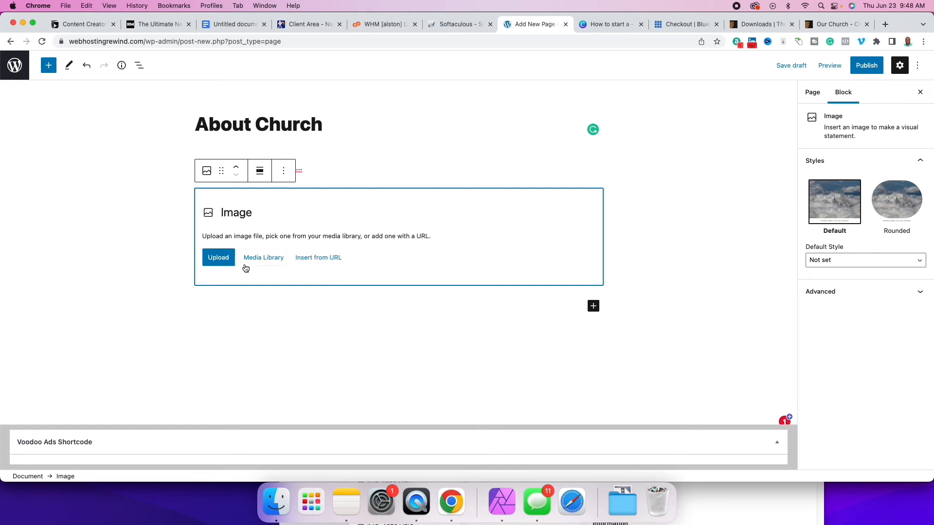
left_click(218, 257)
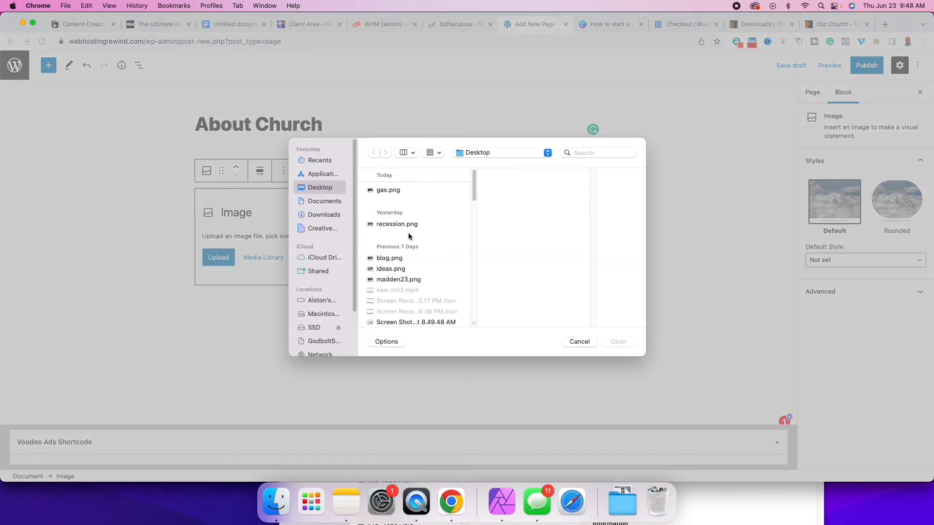
mouse_move(320, 239)
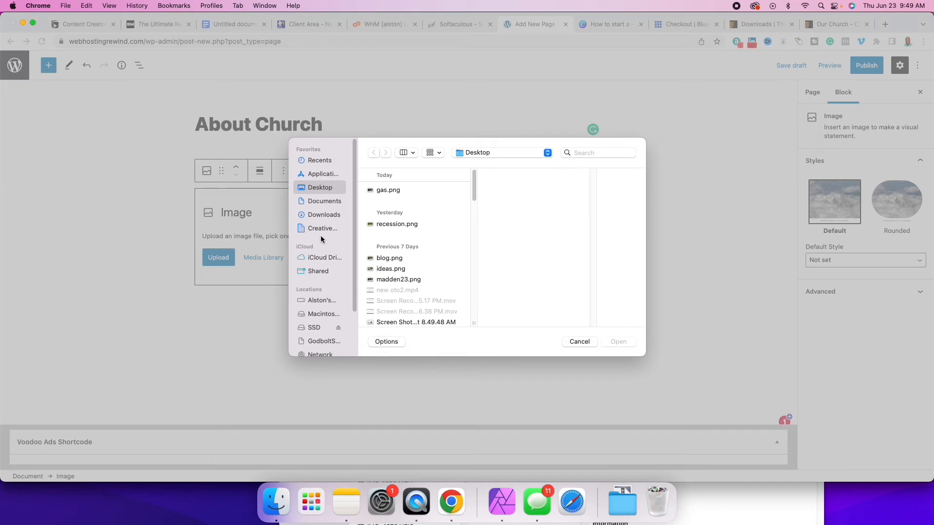
left_click(388, 190)
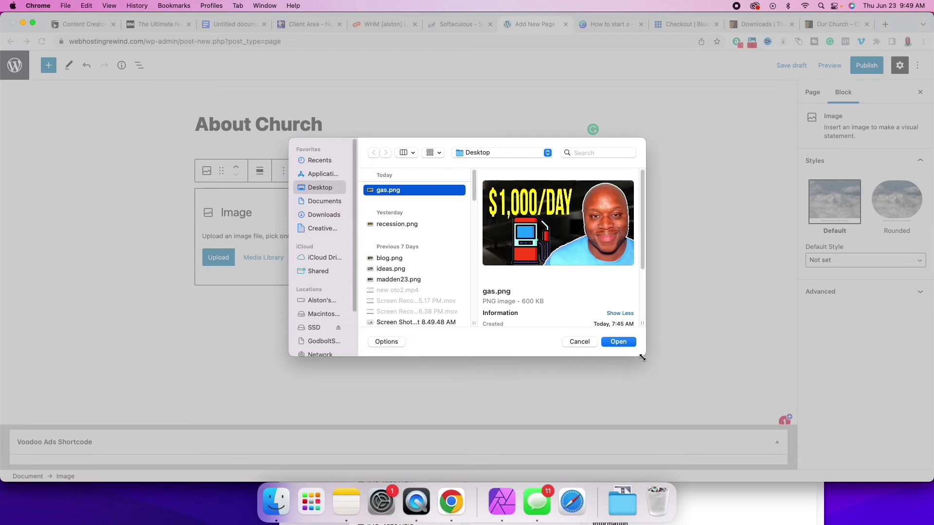
left_click(618, 341)
type("This church was founded on....\\")
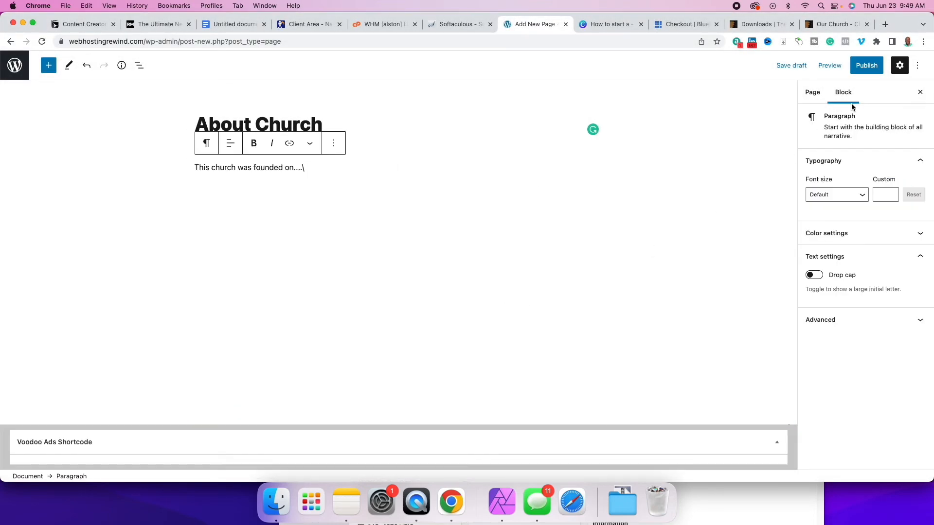
mouse_move(507, 158)
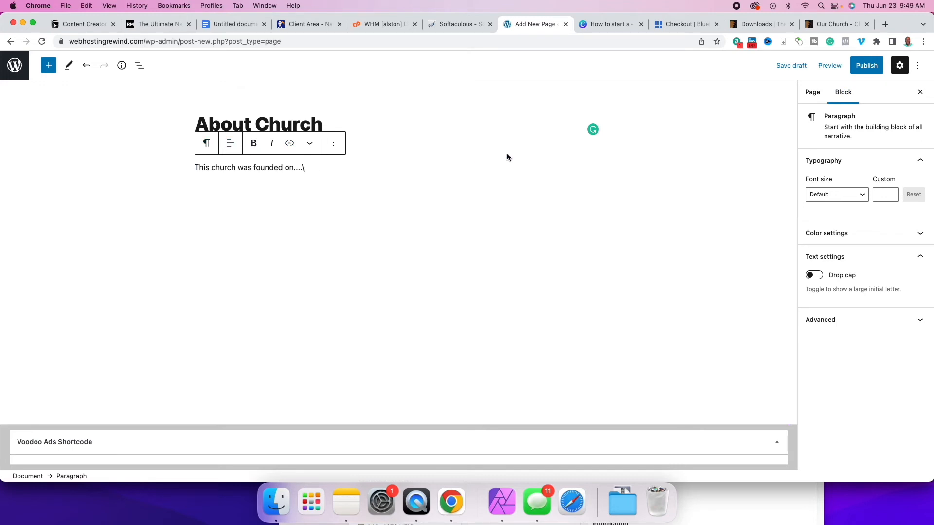
mouse_move(69, 99)
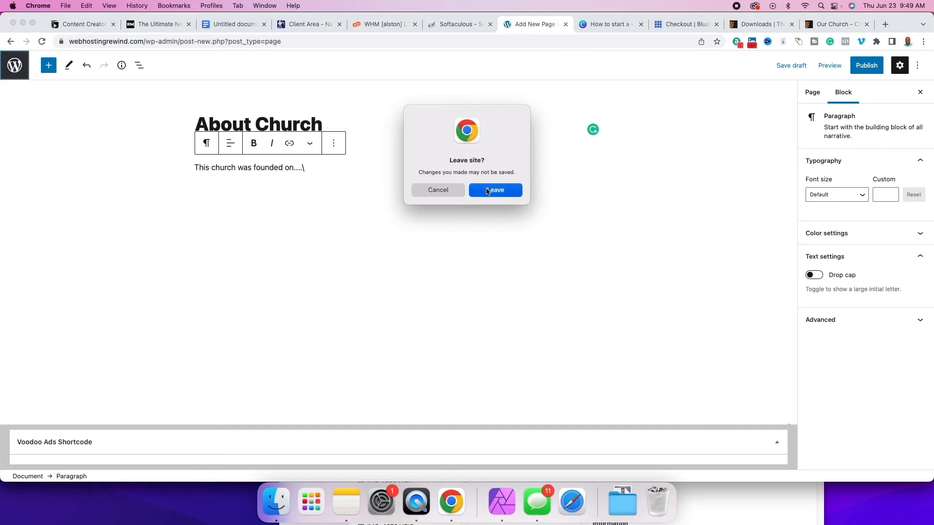
Confirm leaving the editor, discarding the unsaved About Church page.
left_click(494, 190)
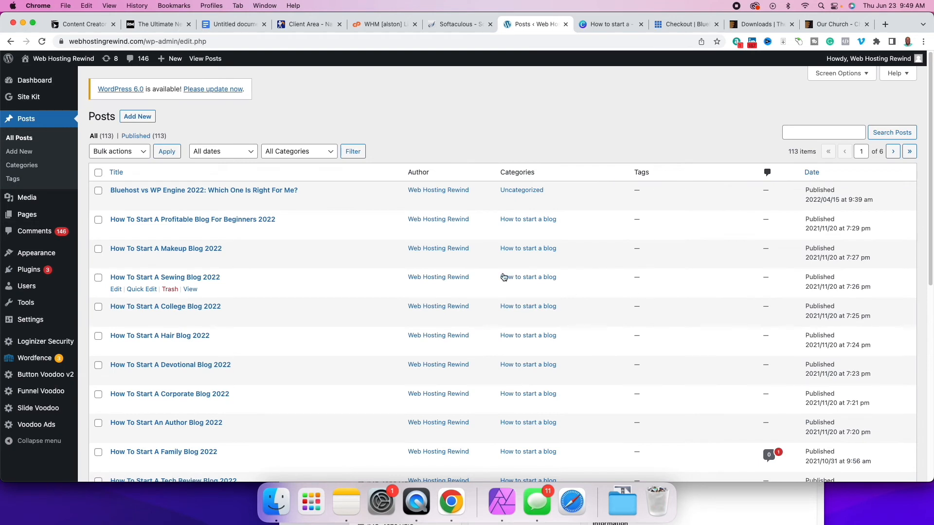
mouse_move(344, 304)
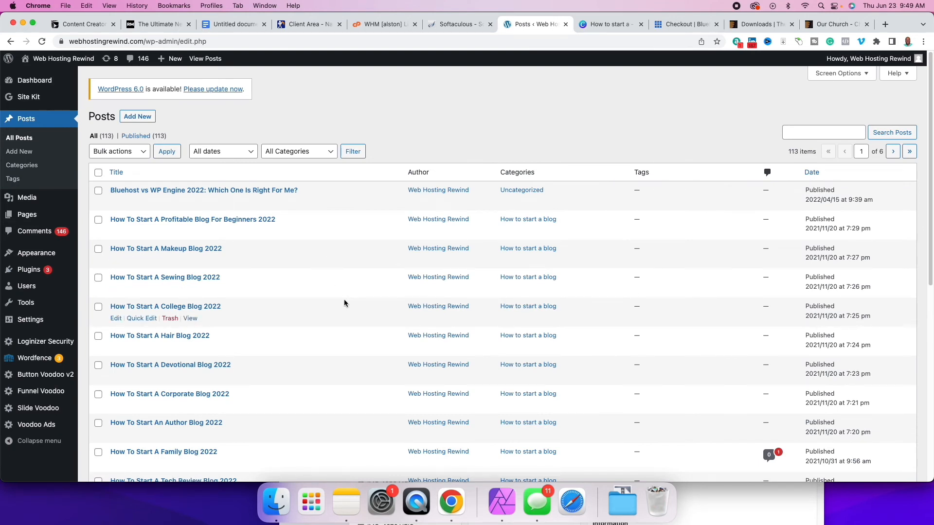
scroll("down", 3)
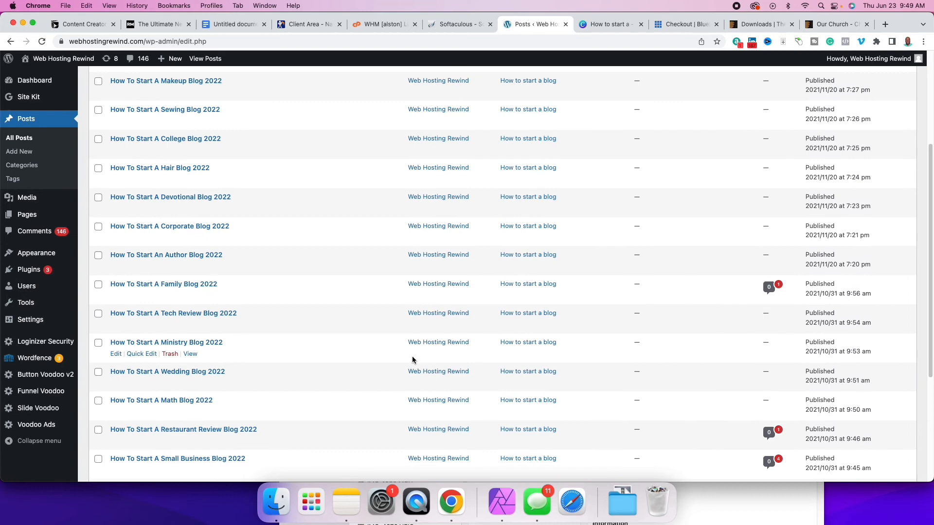
scroll("down", 3)
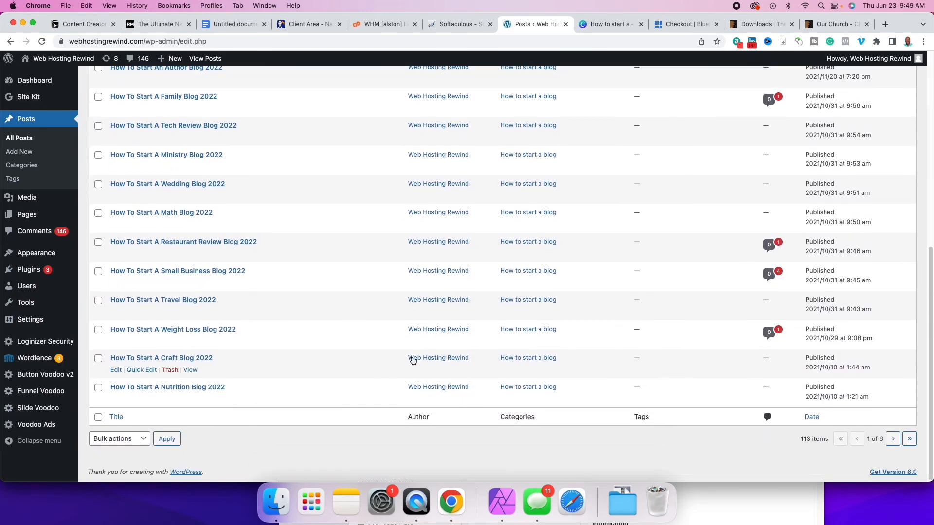
mouse_move(438, 357)
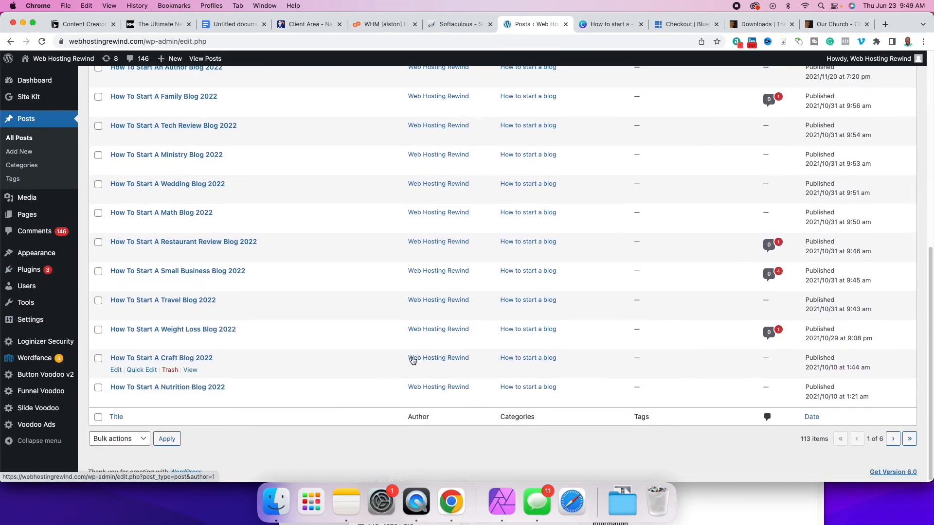
scroll("up", 3)
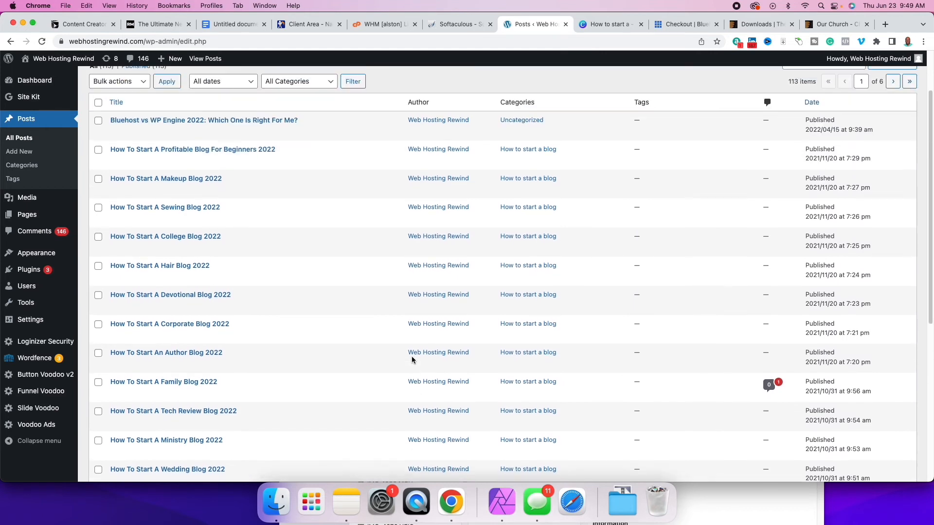
scroll("up", 3)
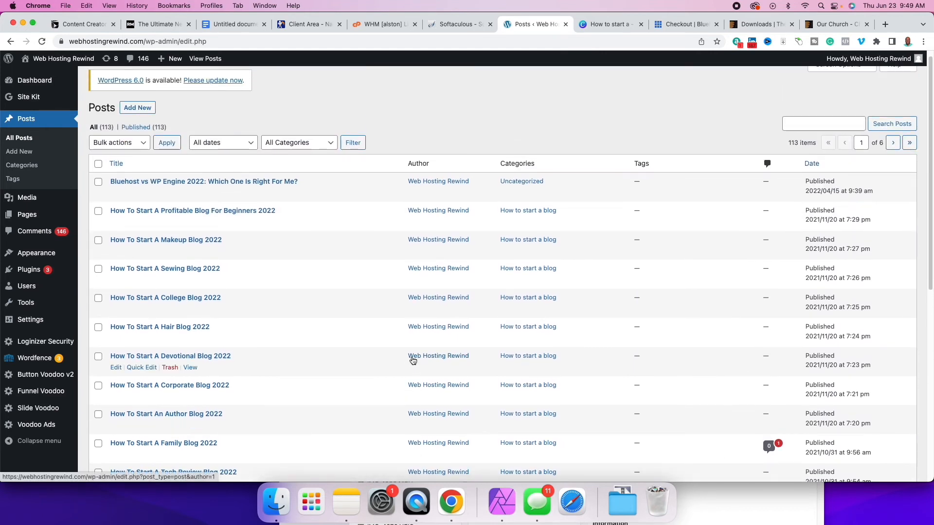
mouse_move(416, 356)
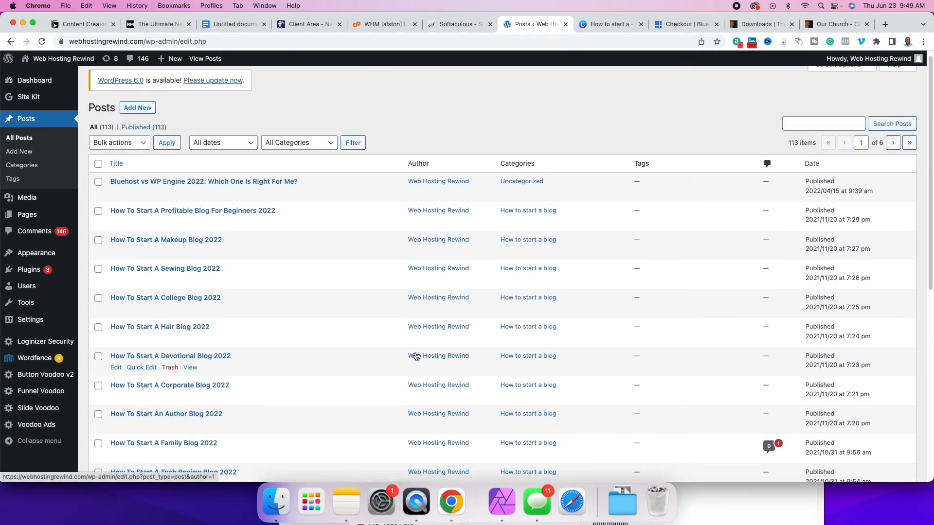
left_click(138, 108)
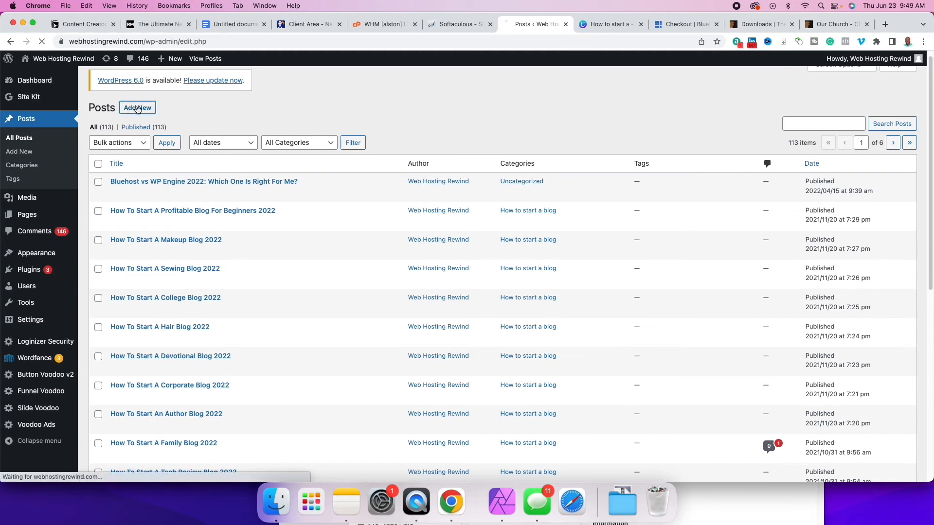
left_click(137, 108)
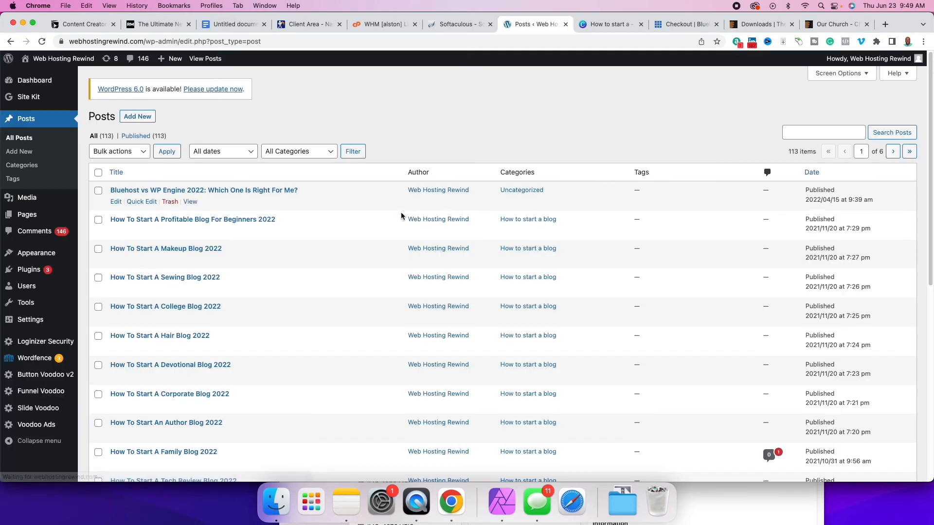
mouse_move(352, 262)
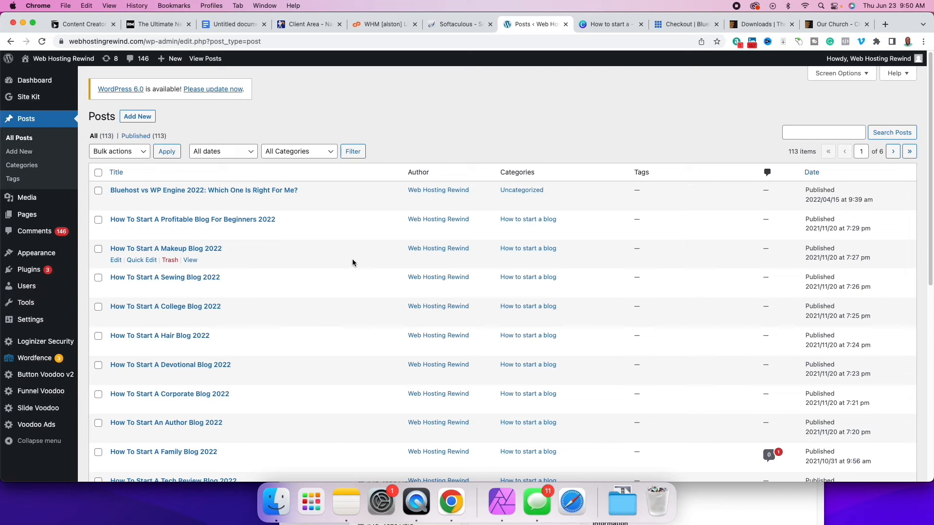
mouse_move(189, 231)
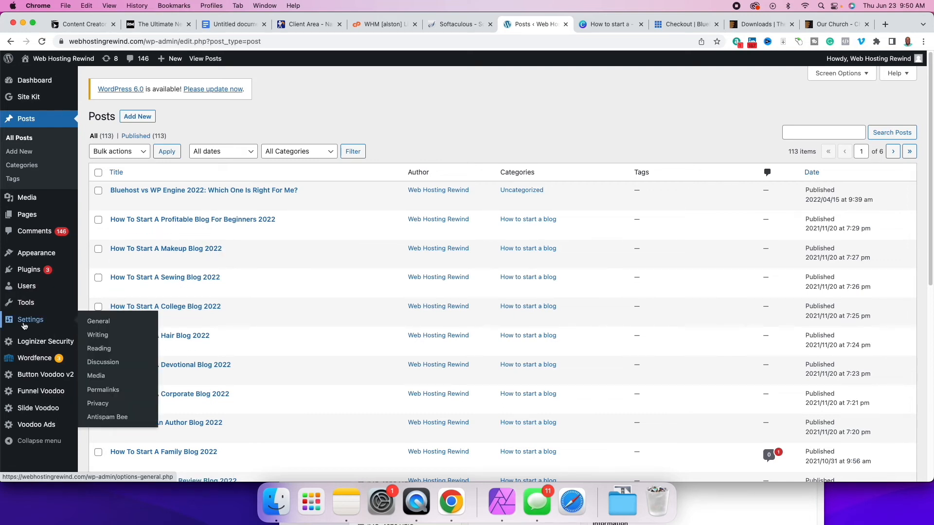
Browse the General, Reading and Discussion settings, ending on the Media image size settings.
left_click(97, 321)
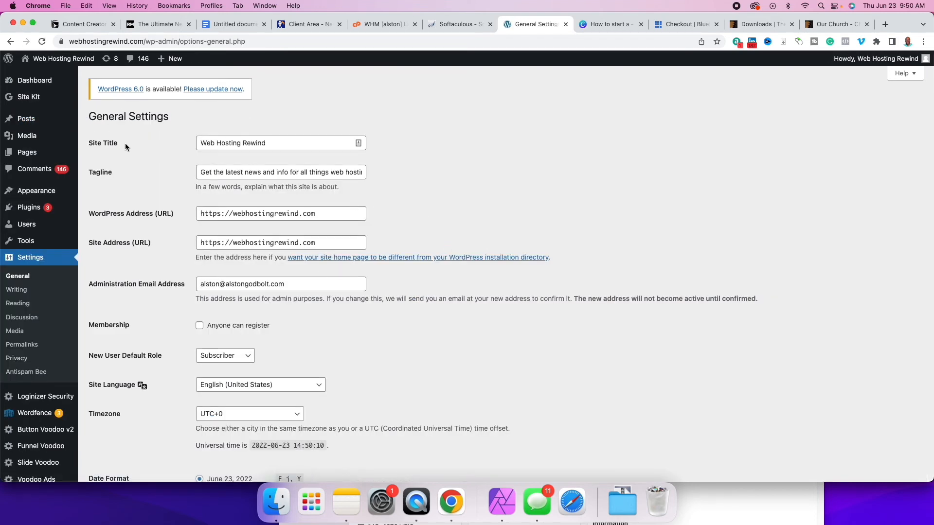
mouse_move(182, 146)
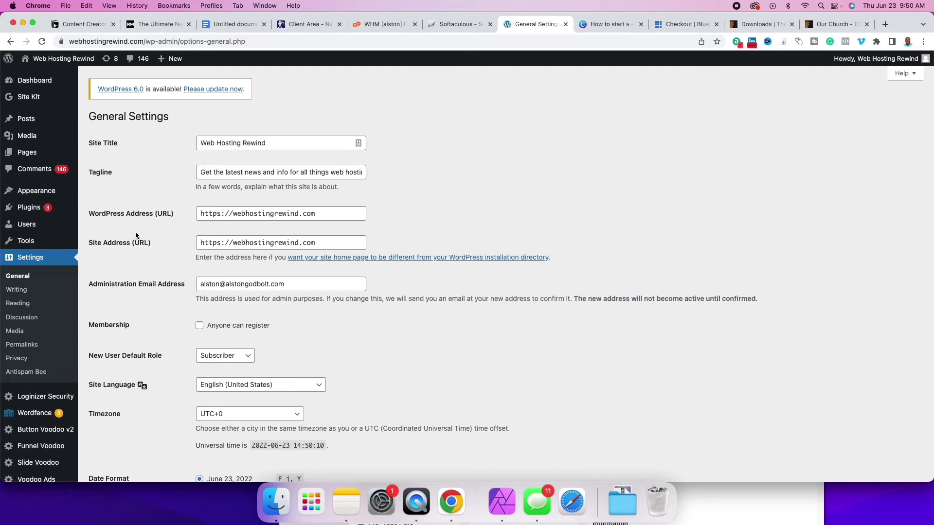
mouse_move(402, 363)
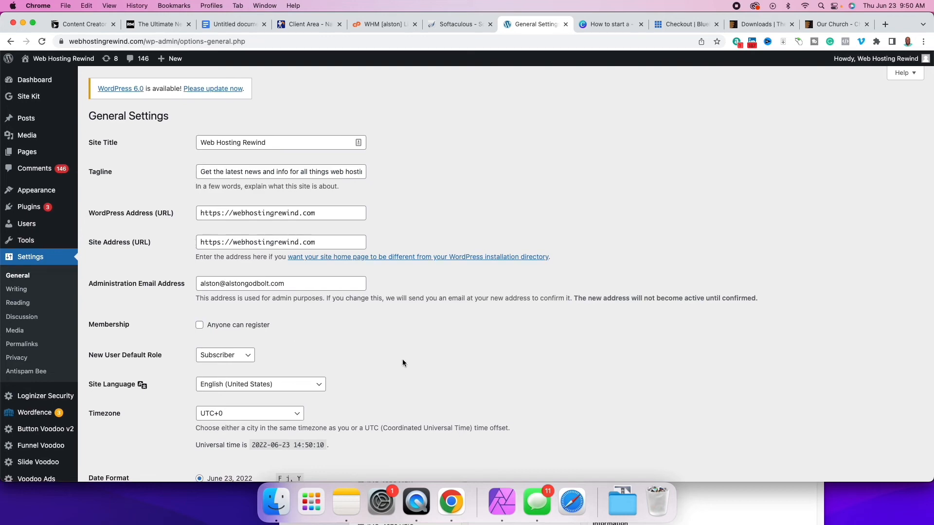
scroll("down", 3)
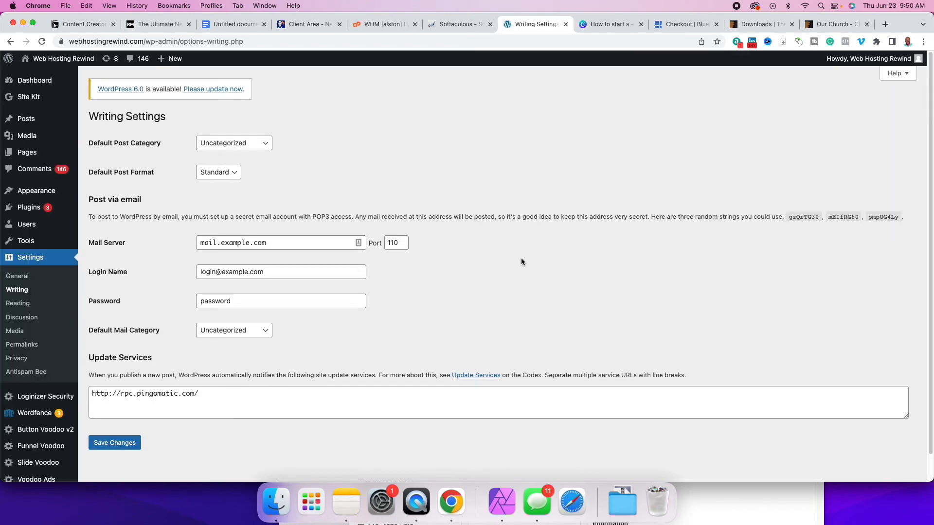
scroll("down", 3)
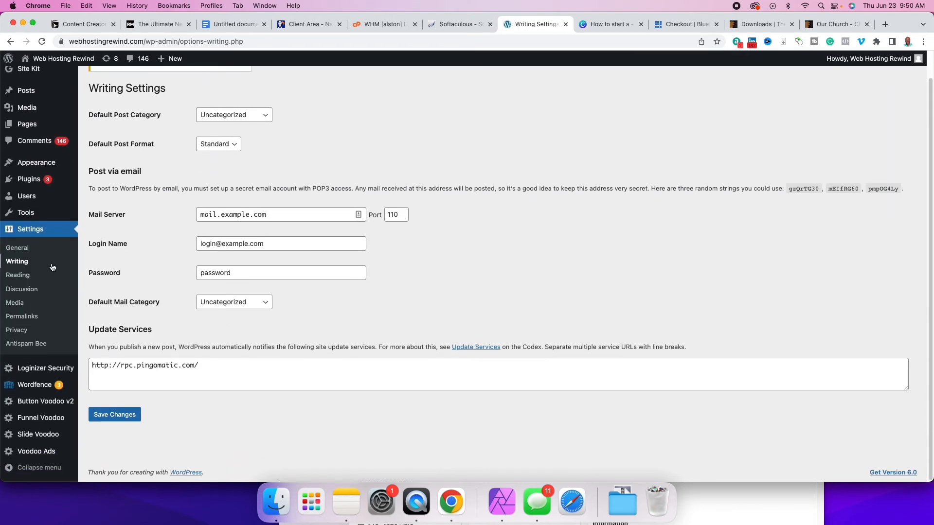
left_click(18, 275)
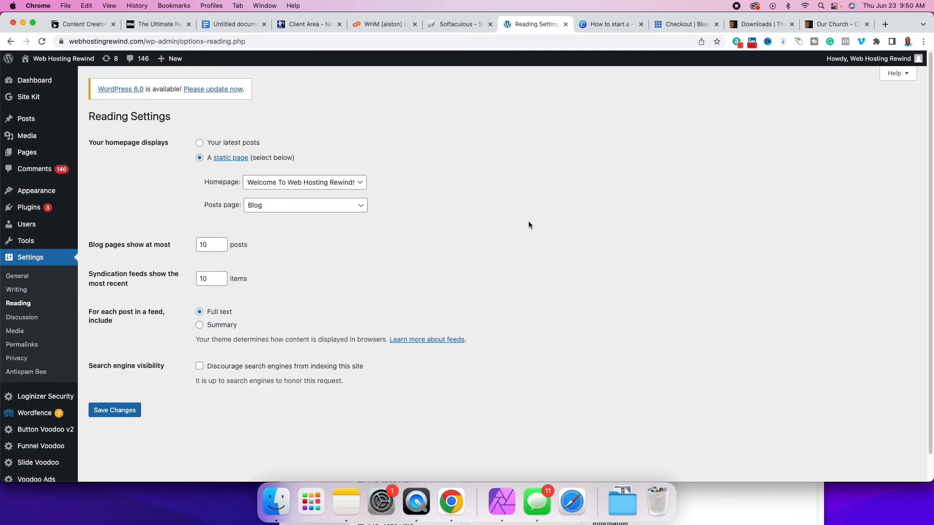
mouse_move(352, 261)
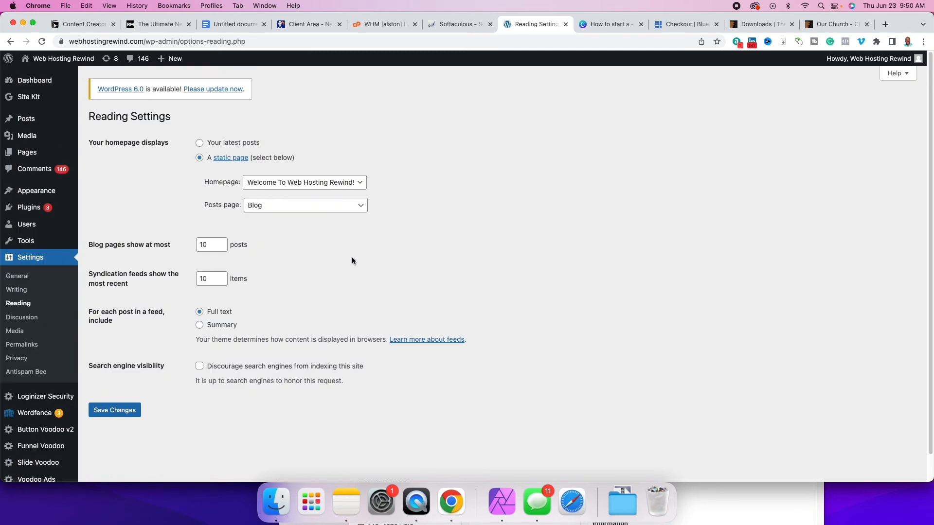
mouse_move(248, 146)
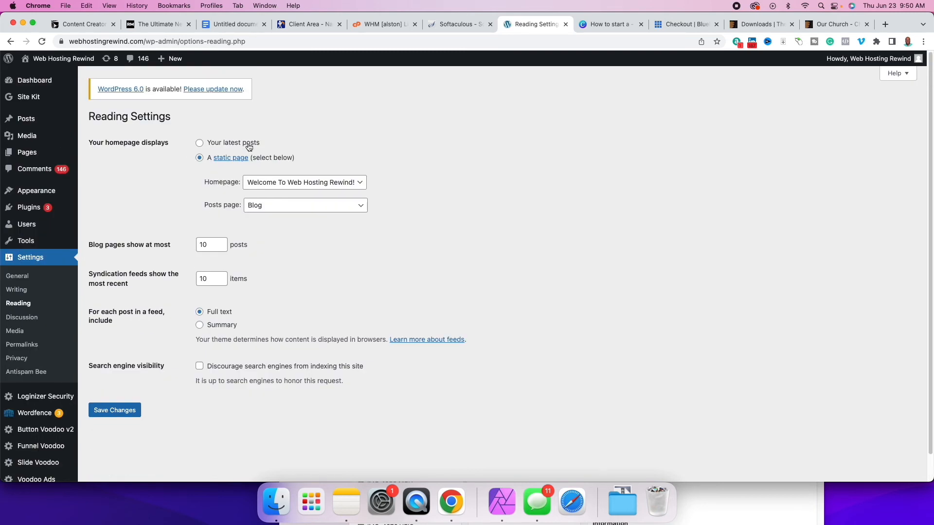
mouse_move(469, 315)
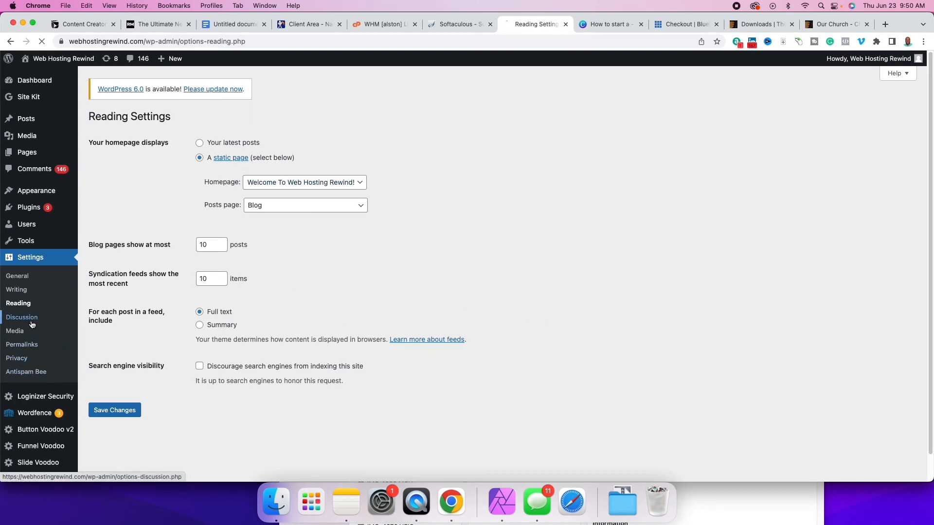
left_click(22, 317)
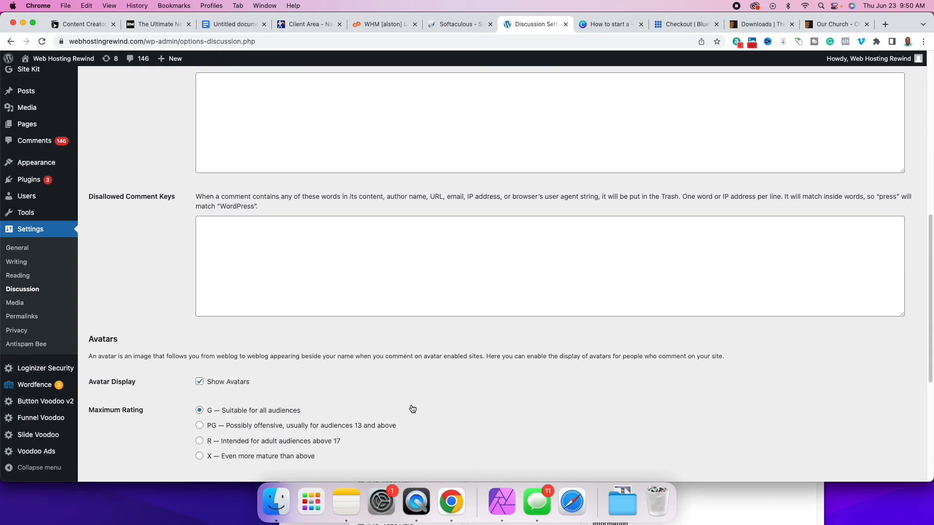
left_click(15, 302)
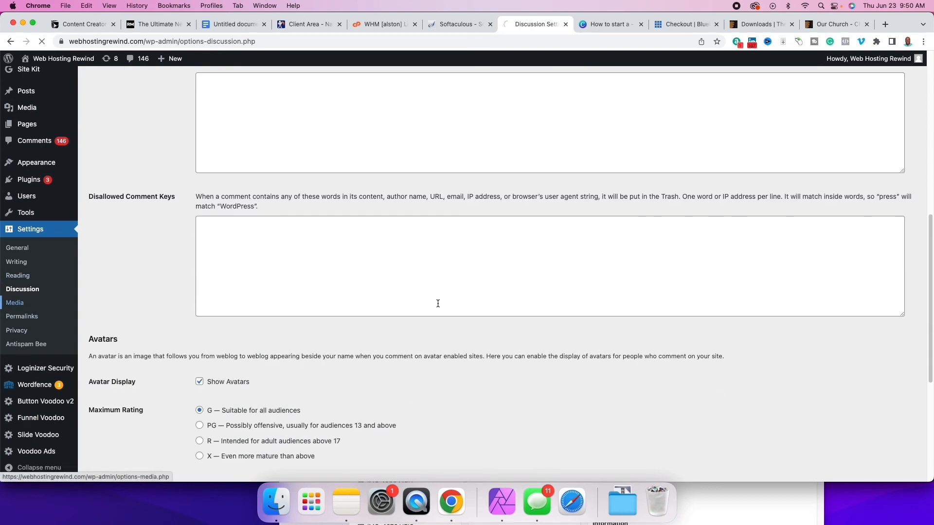
left_click(14, 302)
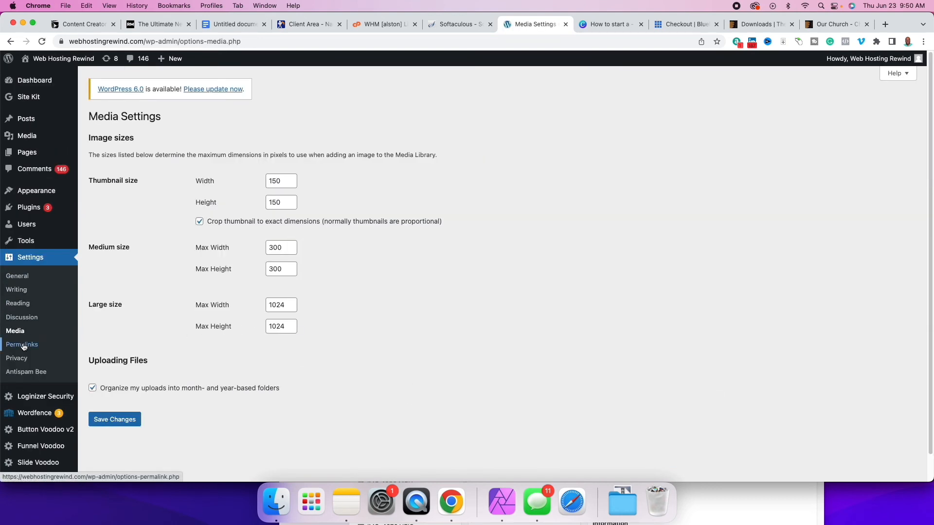
Review the Permalinks Post name option and Privacy settings, then switch to the Canva tab.
left_click(21, 344)
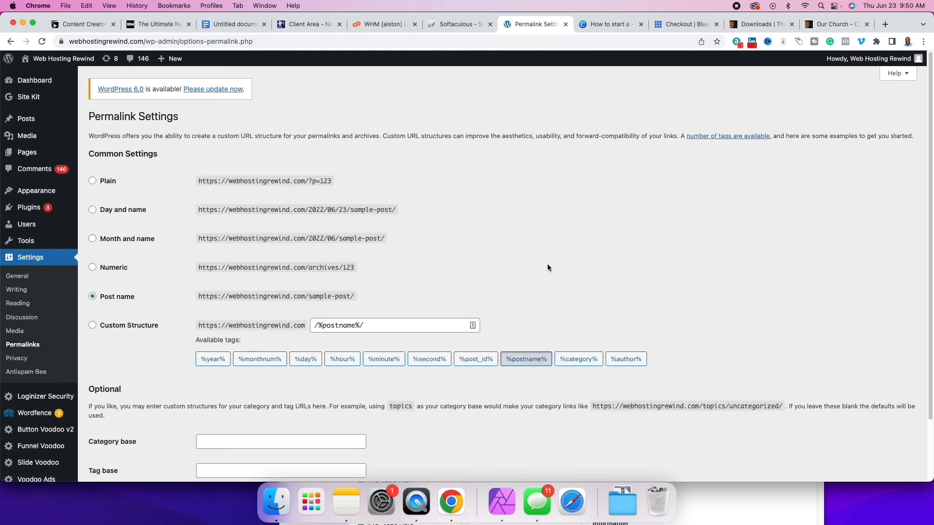
mouse_move(131, 306)
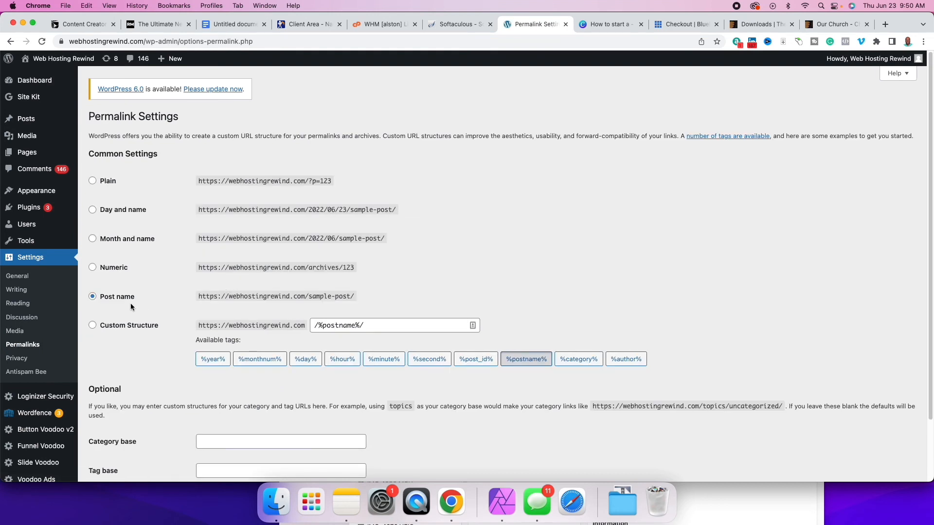
mouse_move(205, 298)
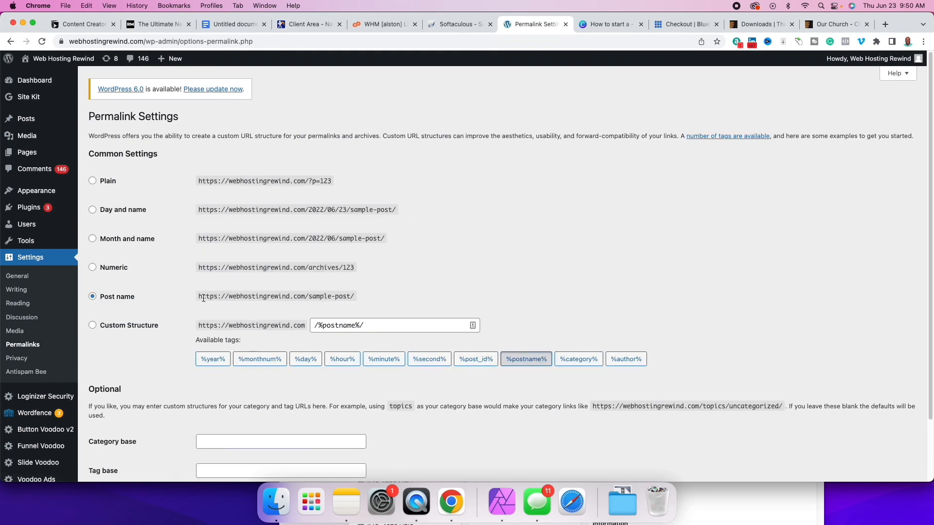
double_click(275, 296)
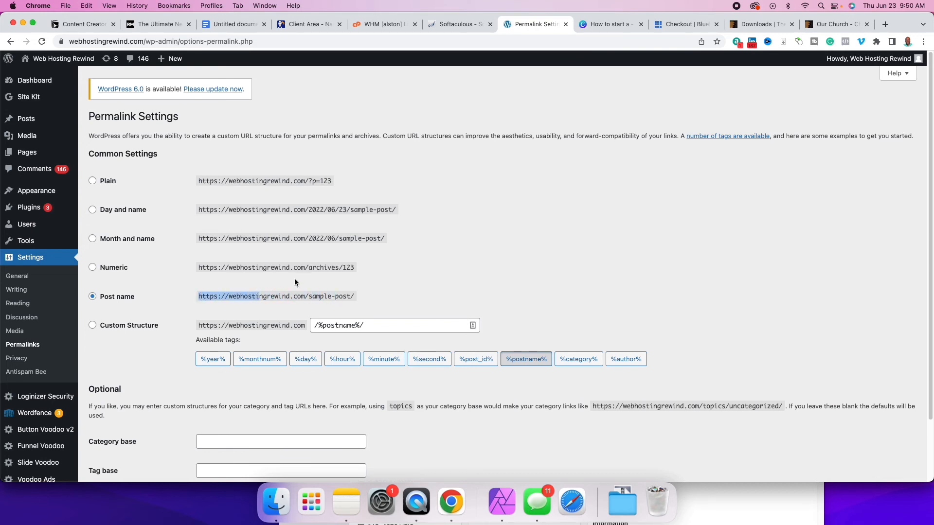
mouse_move(117, 182)
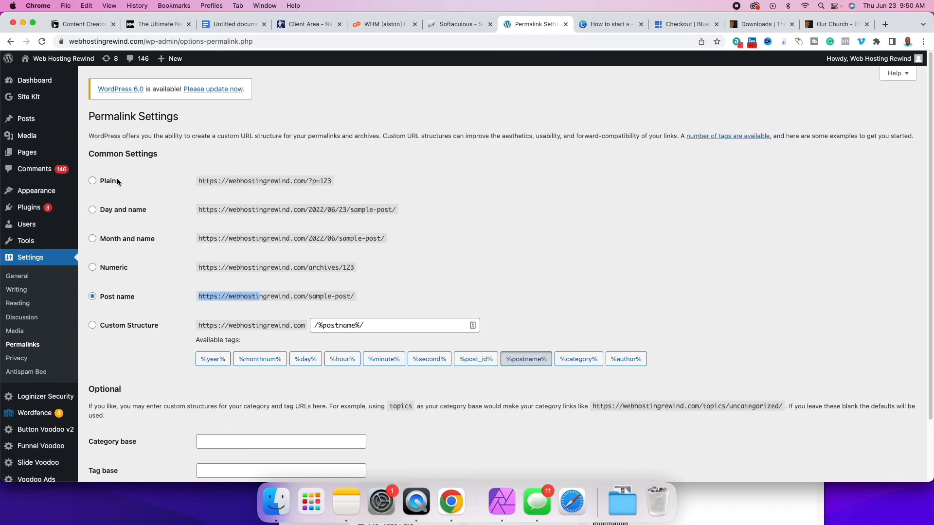
mouse_move(199, 197)
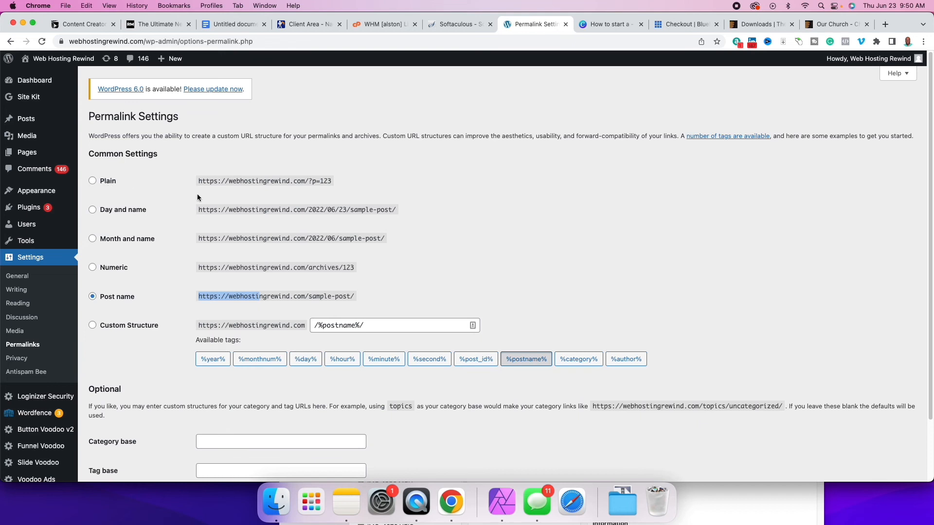
mouse_move(327, 206)
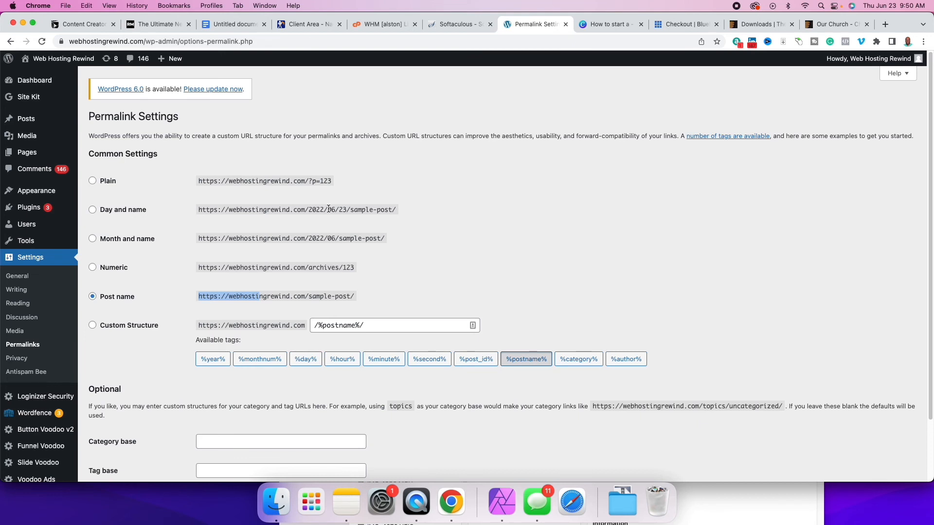
mouse_move(321, 184)
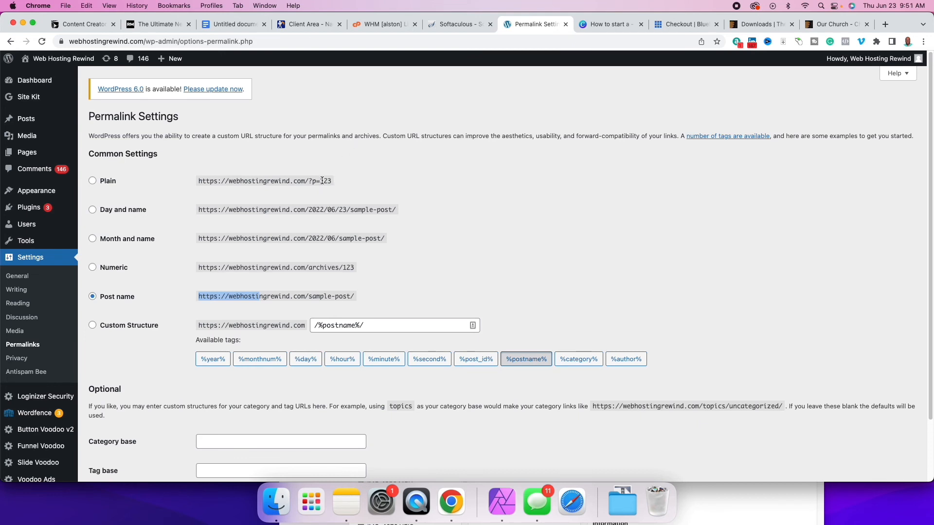
mouse_move(274, 296)
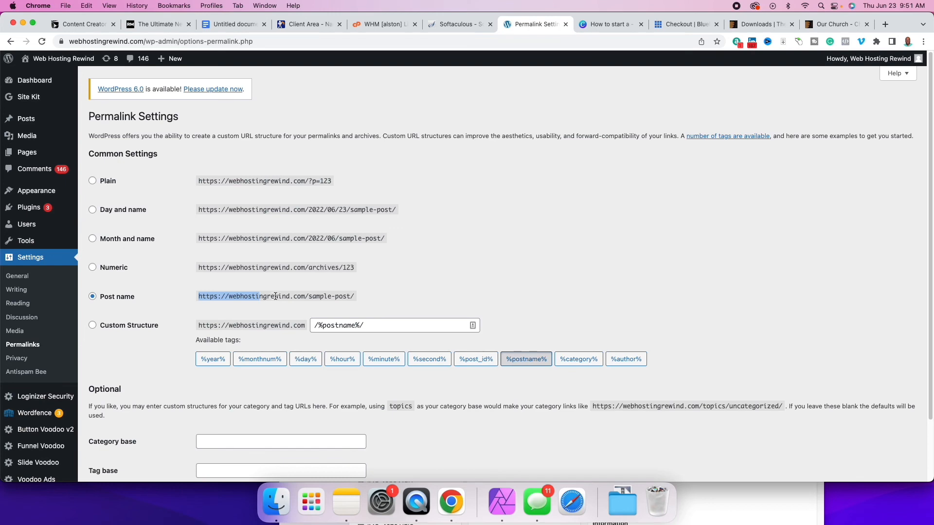
scroll("down", 3)
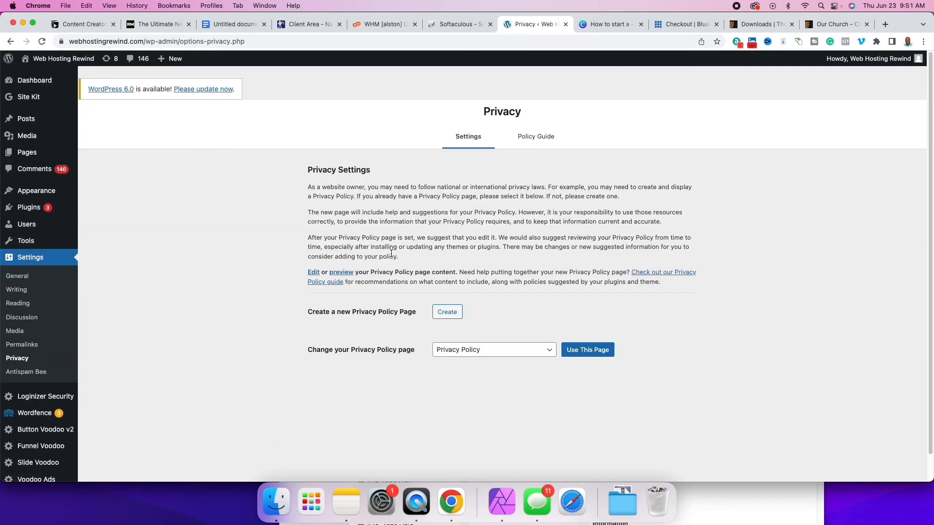
mouse_move(16, 358)
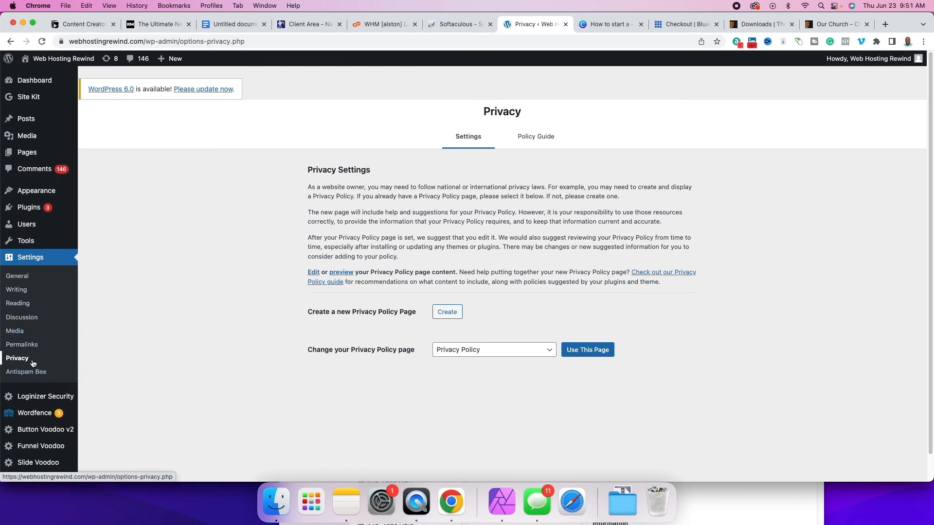
mouse_move(759, 34)
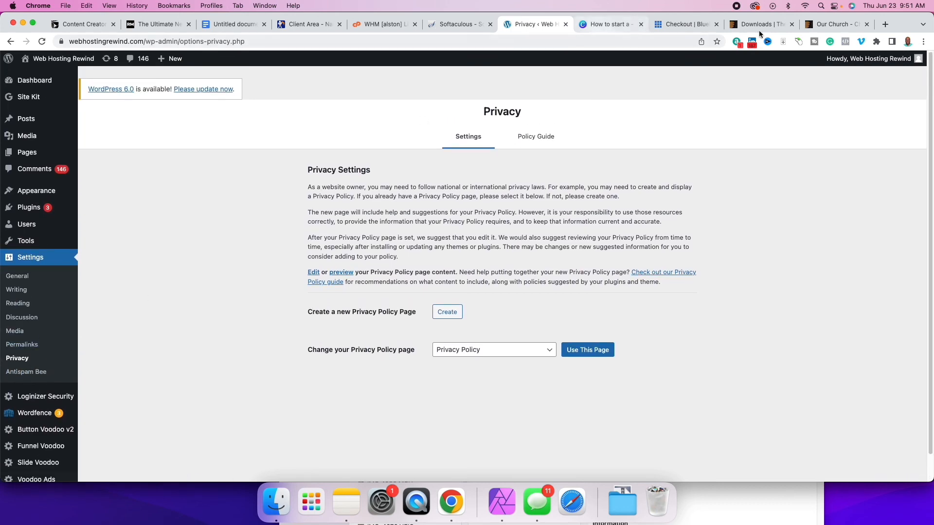
left_click(607, 23)
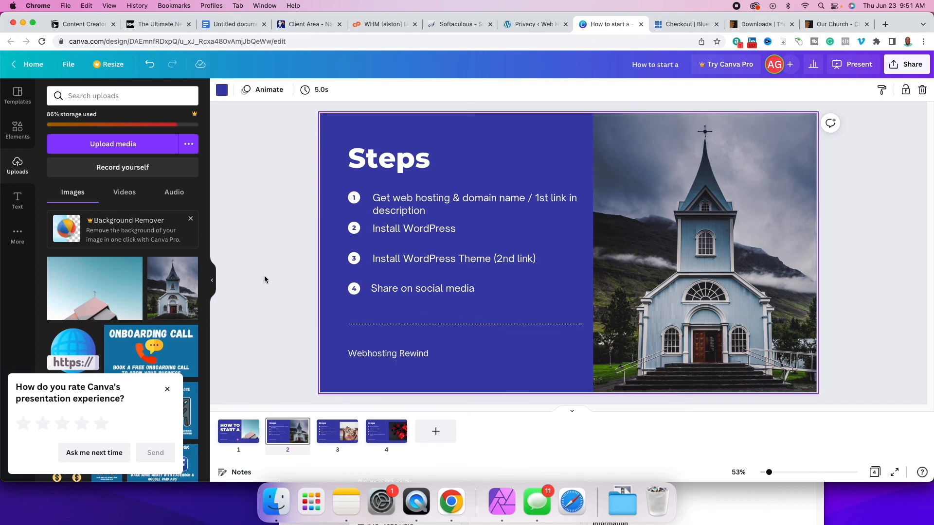
mouse_move(211, 280)
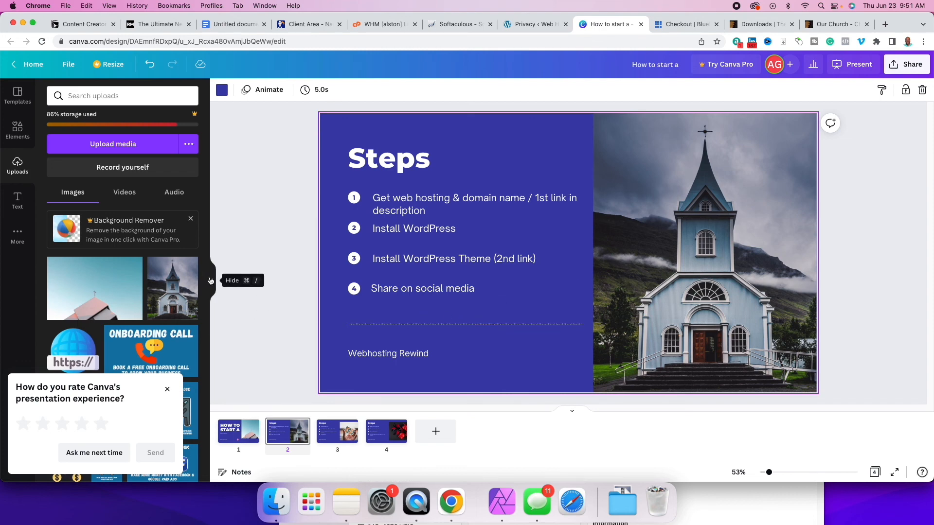
Collapse the Uploads side panel and close the rating pop-up on the Steps slide.
left_click(211, 280)
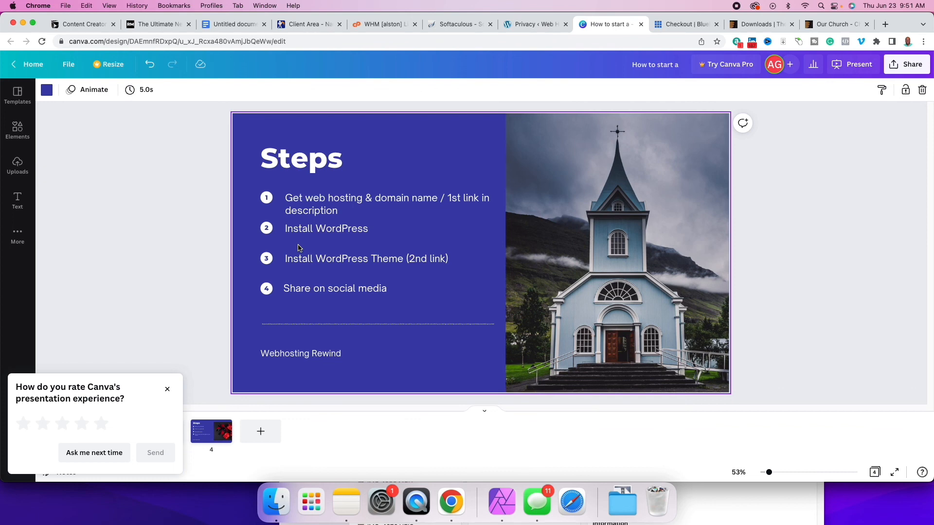
mouse_move(168, 389)
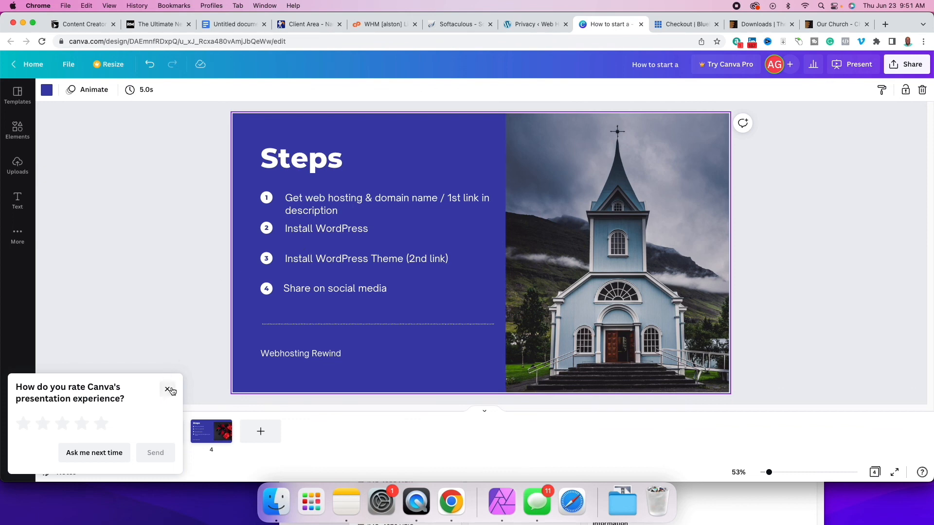
left_click(168, 388)
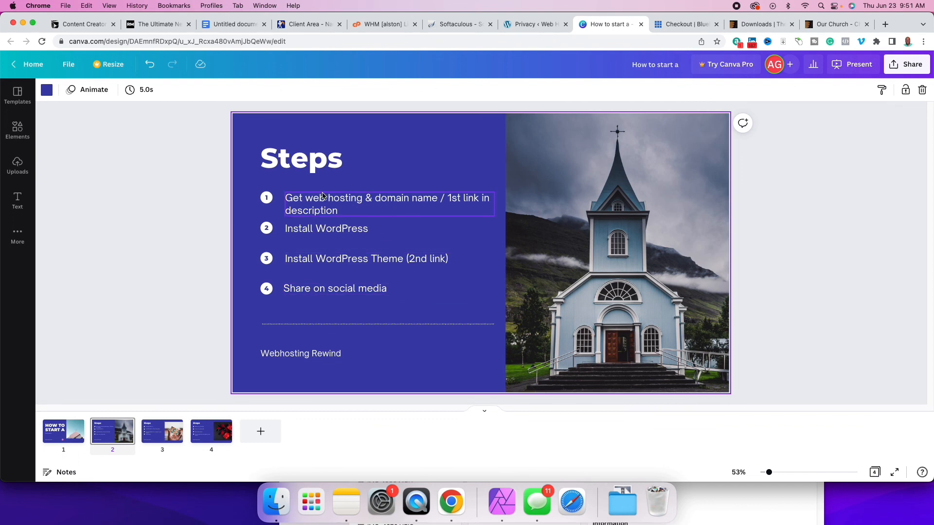
mouse_move(341, 212)
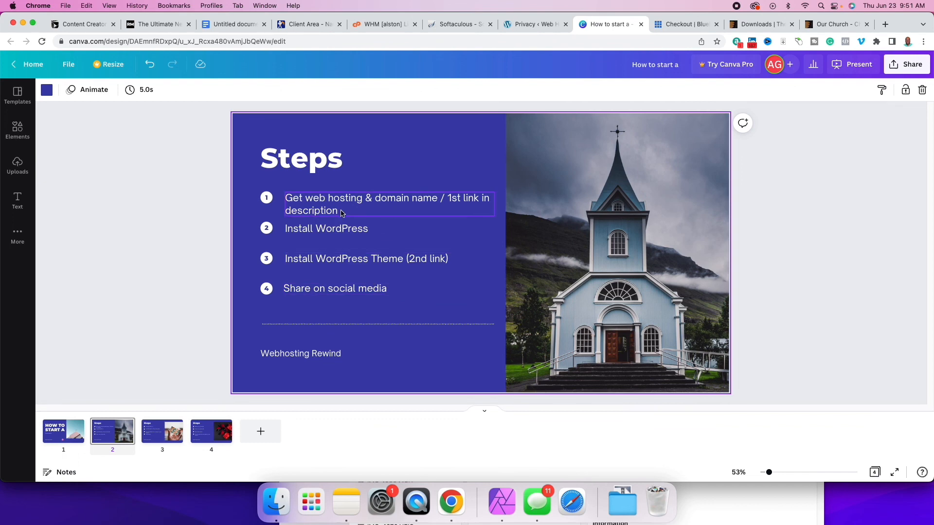
mouse_move(376, 221)
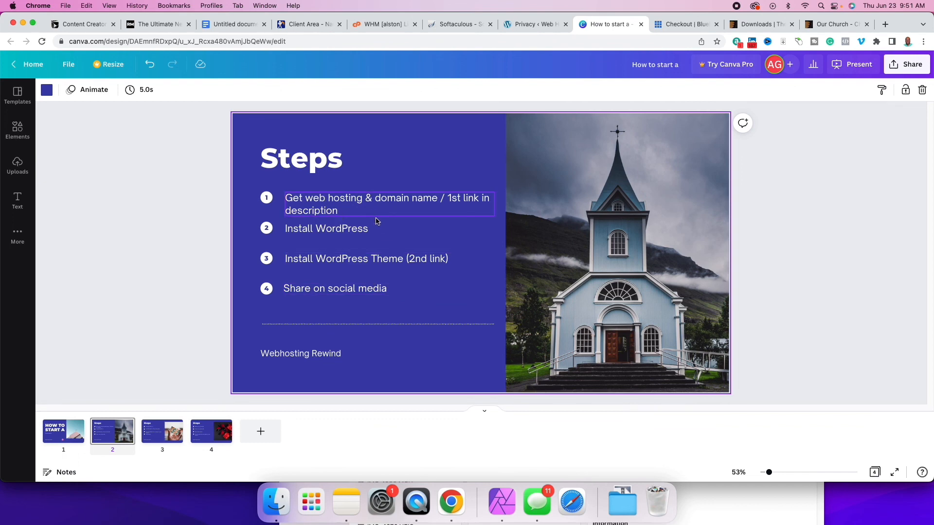